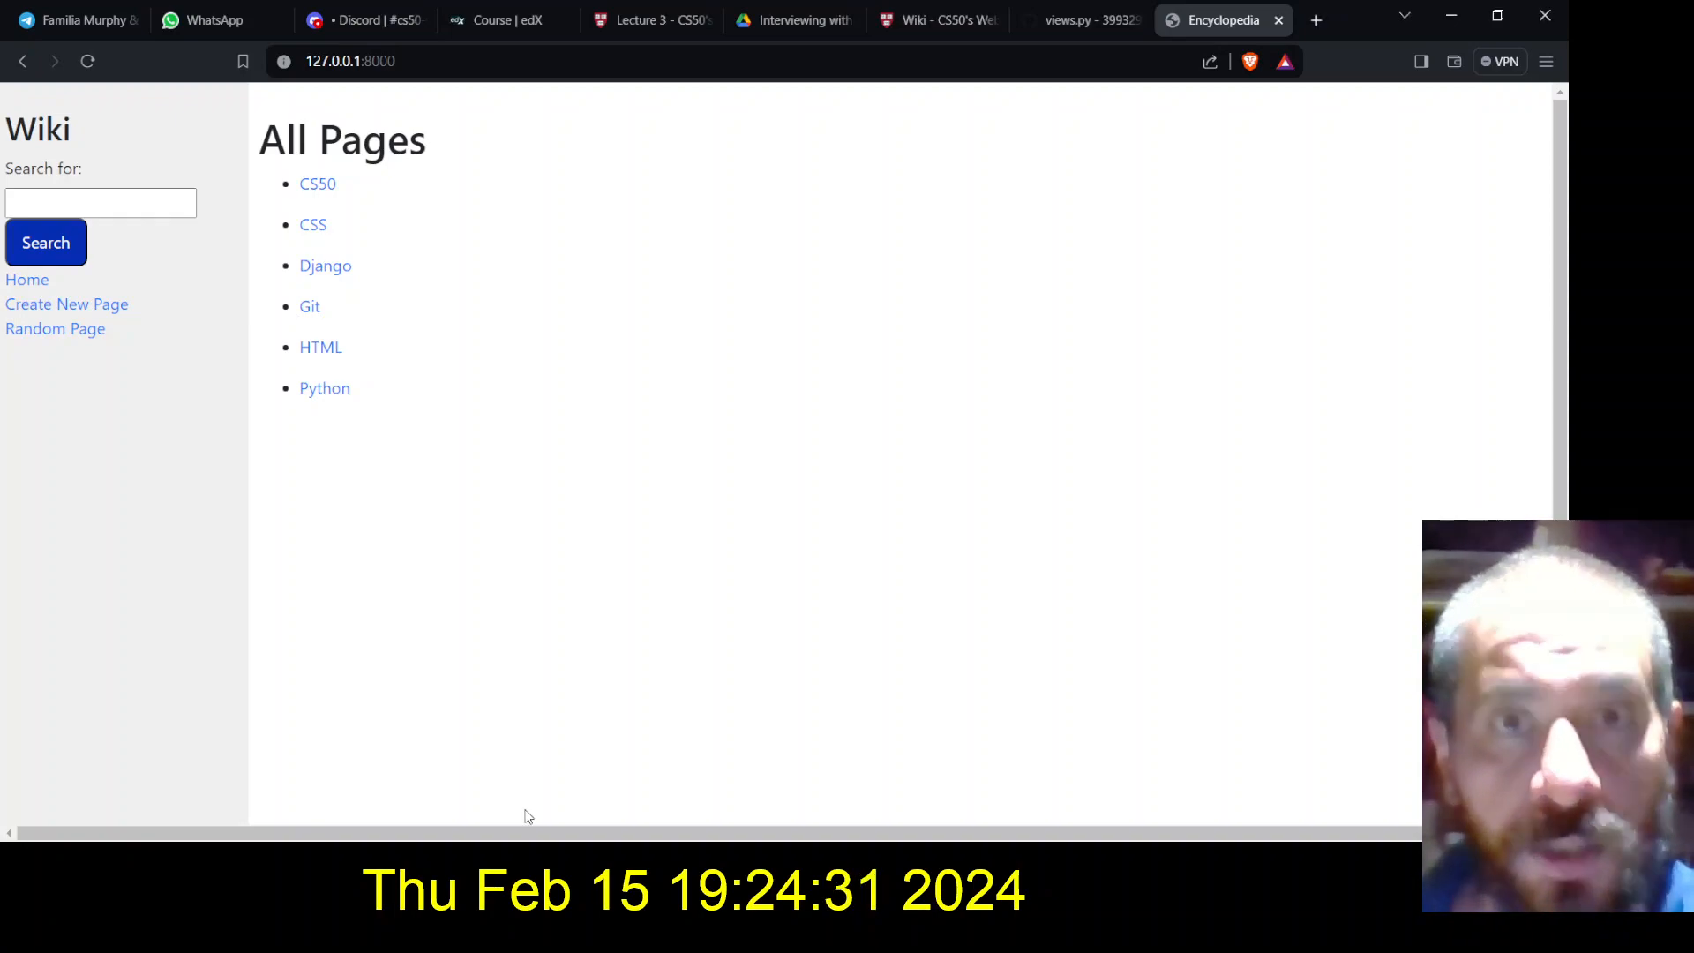
Visit the Python and HTML entries by URL (/wiki/...) and return to the All Pages index
left_click(350, 60)
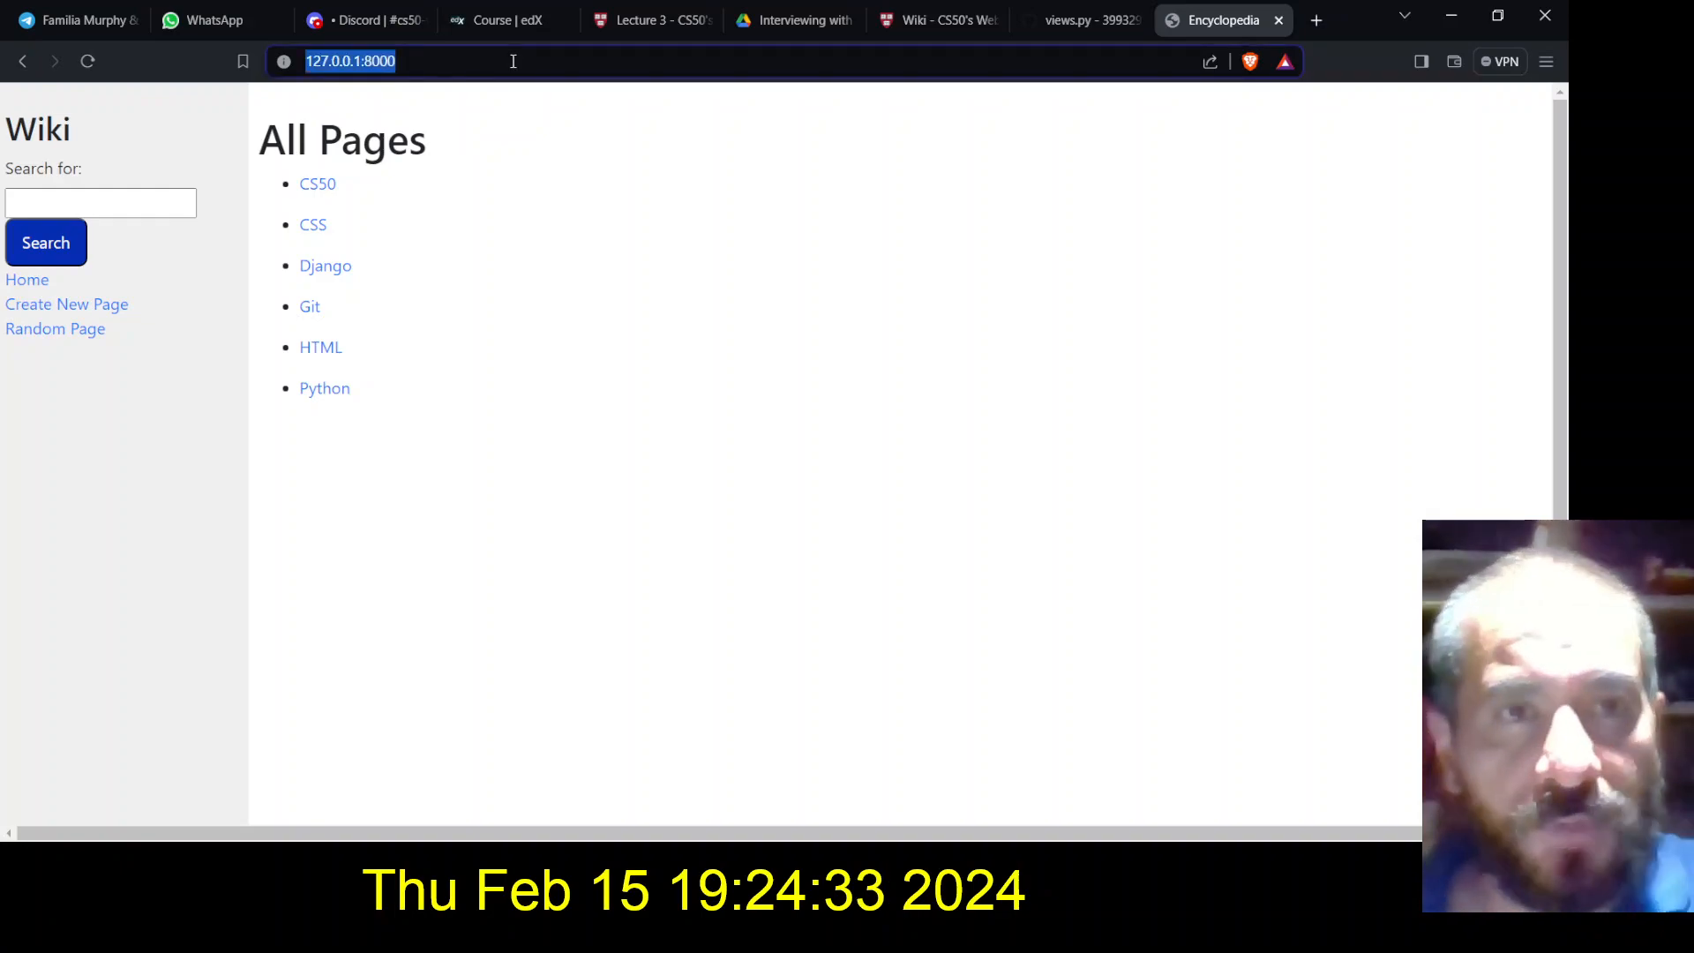
type("/hello")
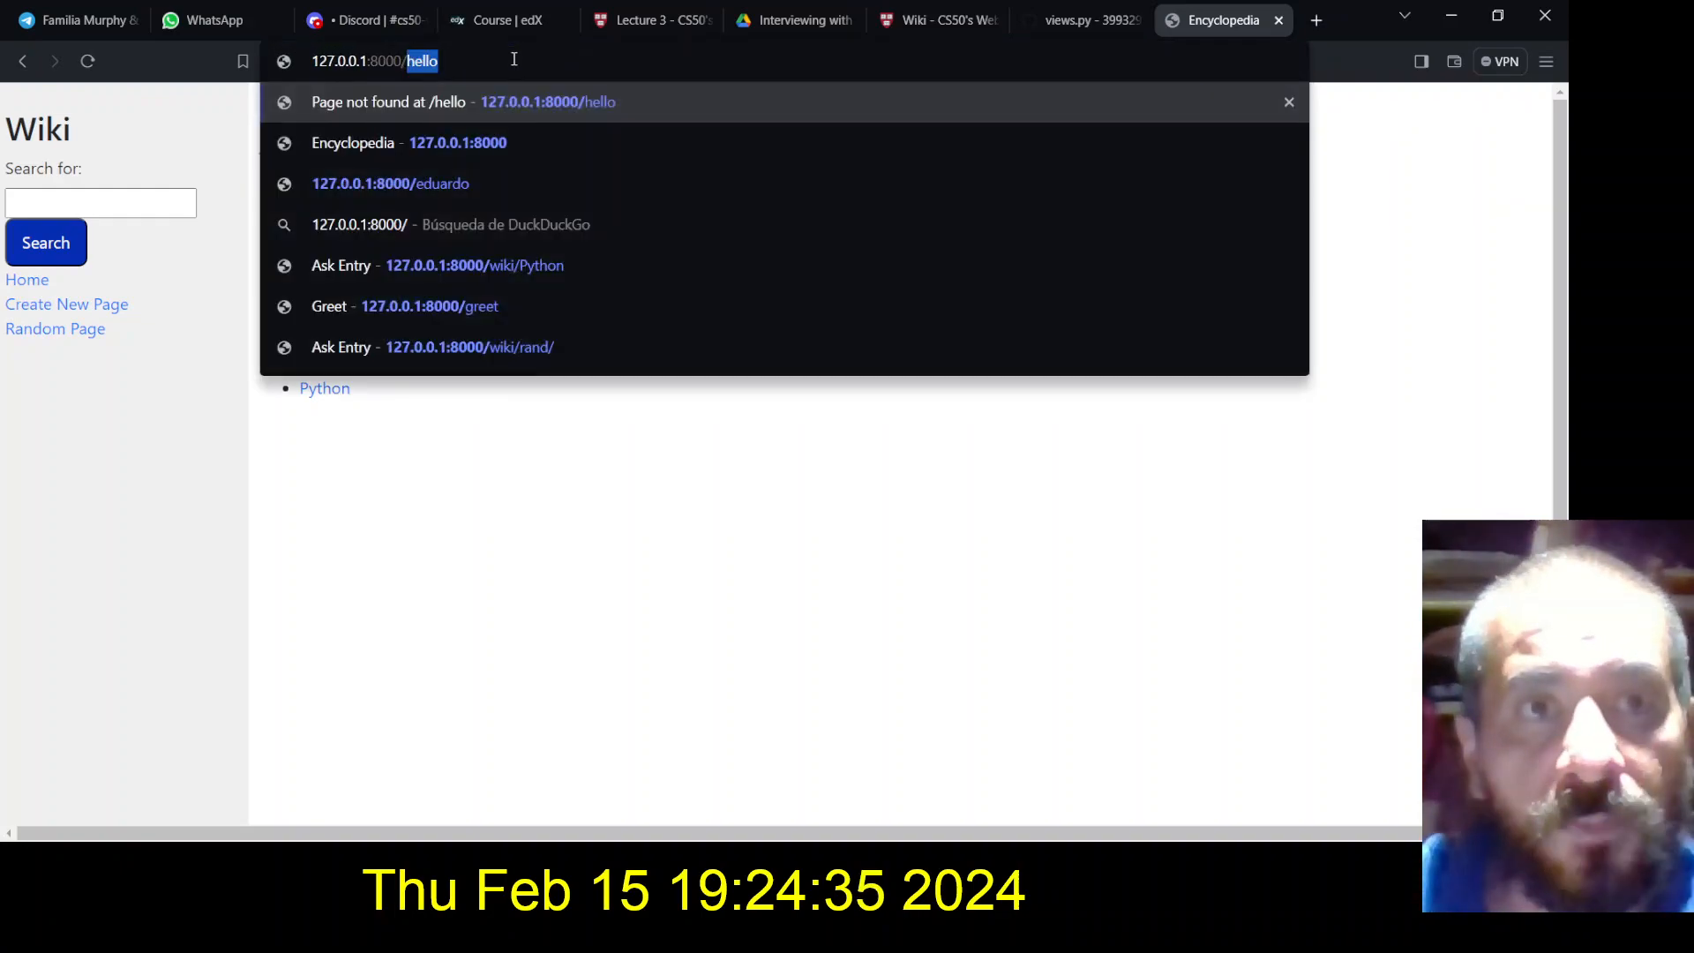
type("wiki/Python")
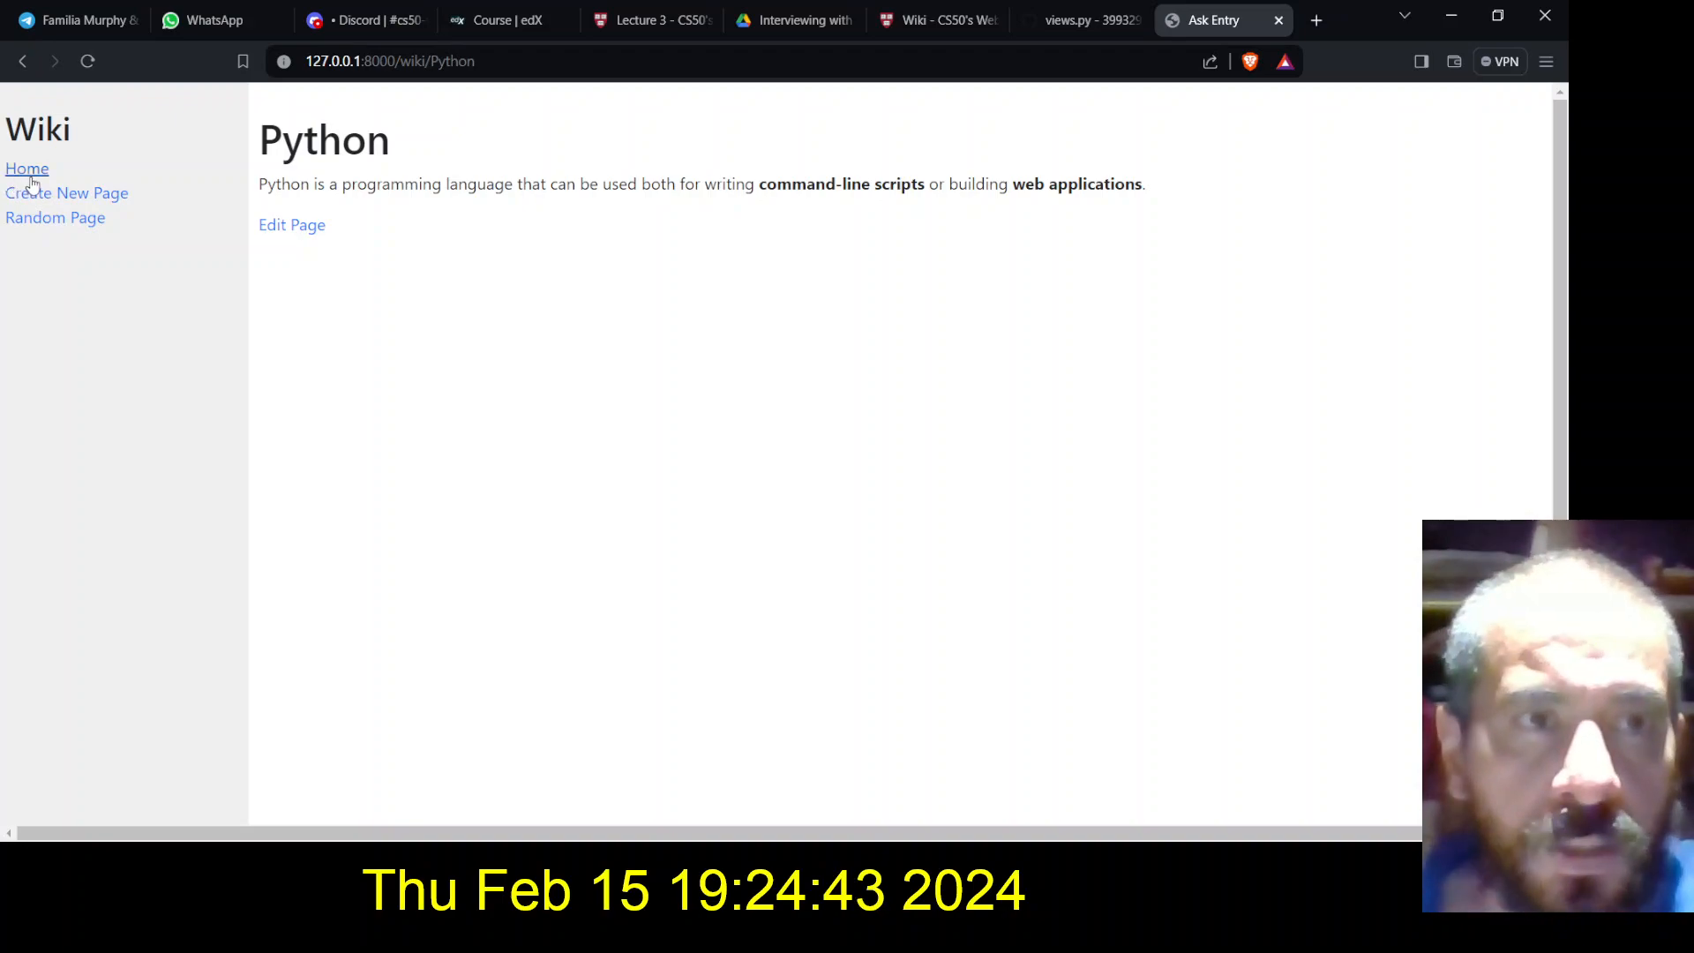
left_click(27, 169)
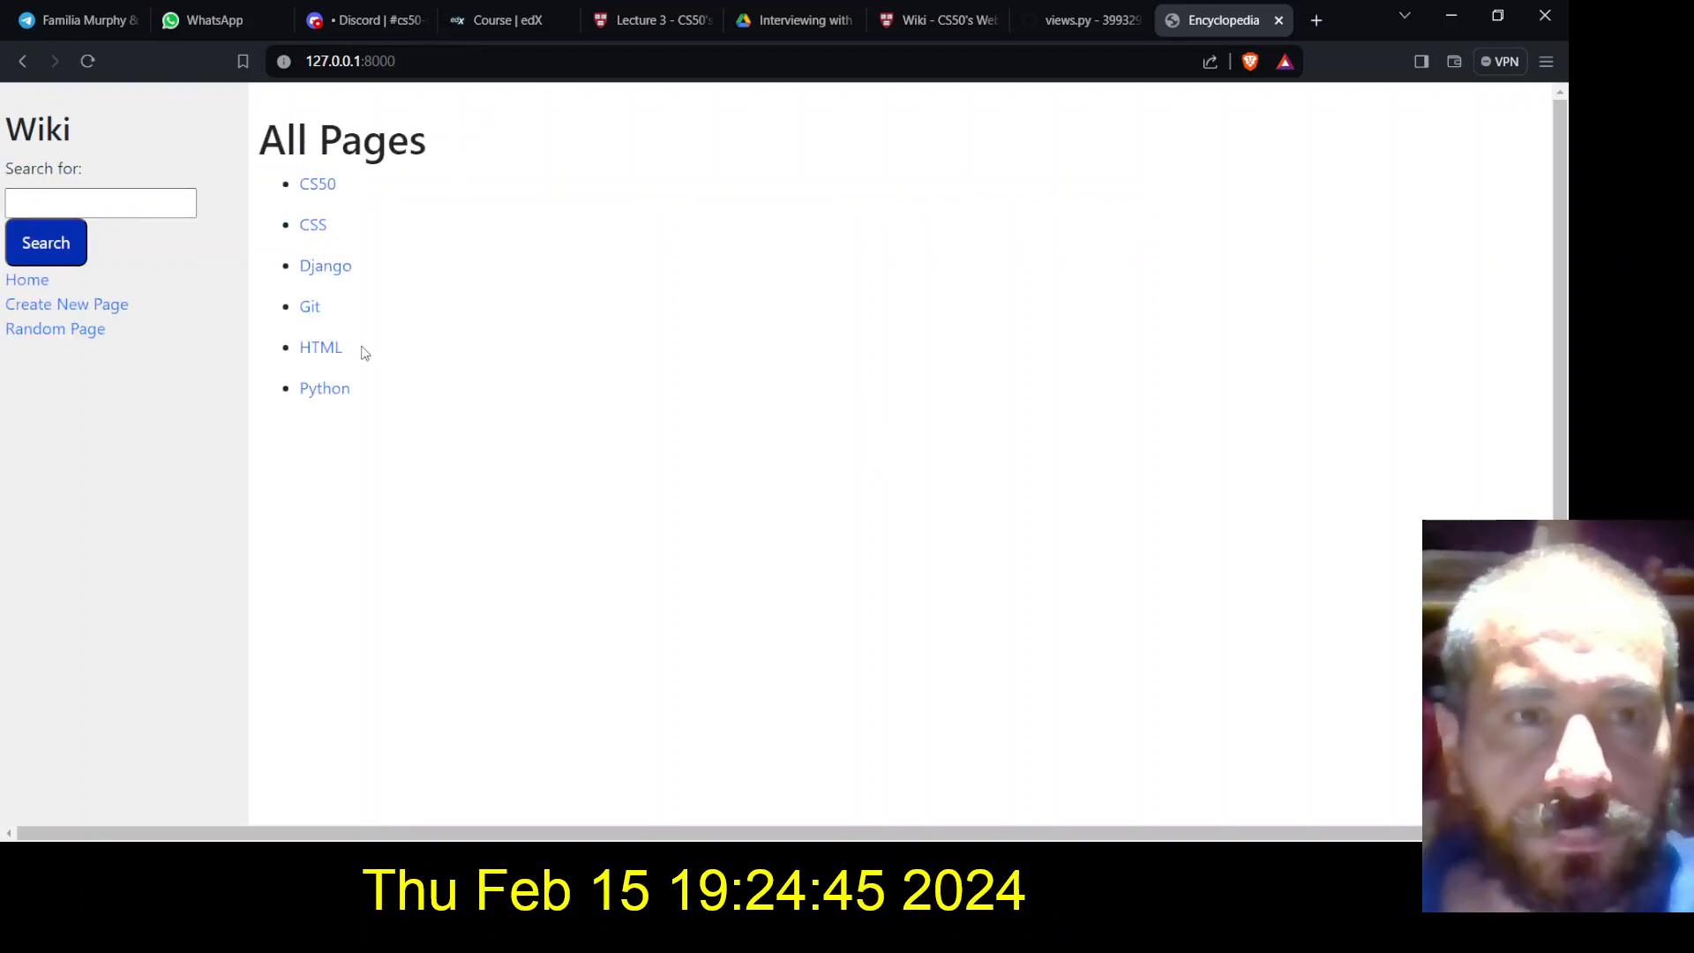
left_click(350, 60)
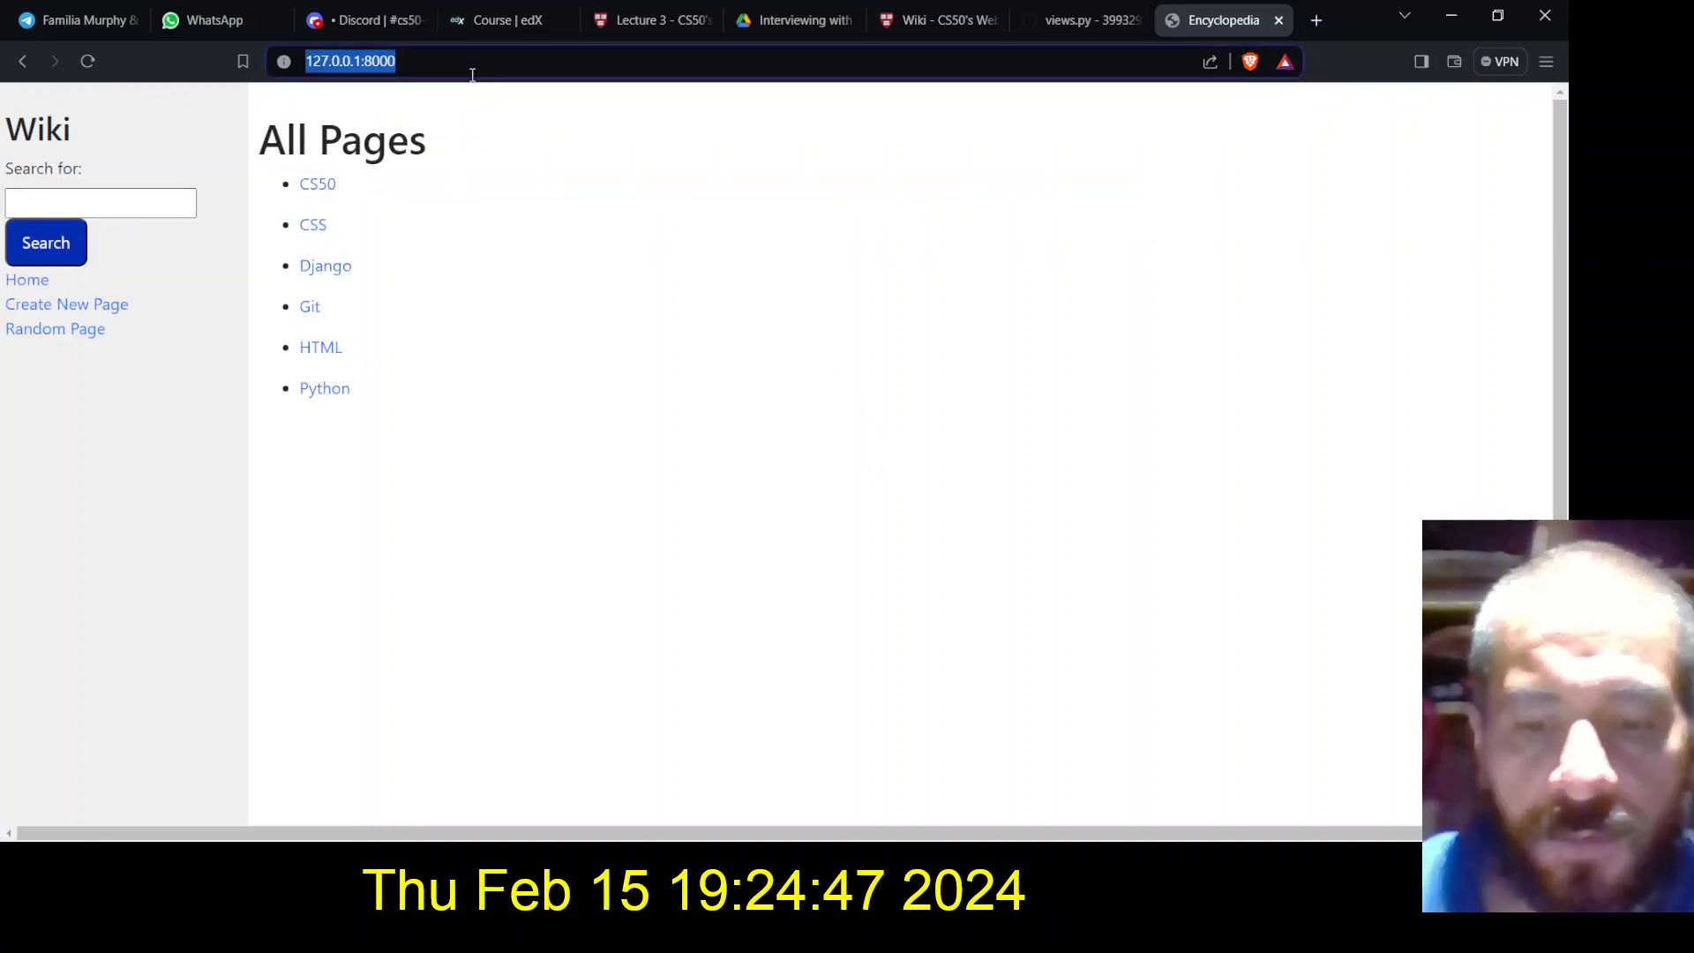
type("/hello")
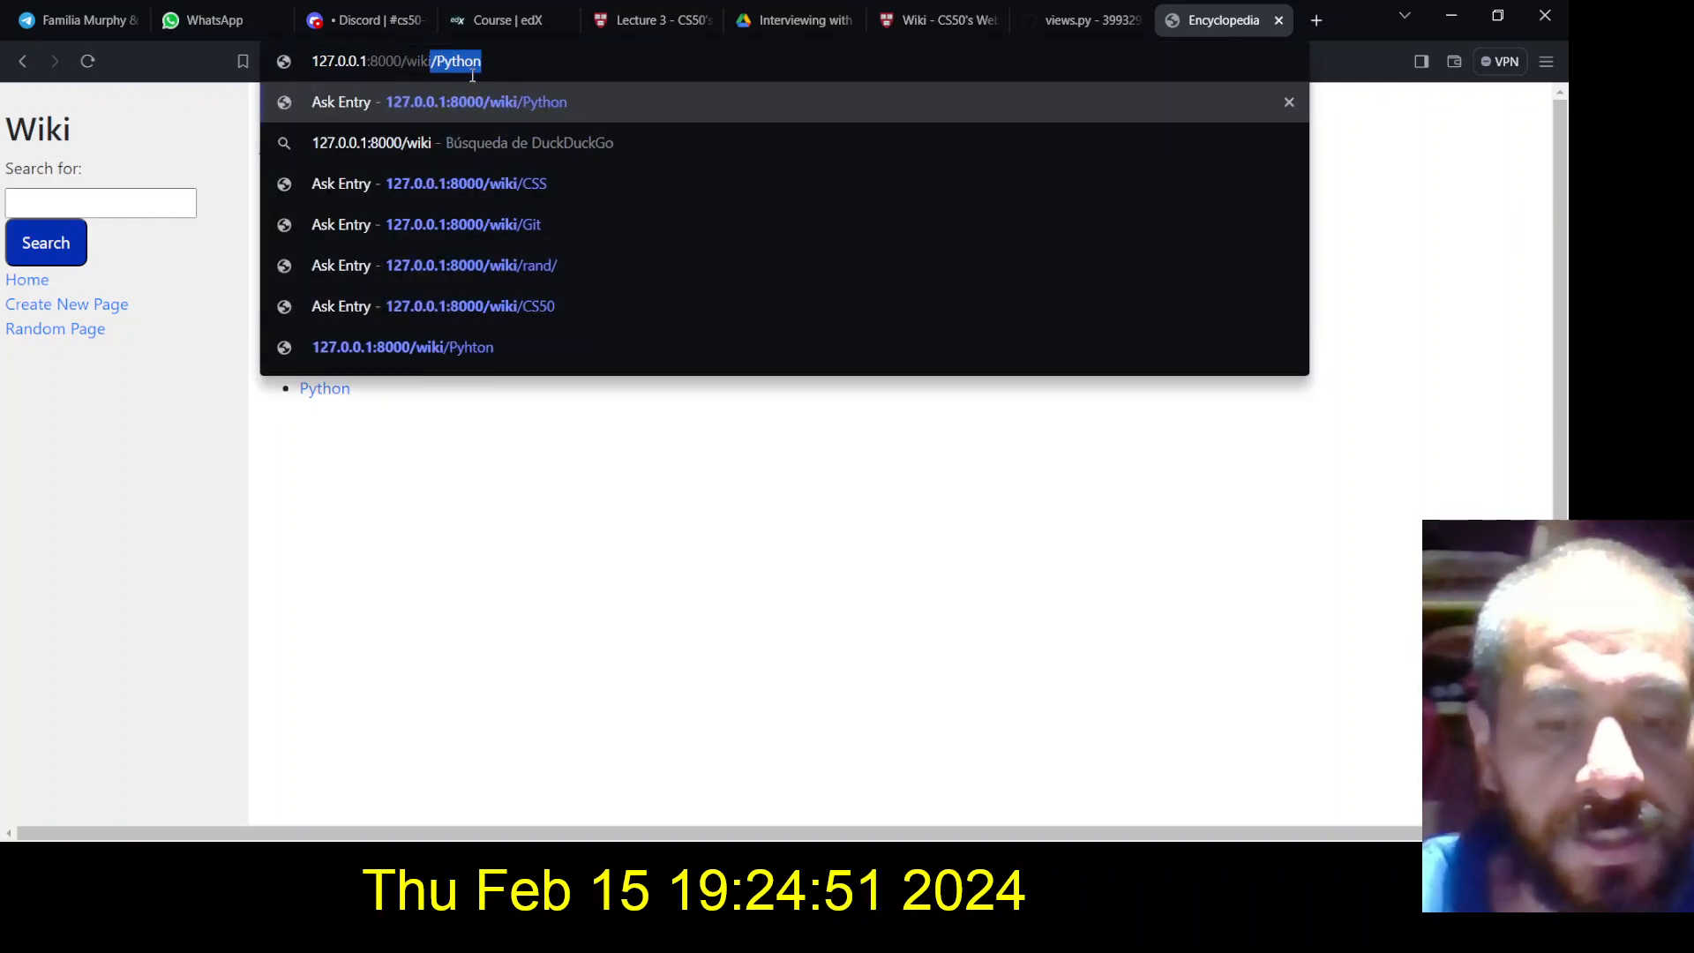
type("HTML")
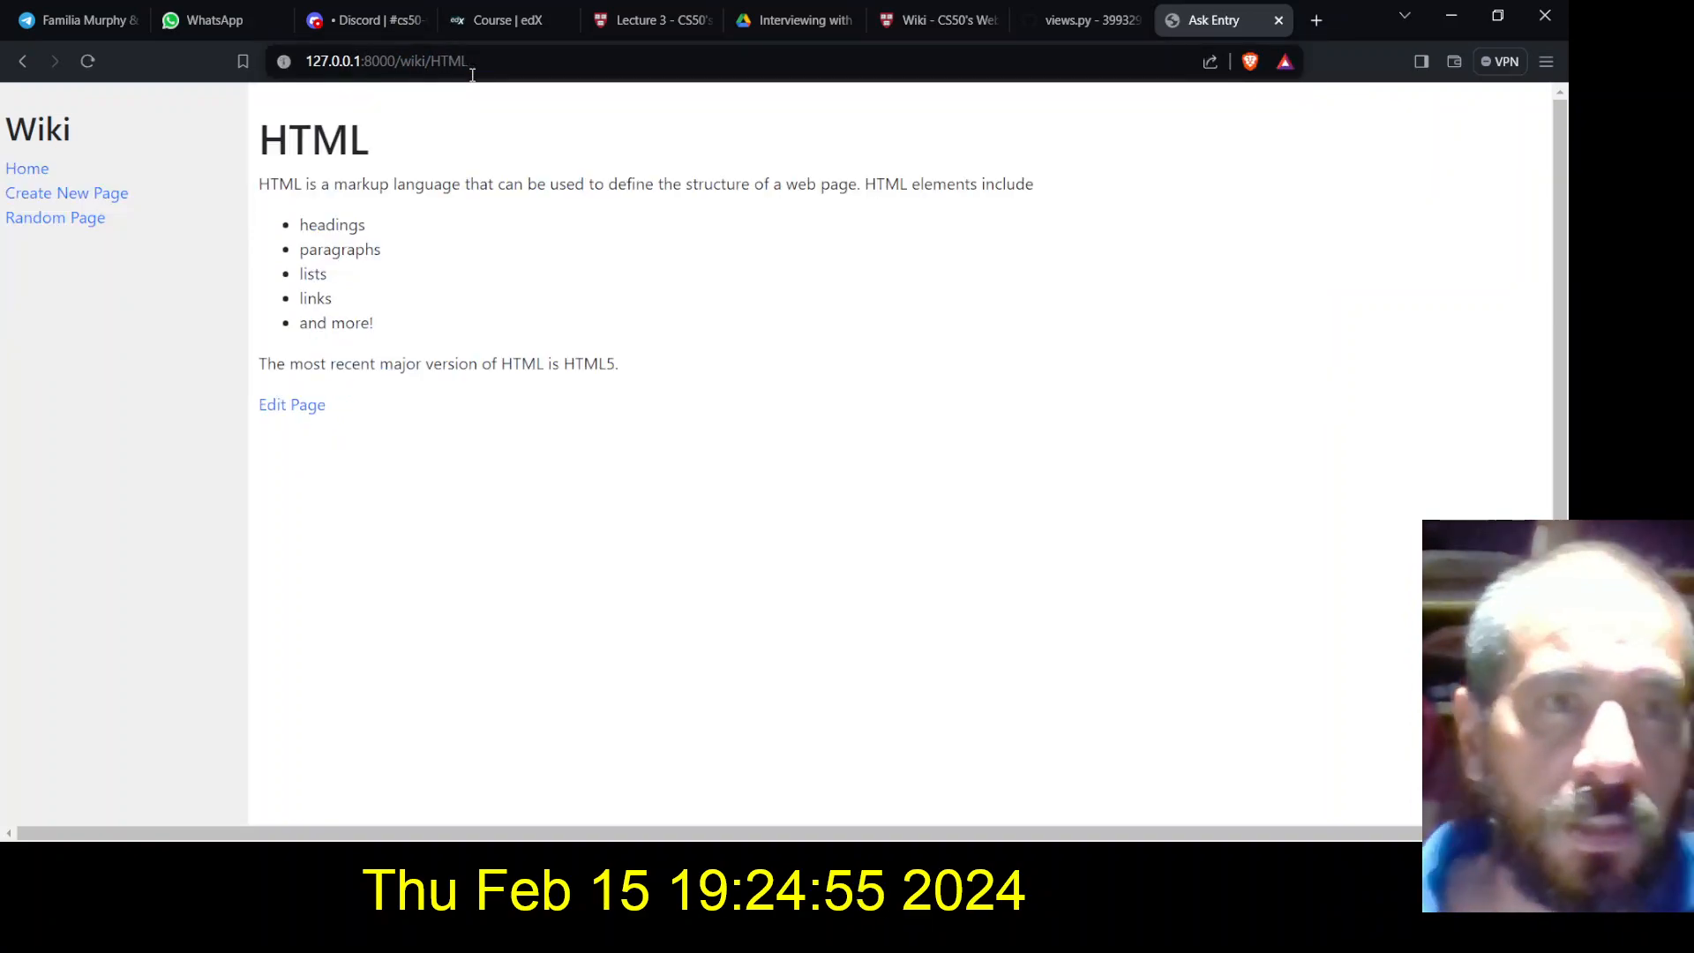
left_click(27, 169)
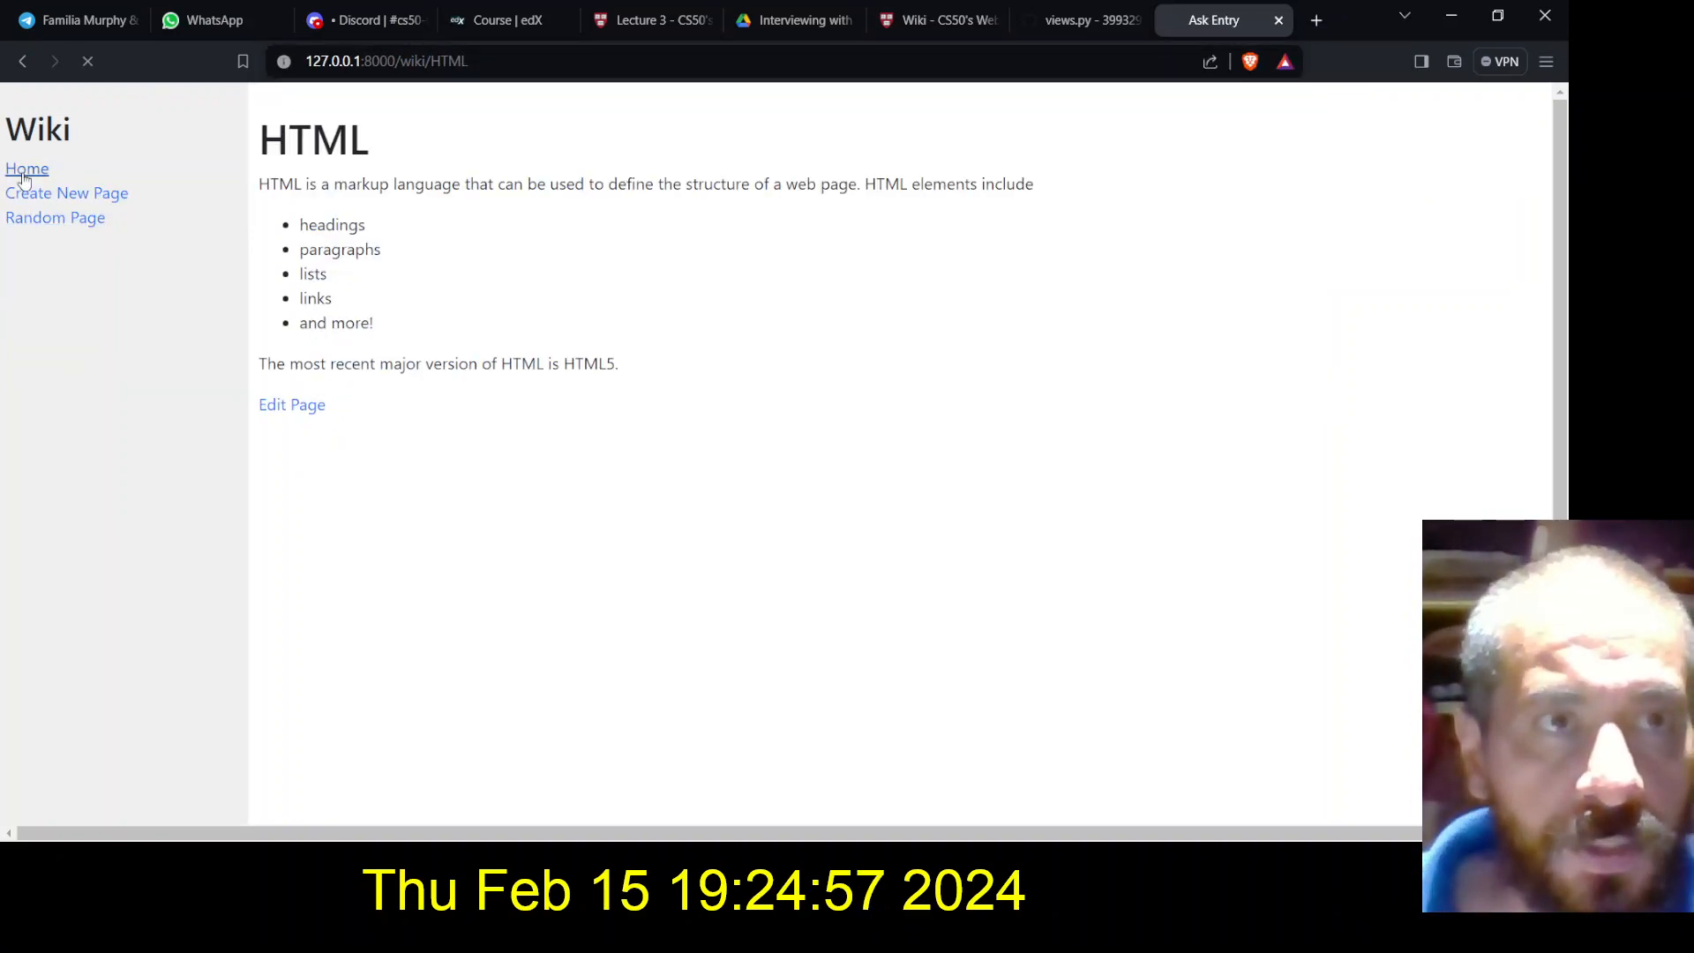
left_click(27, 169)
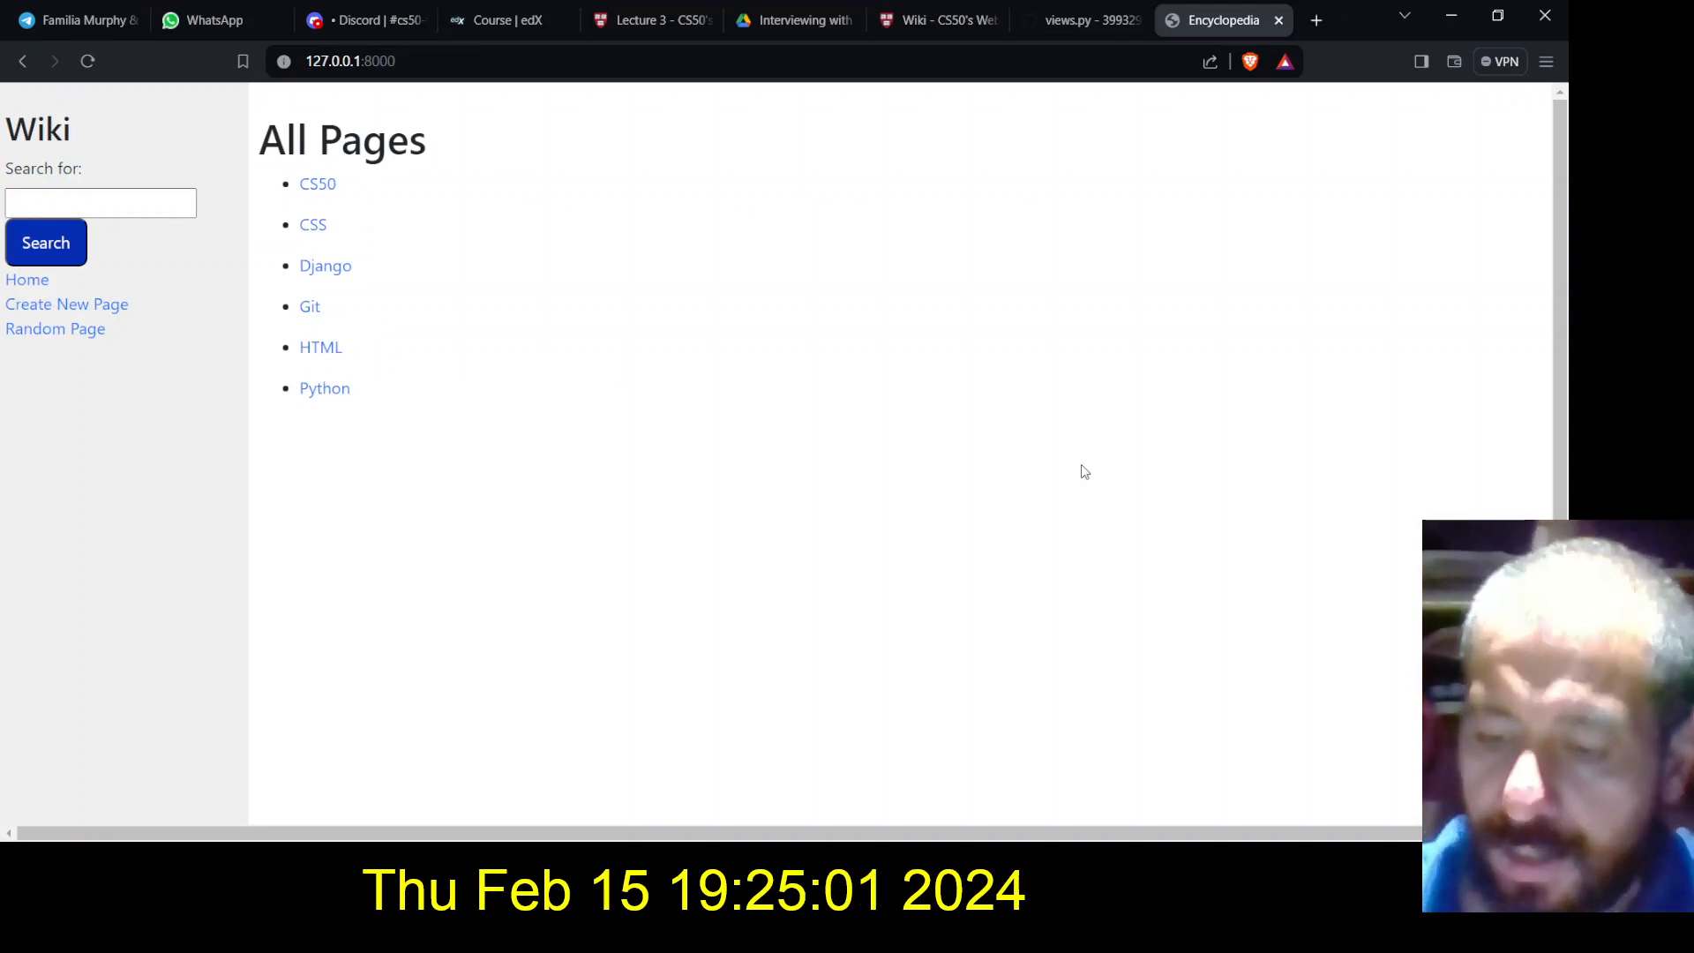
mouse_move(865, 439)
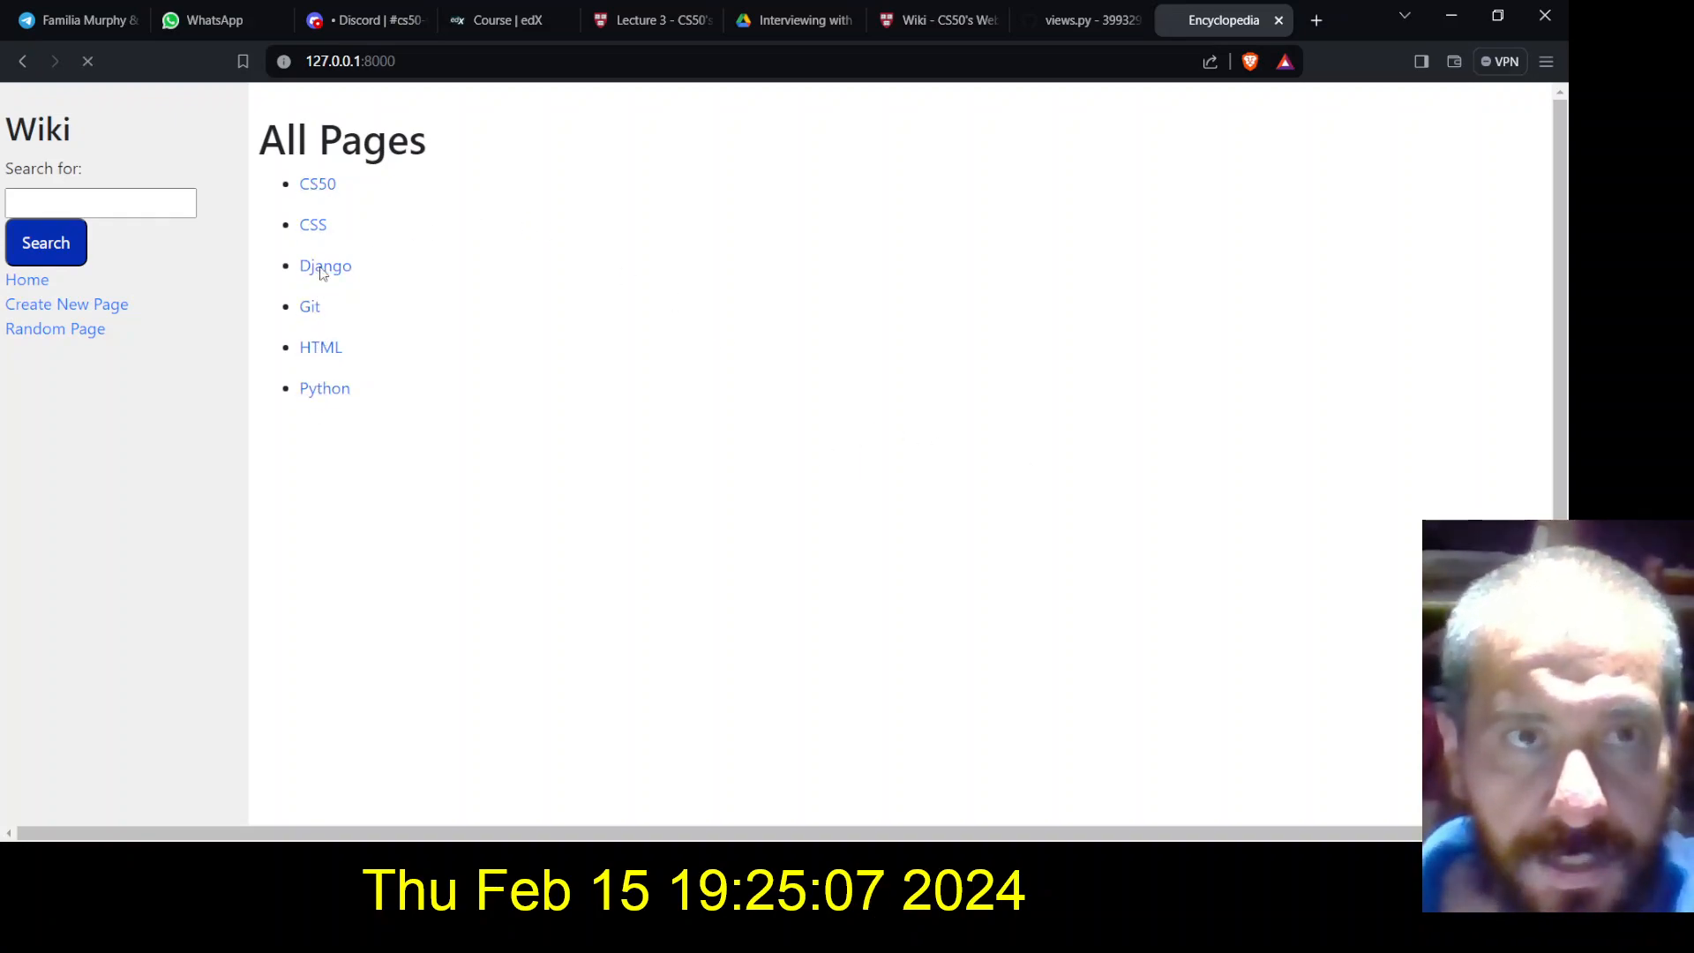
View the Django entry, then search the encyclopedia for 'Pytho'
left_click(325, 267)
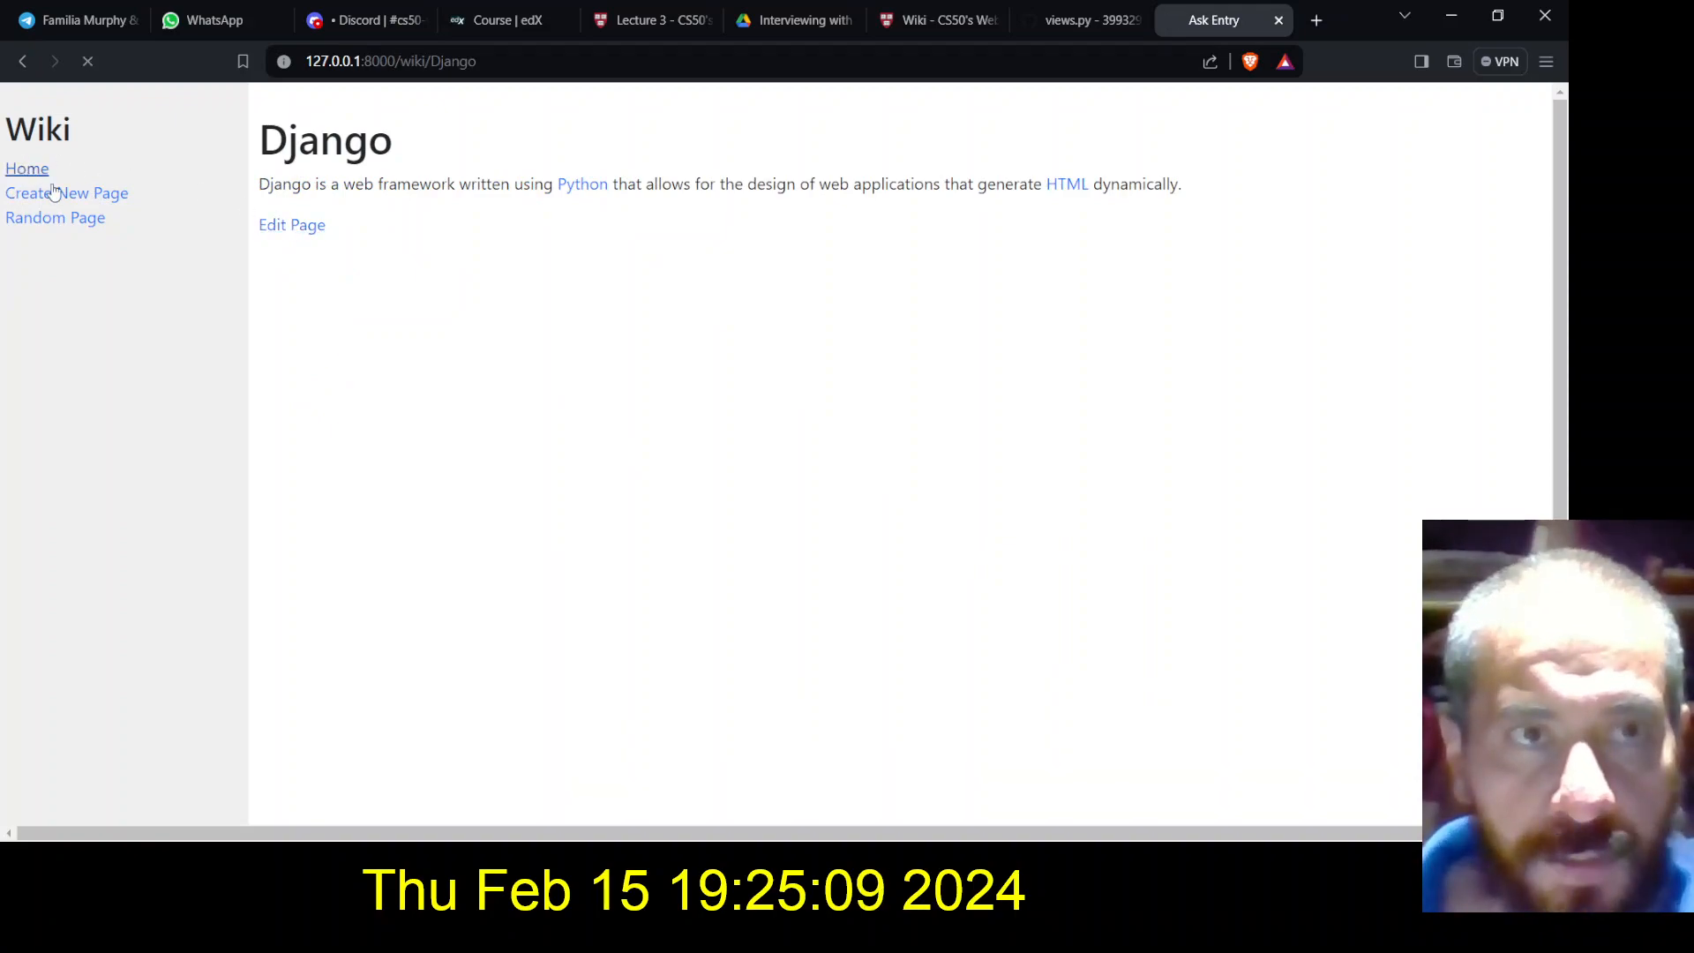
left_click(581, 183)
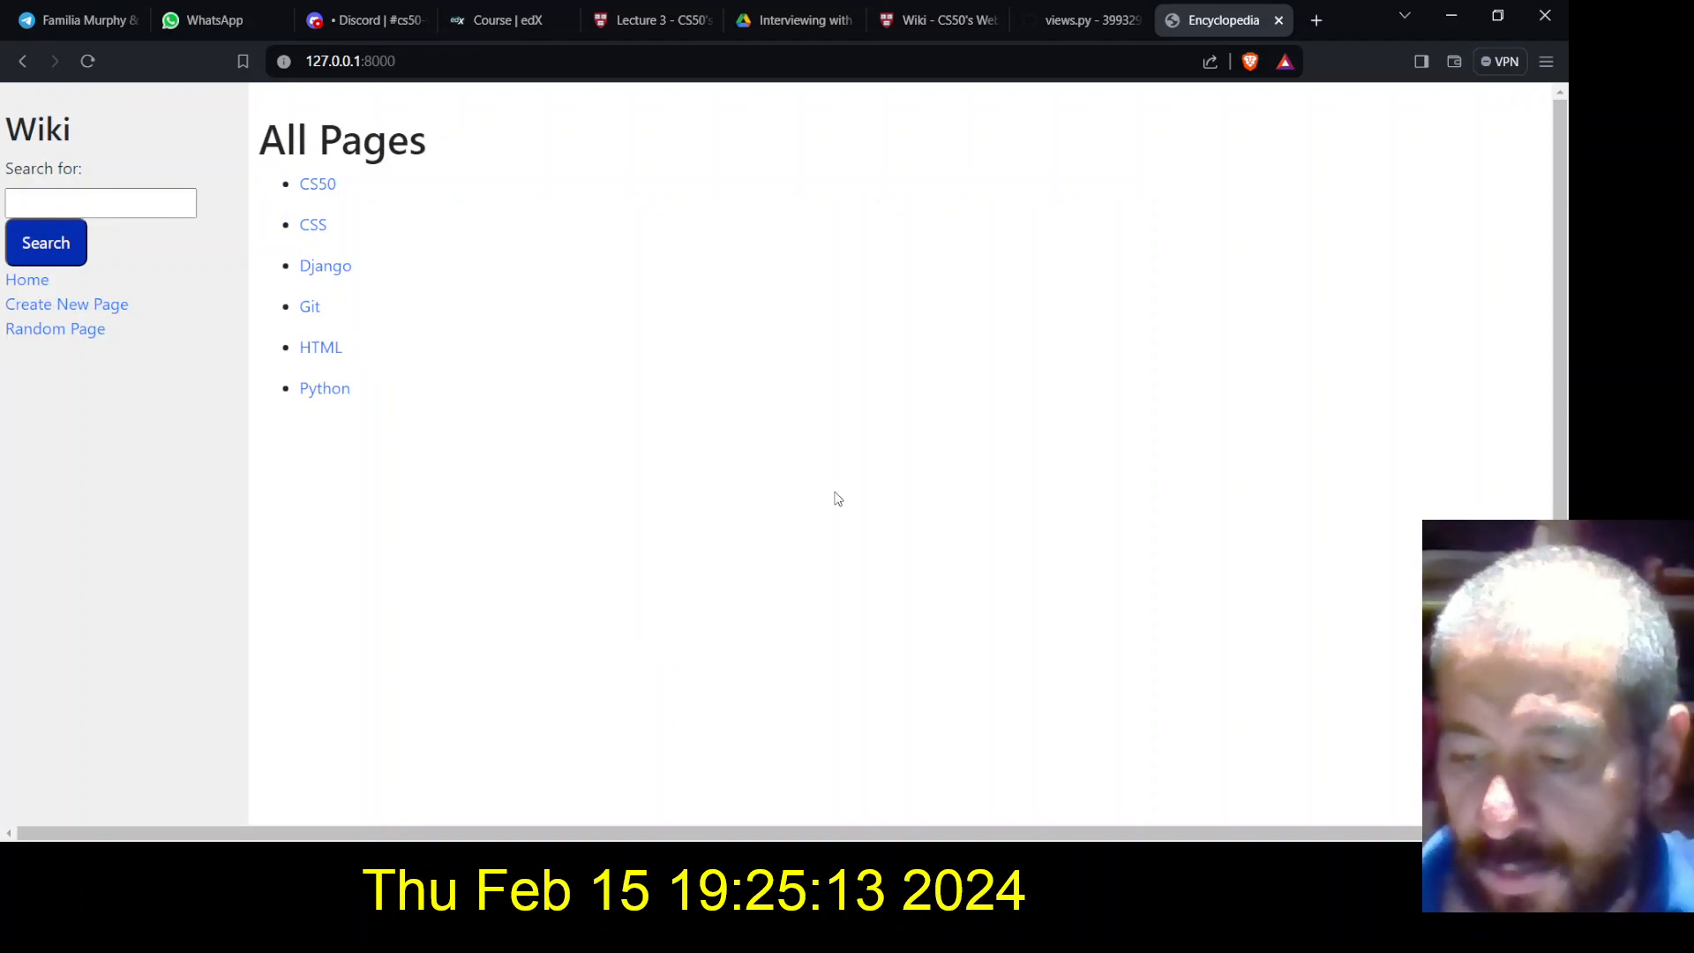
mouse_move(307, 289)
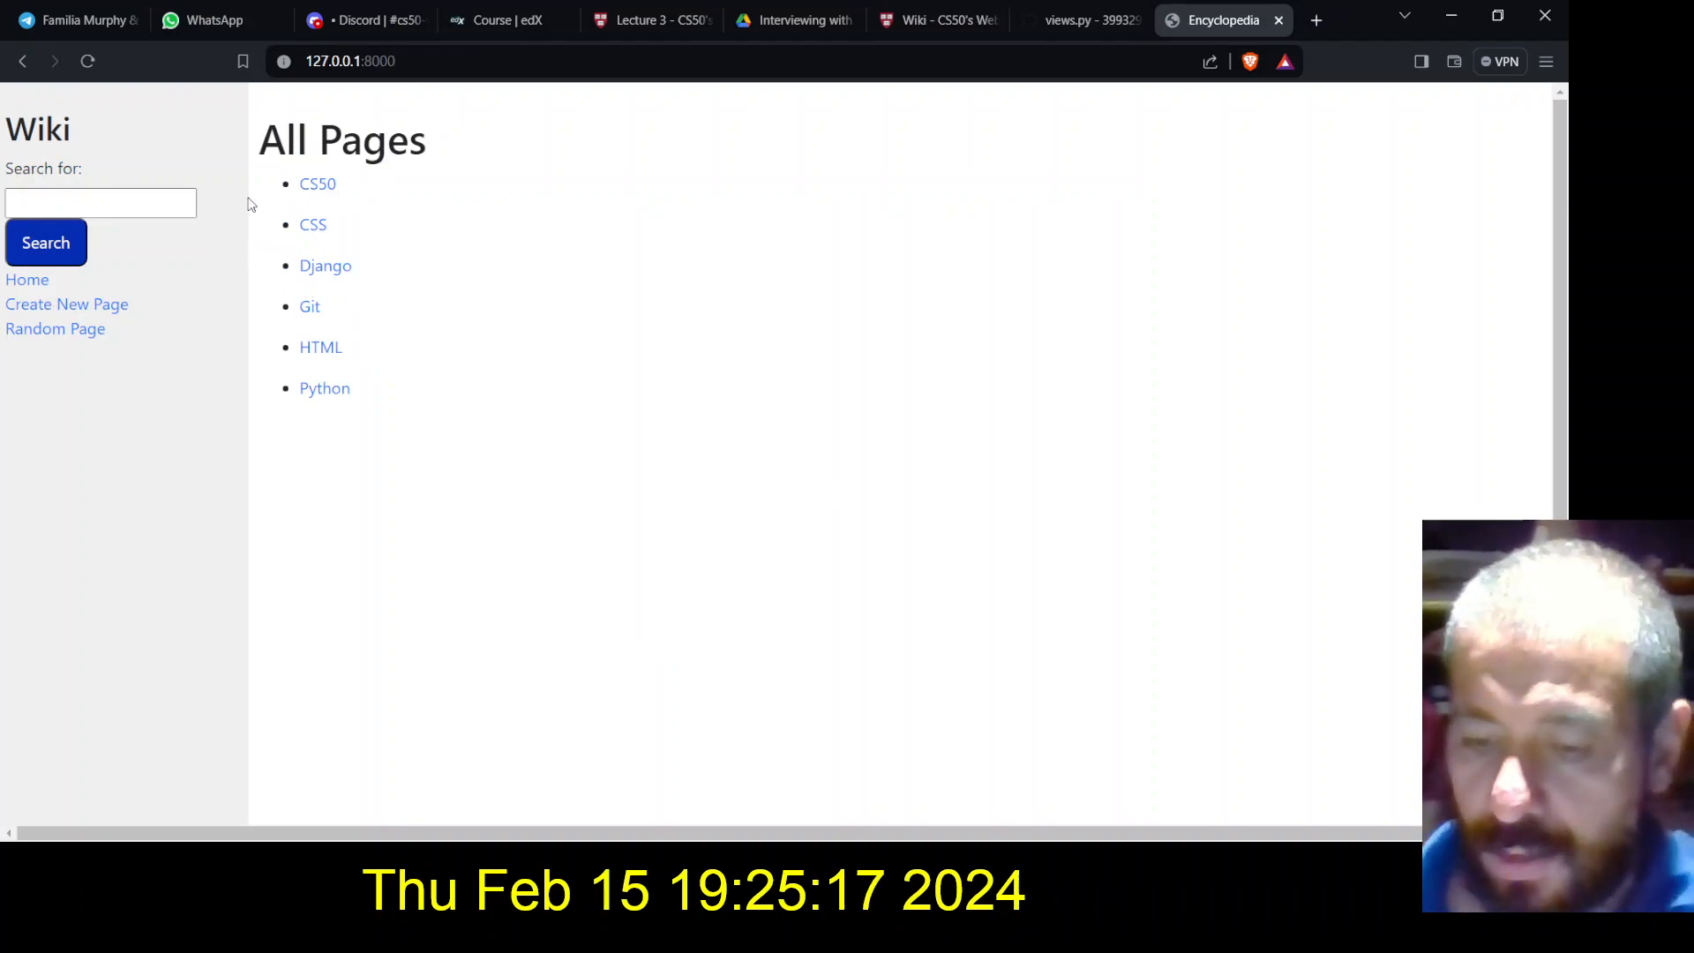
left_click(101, 203)
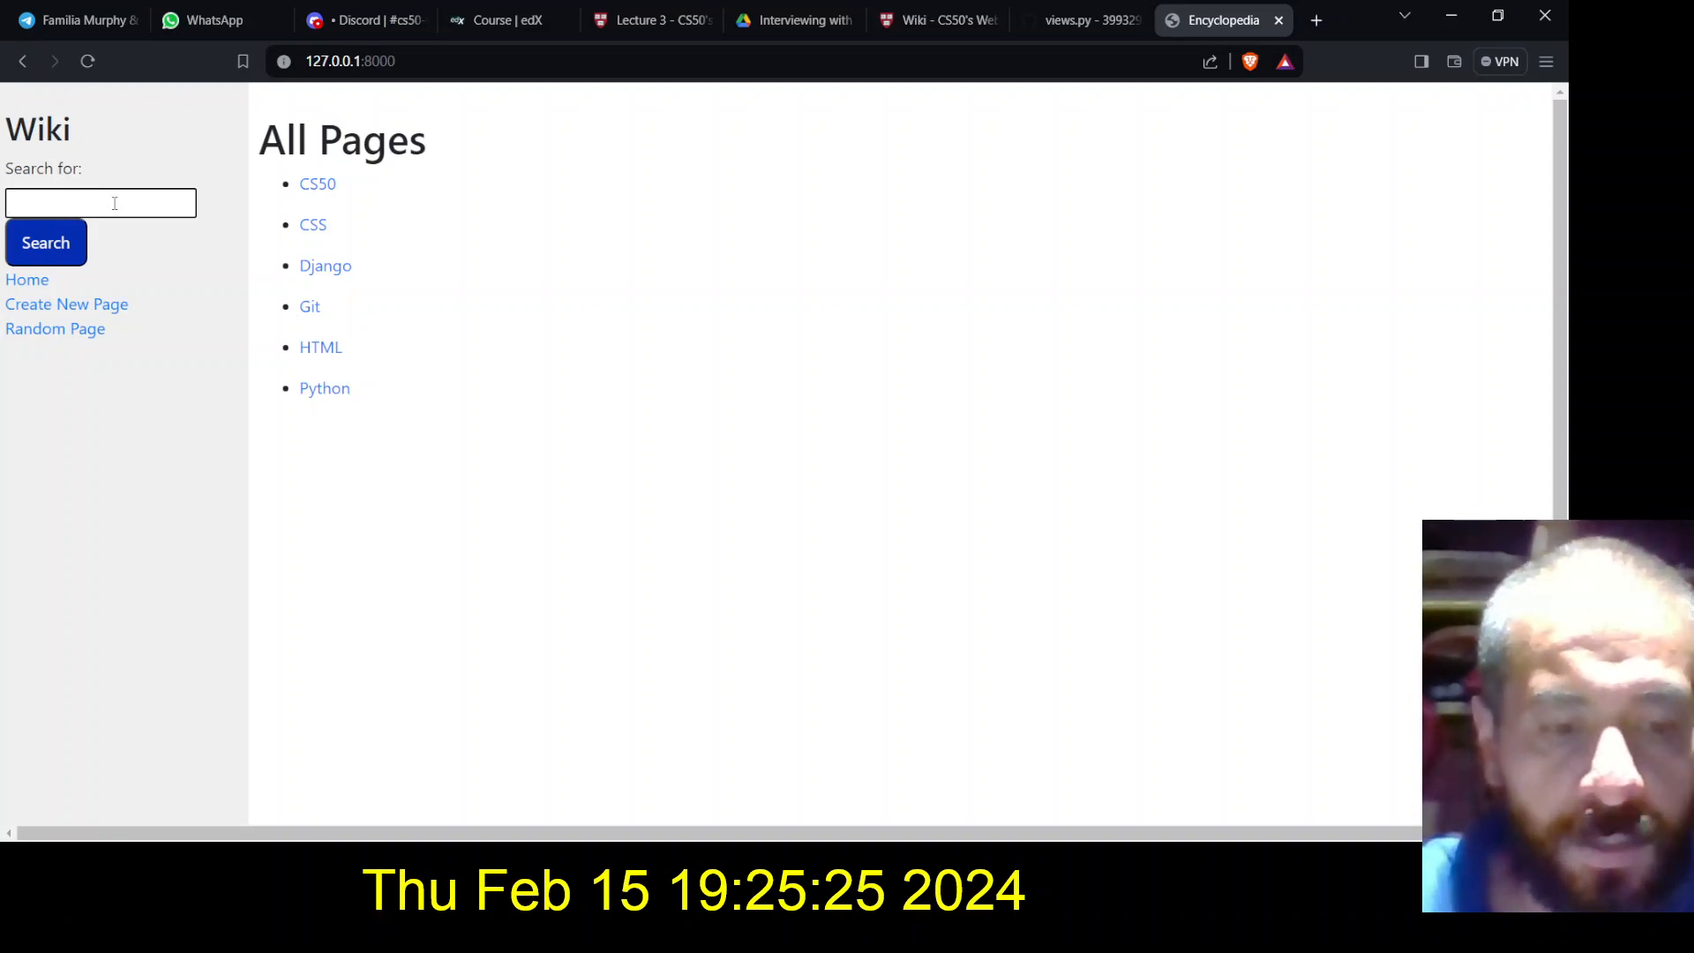
type("Pytho")
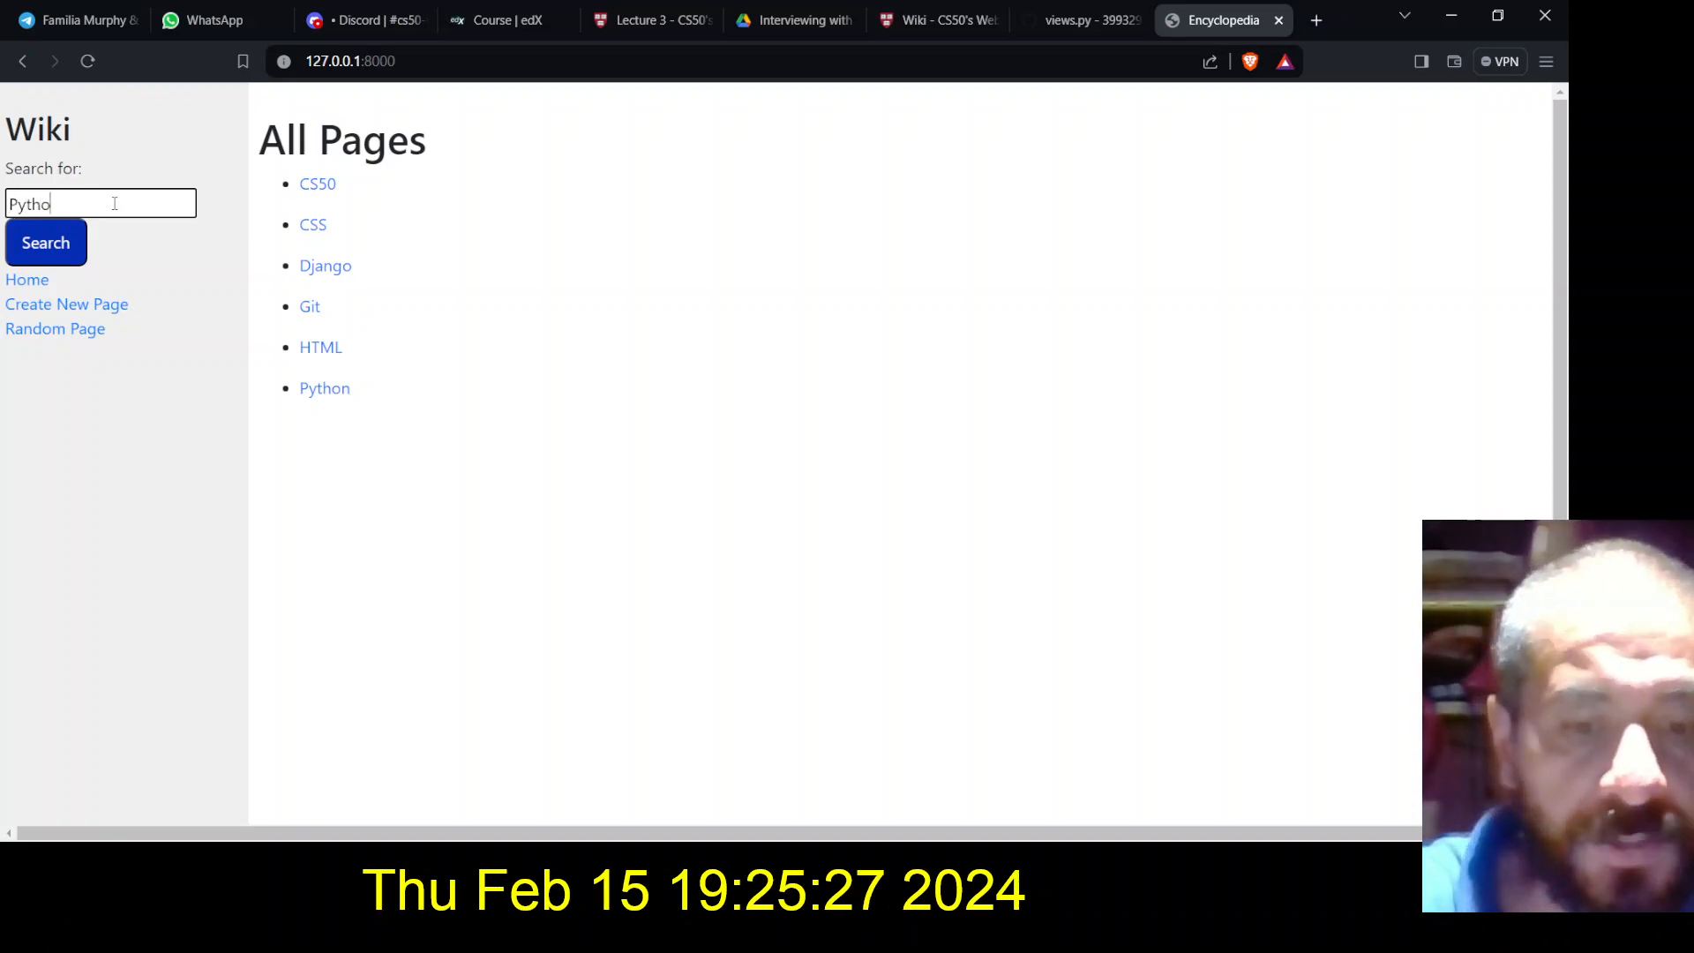
left_click(46, 242)
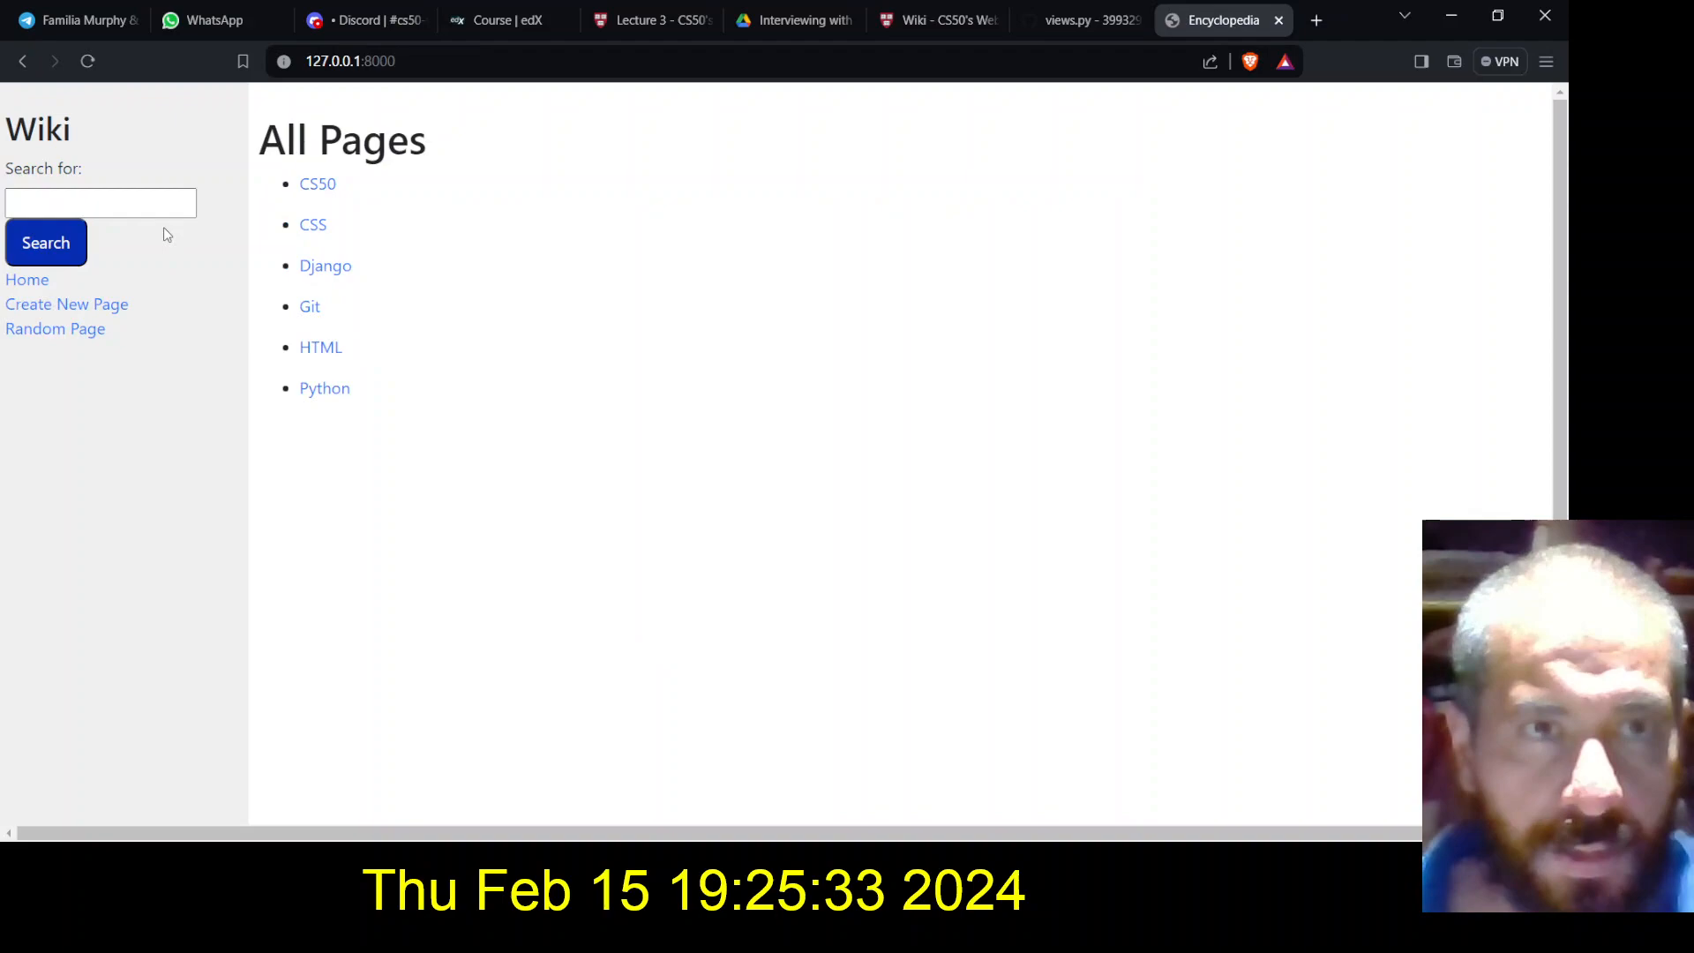
Search the encyclopedia for 'yt' and then for 'CSS'
left_click(101, 203)
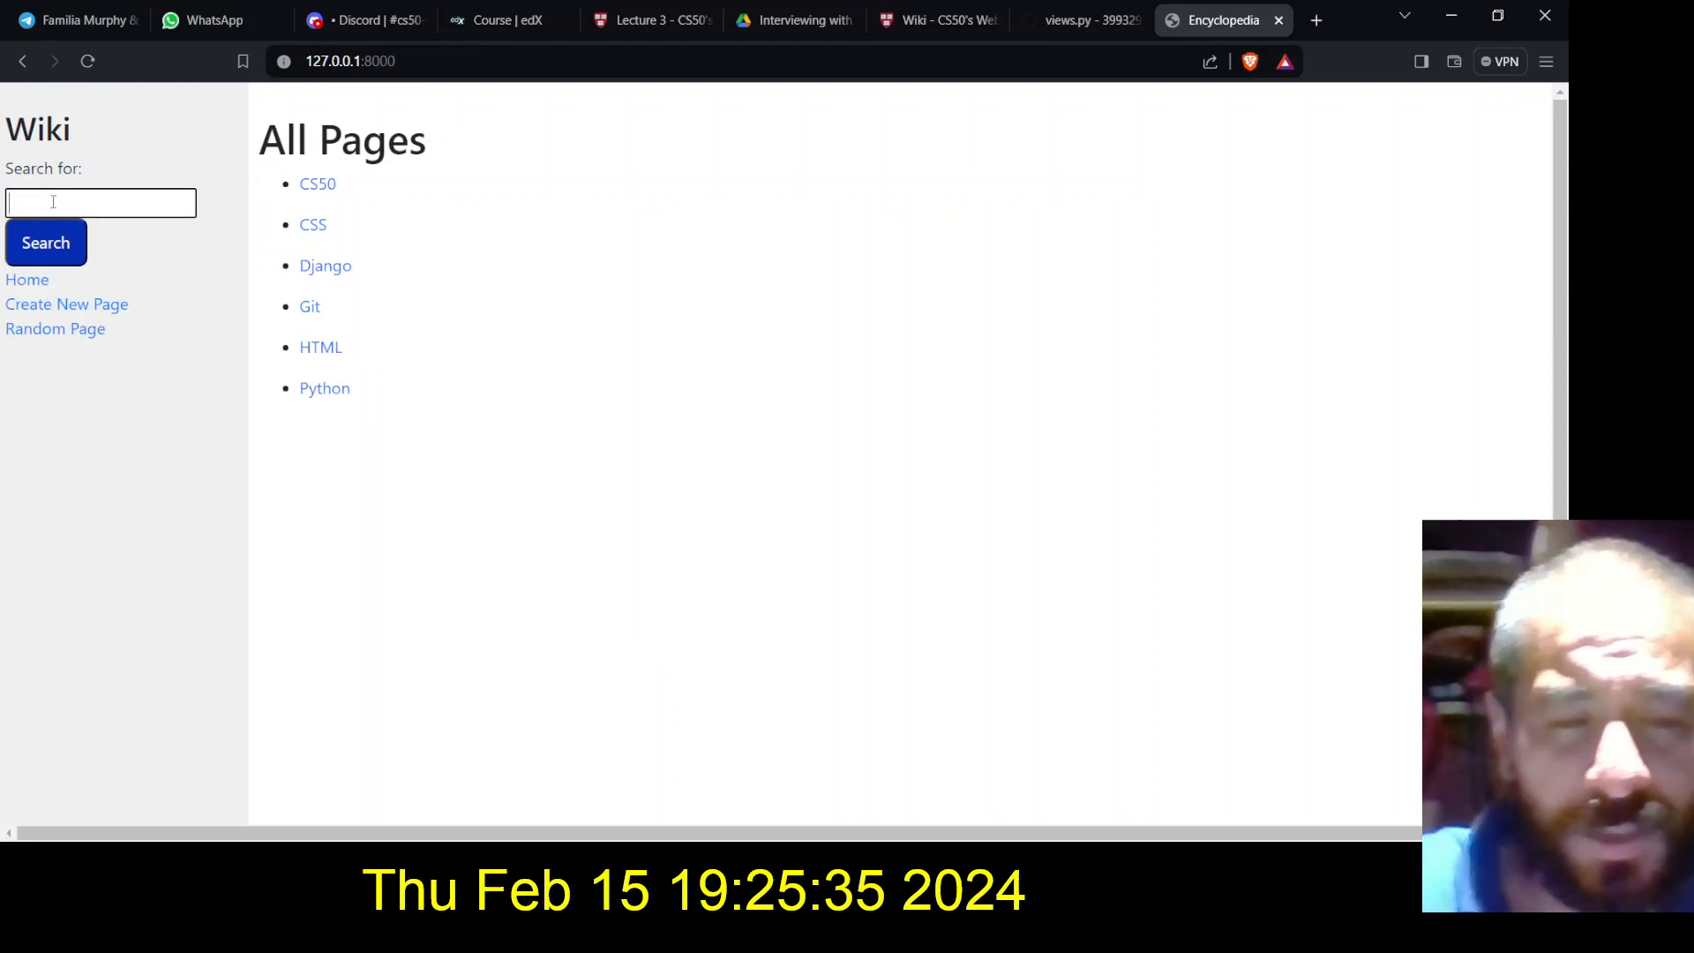
type("yt")
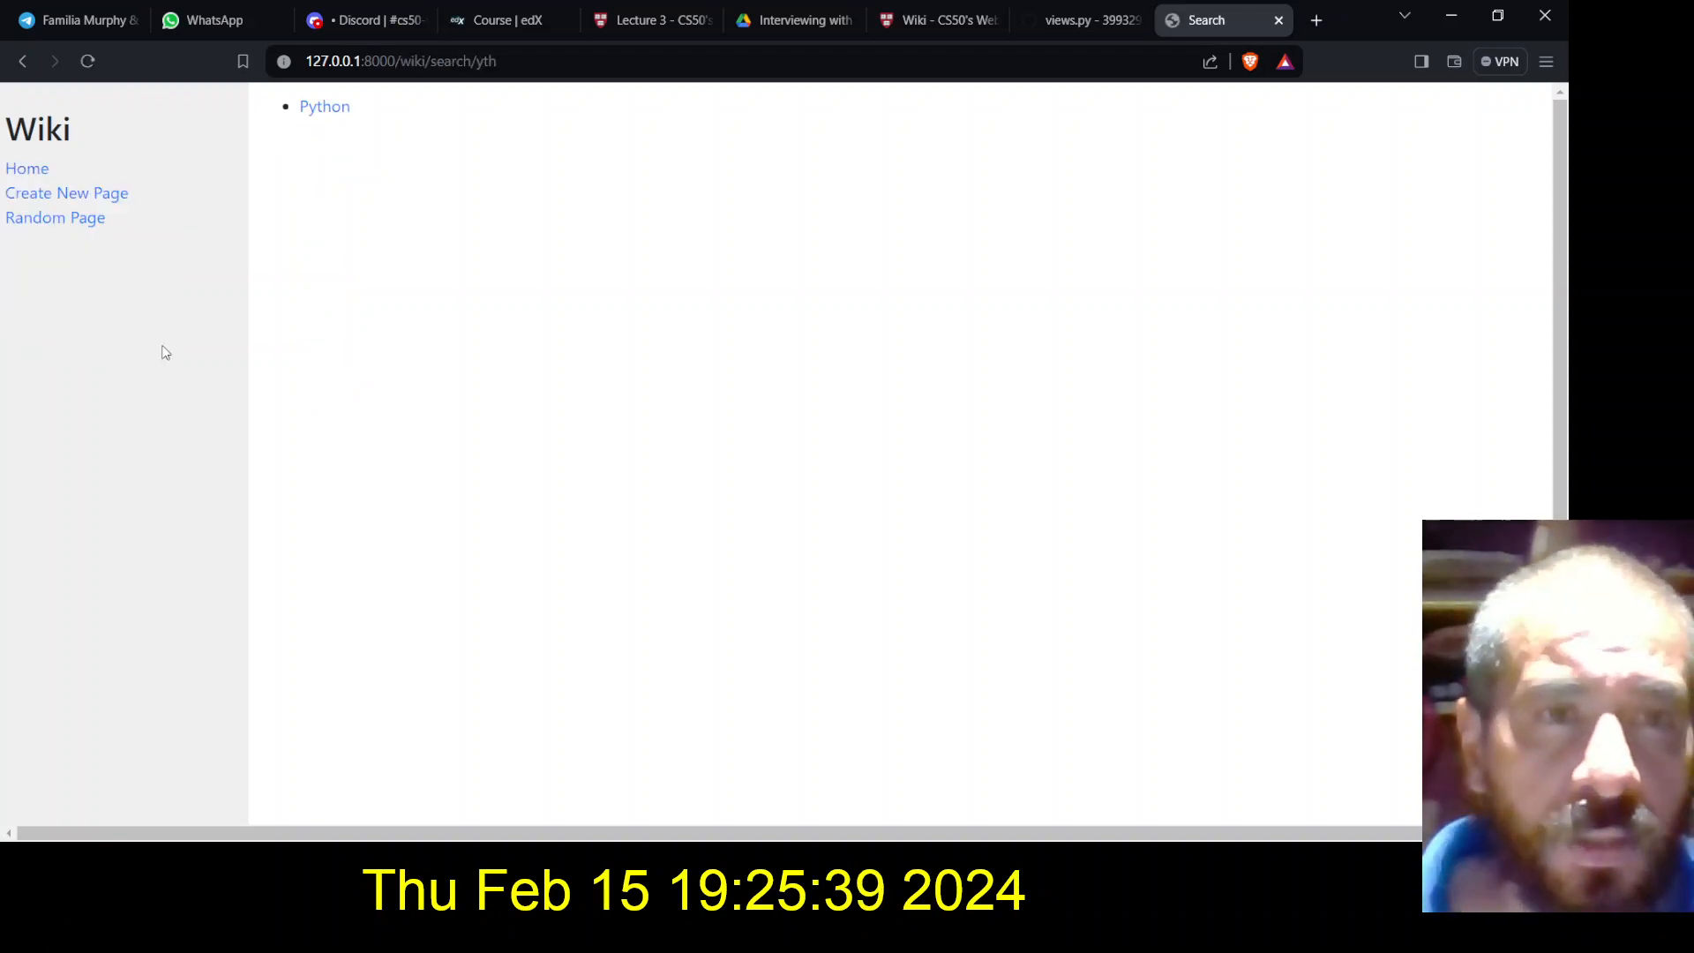
mouse_move(325, 106)
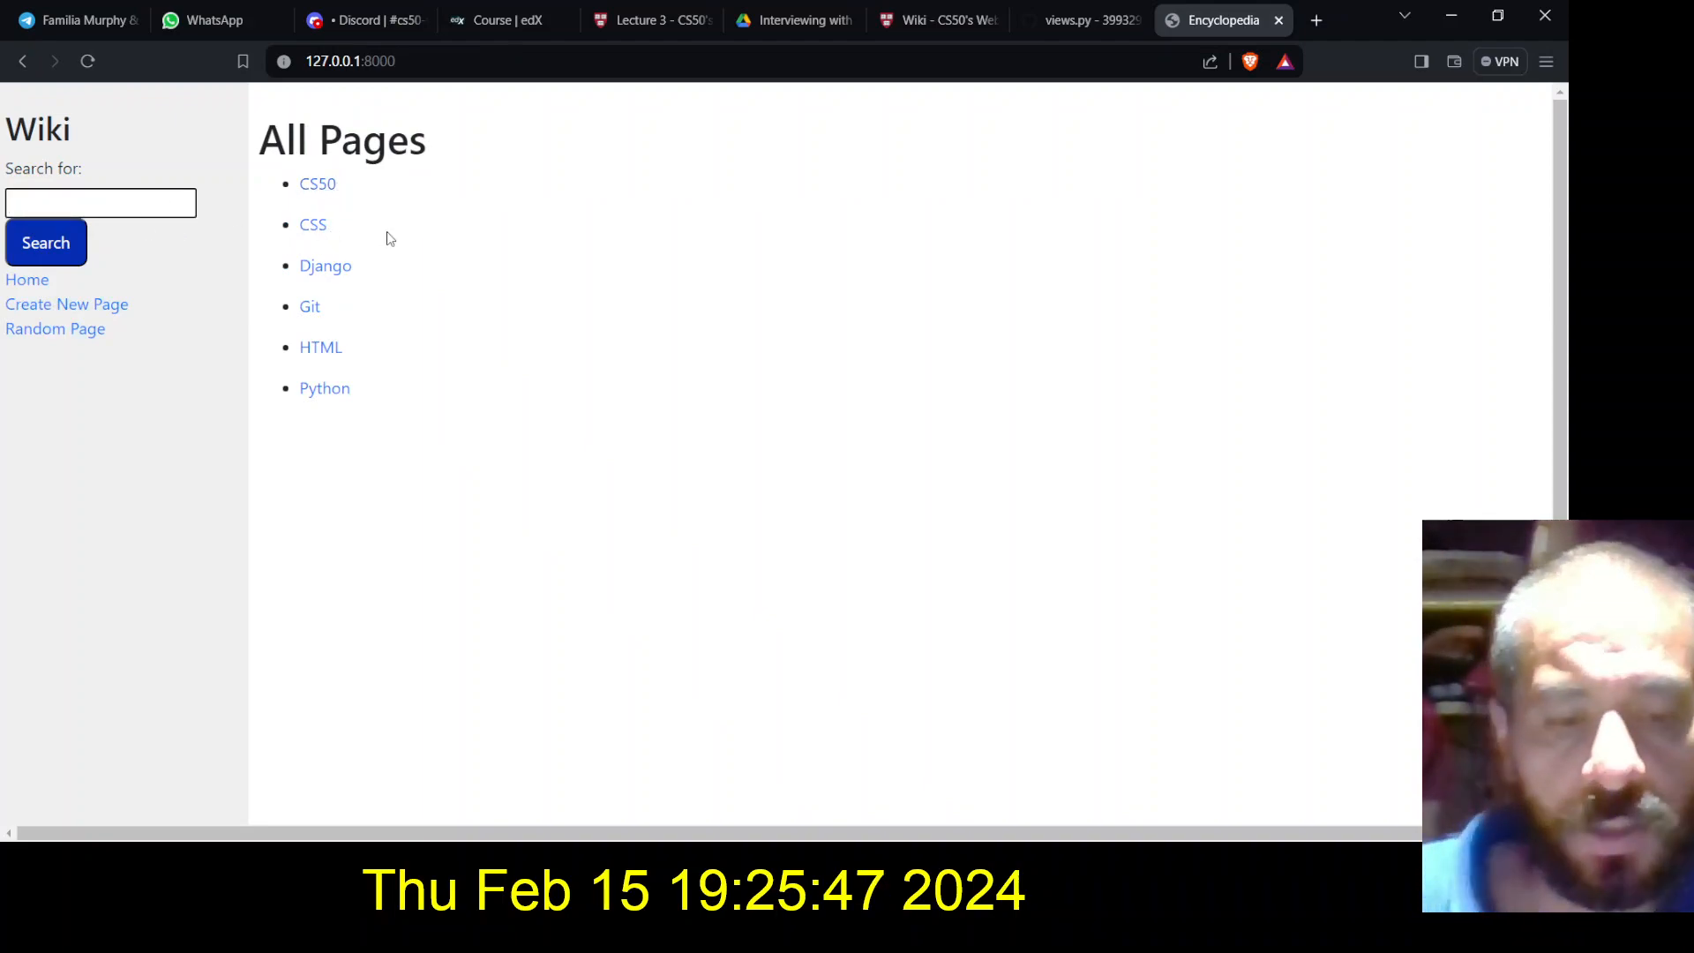
type("CSS")
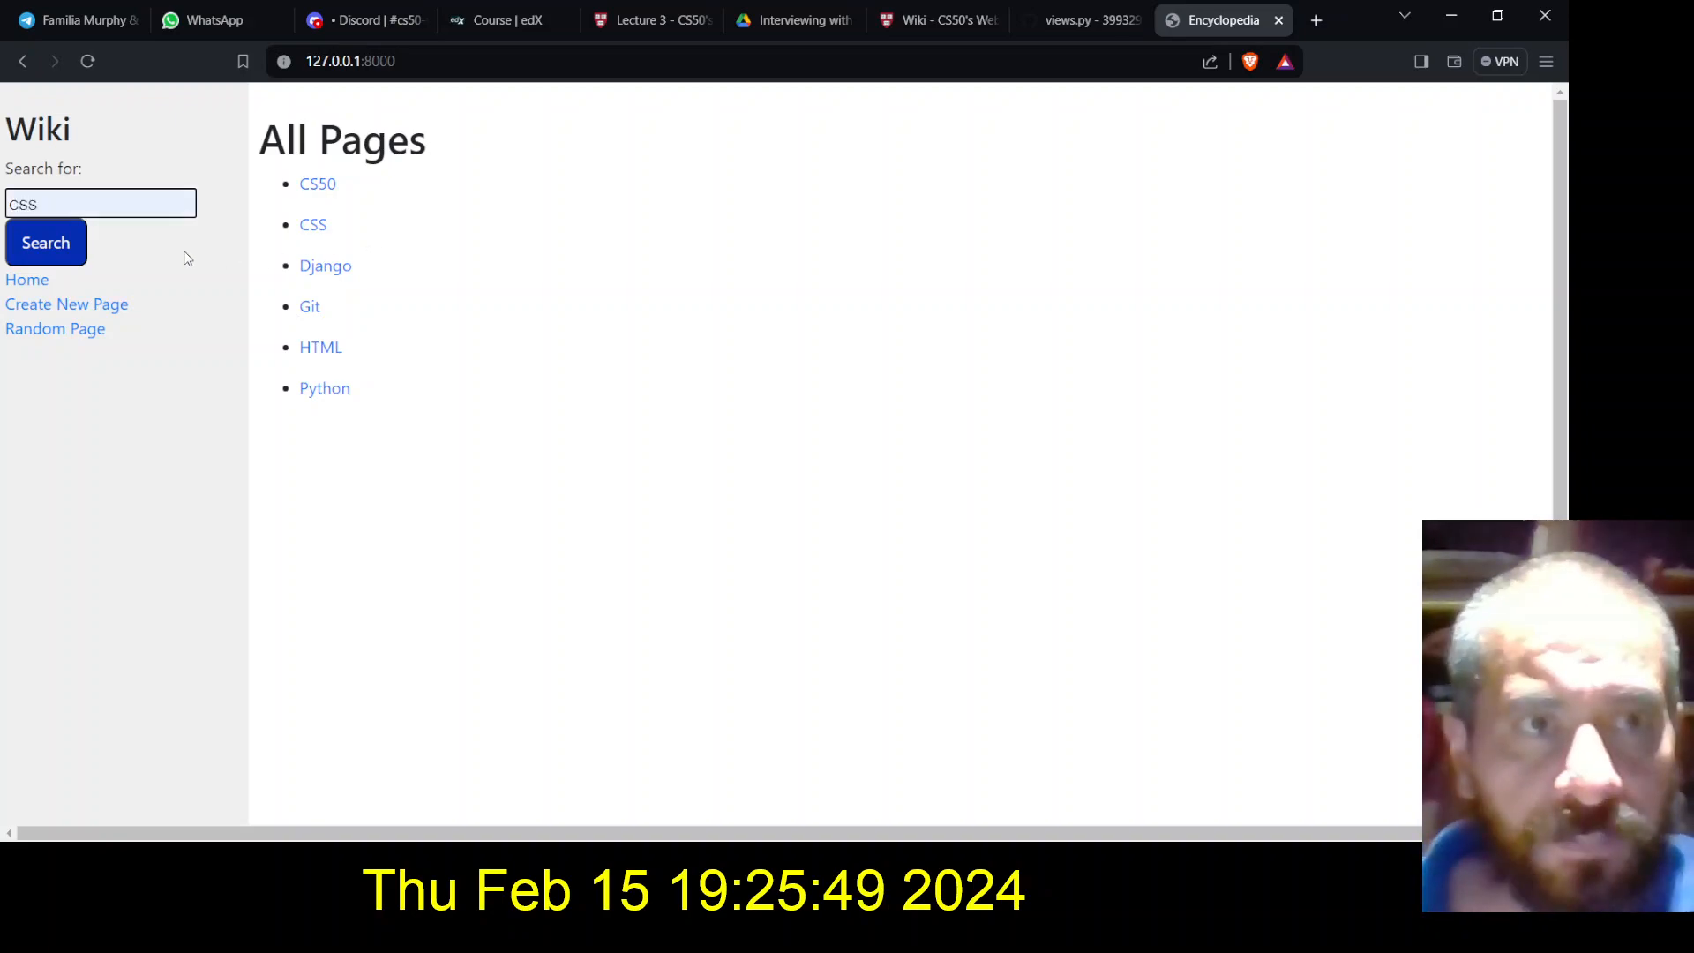
left_click(46, 242)
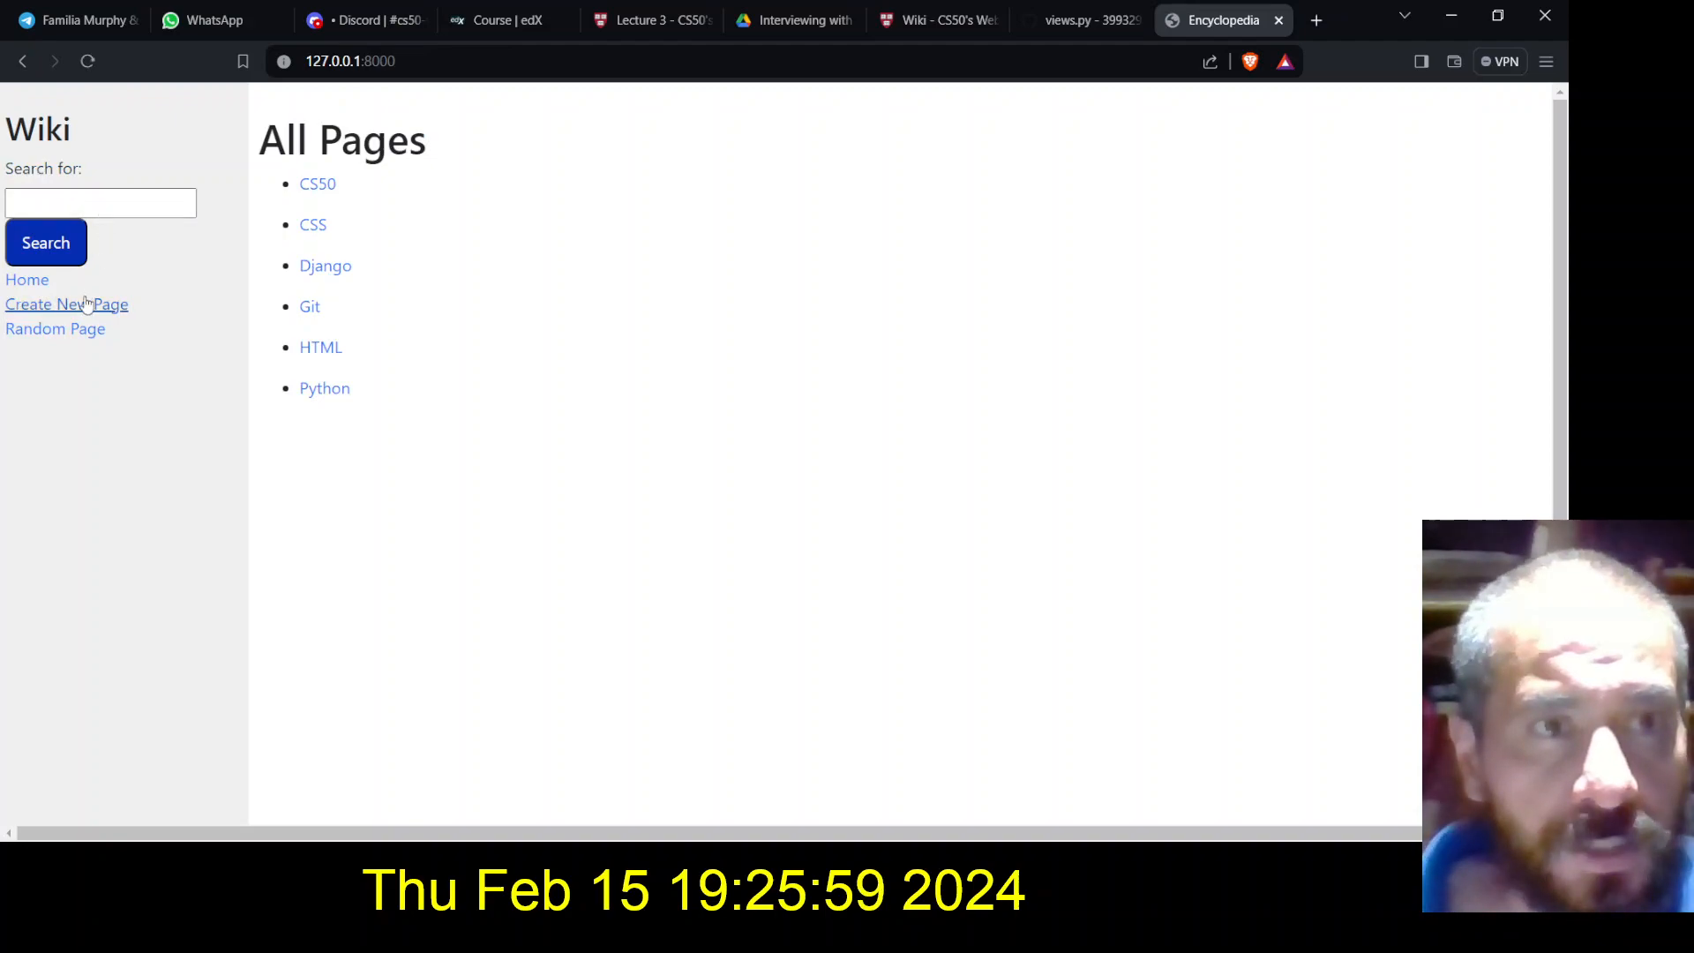
Start a new page named RubberDuck on the Create New Page form
left_click(65, 304)
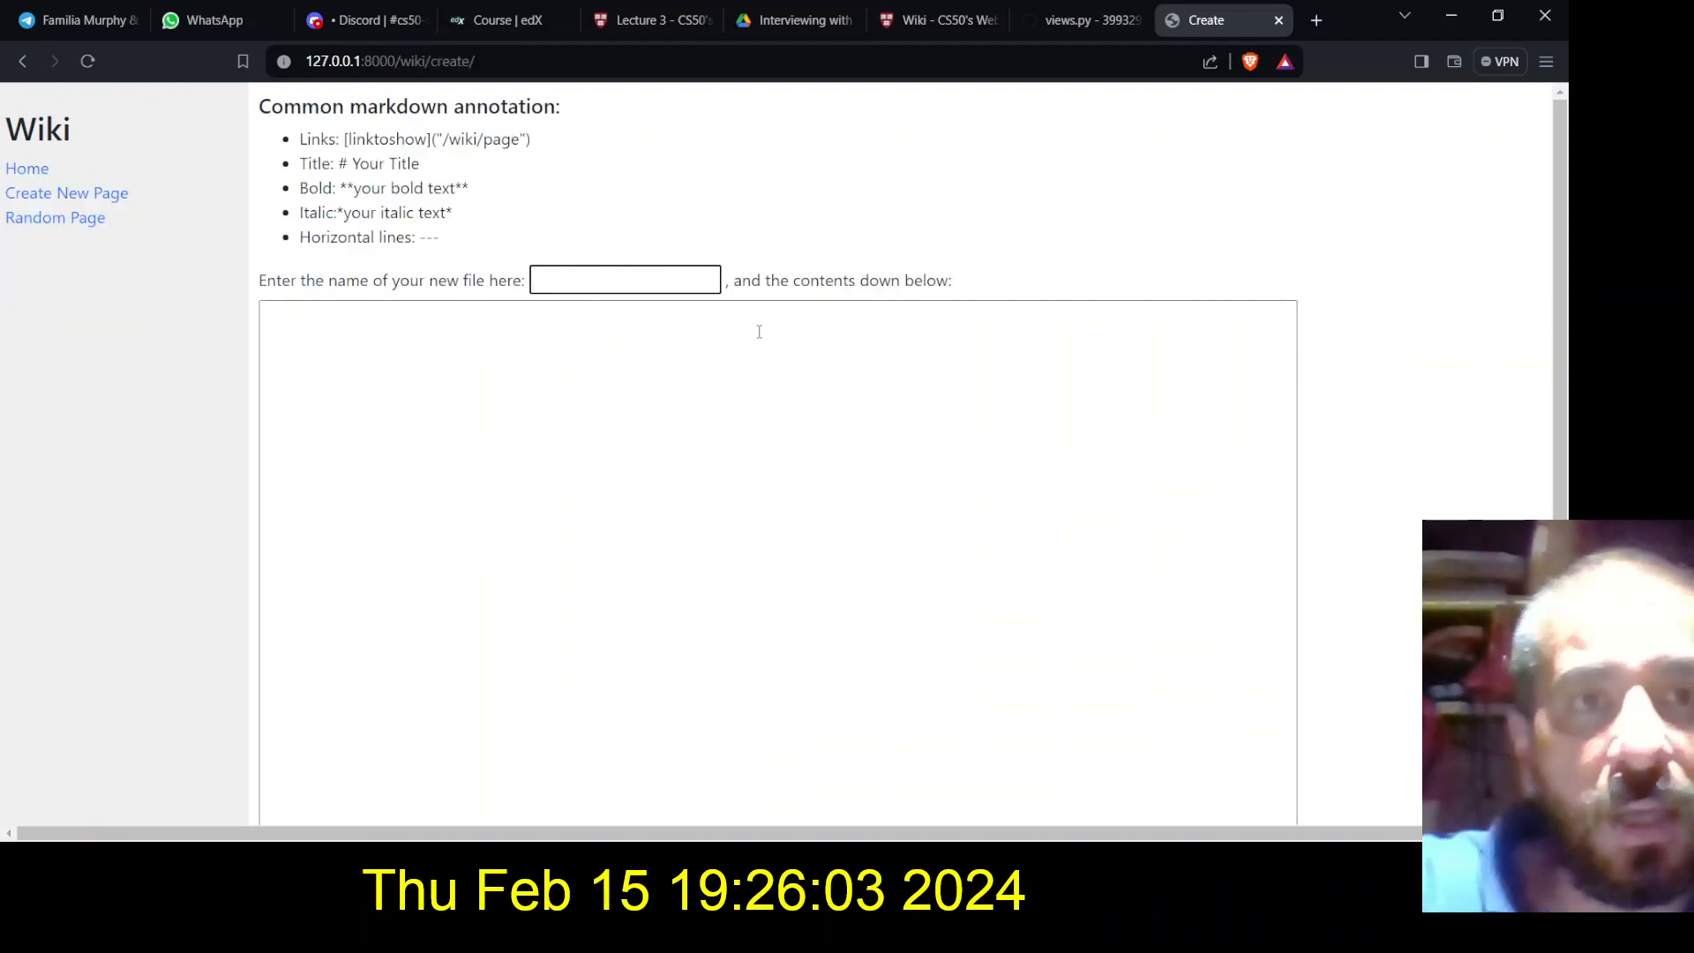
left_click_drag(352, 163, 438, 236)
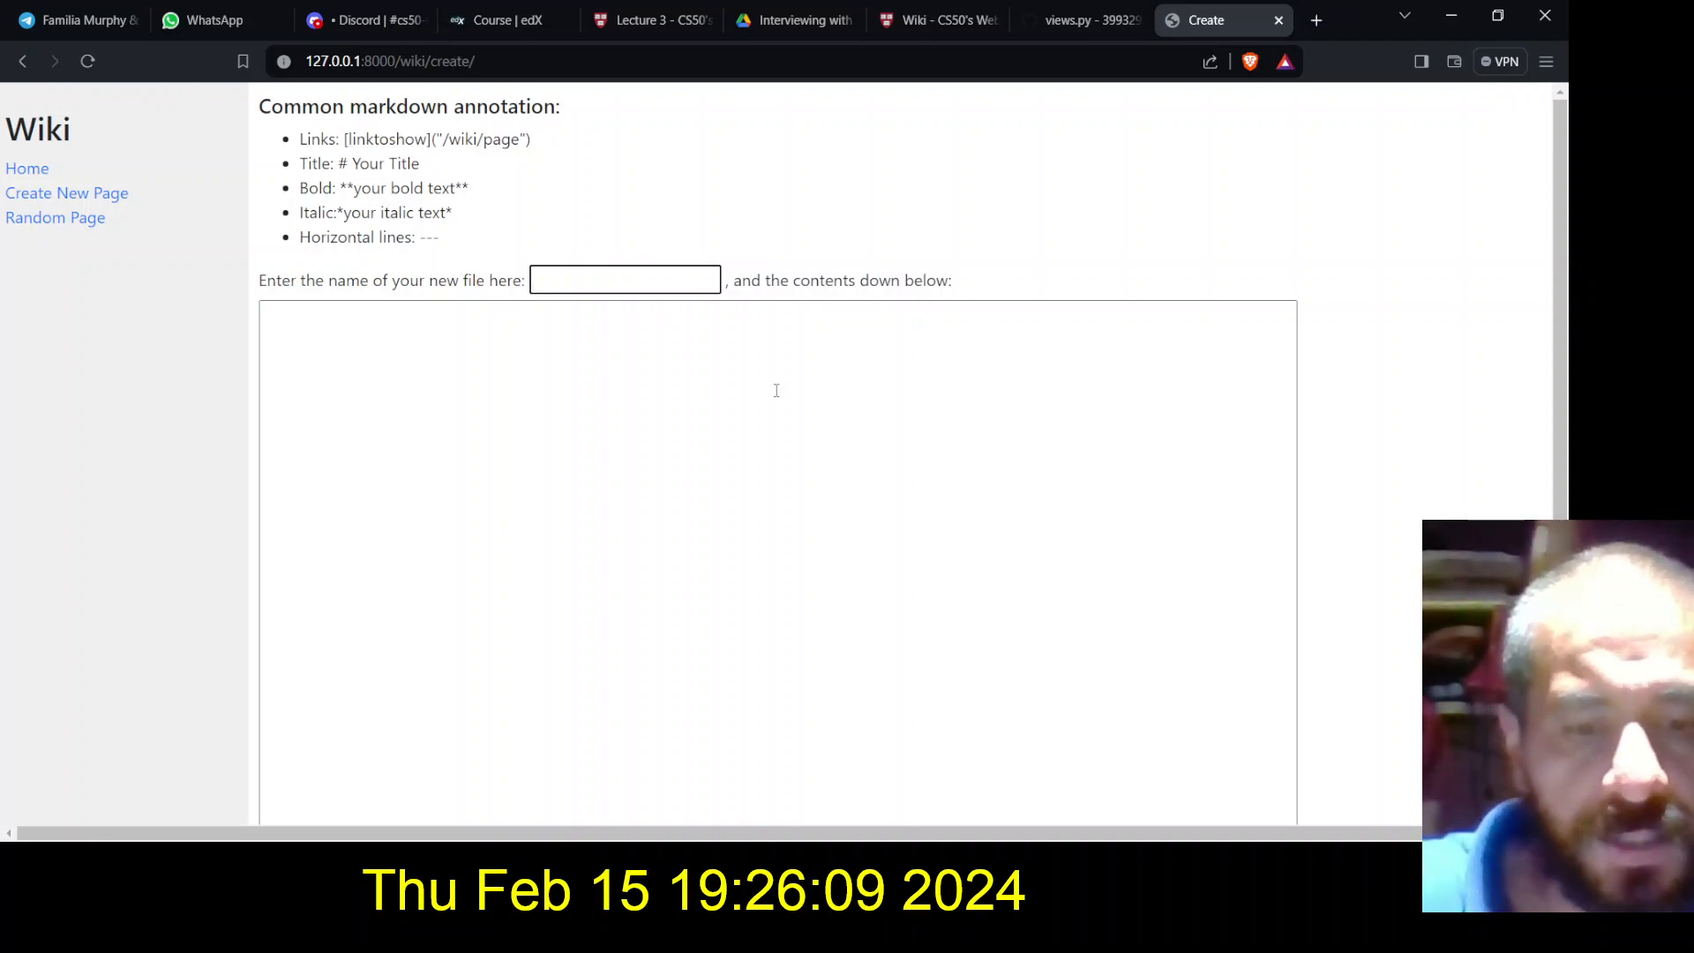
type("Rubber")
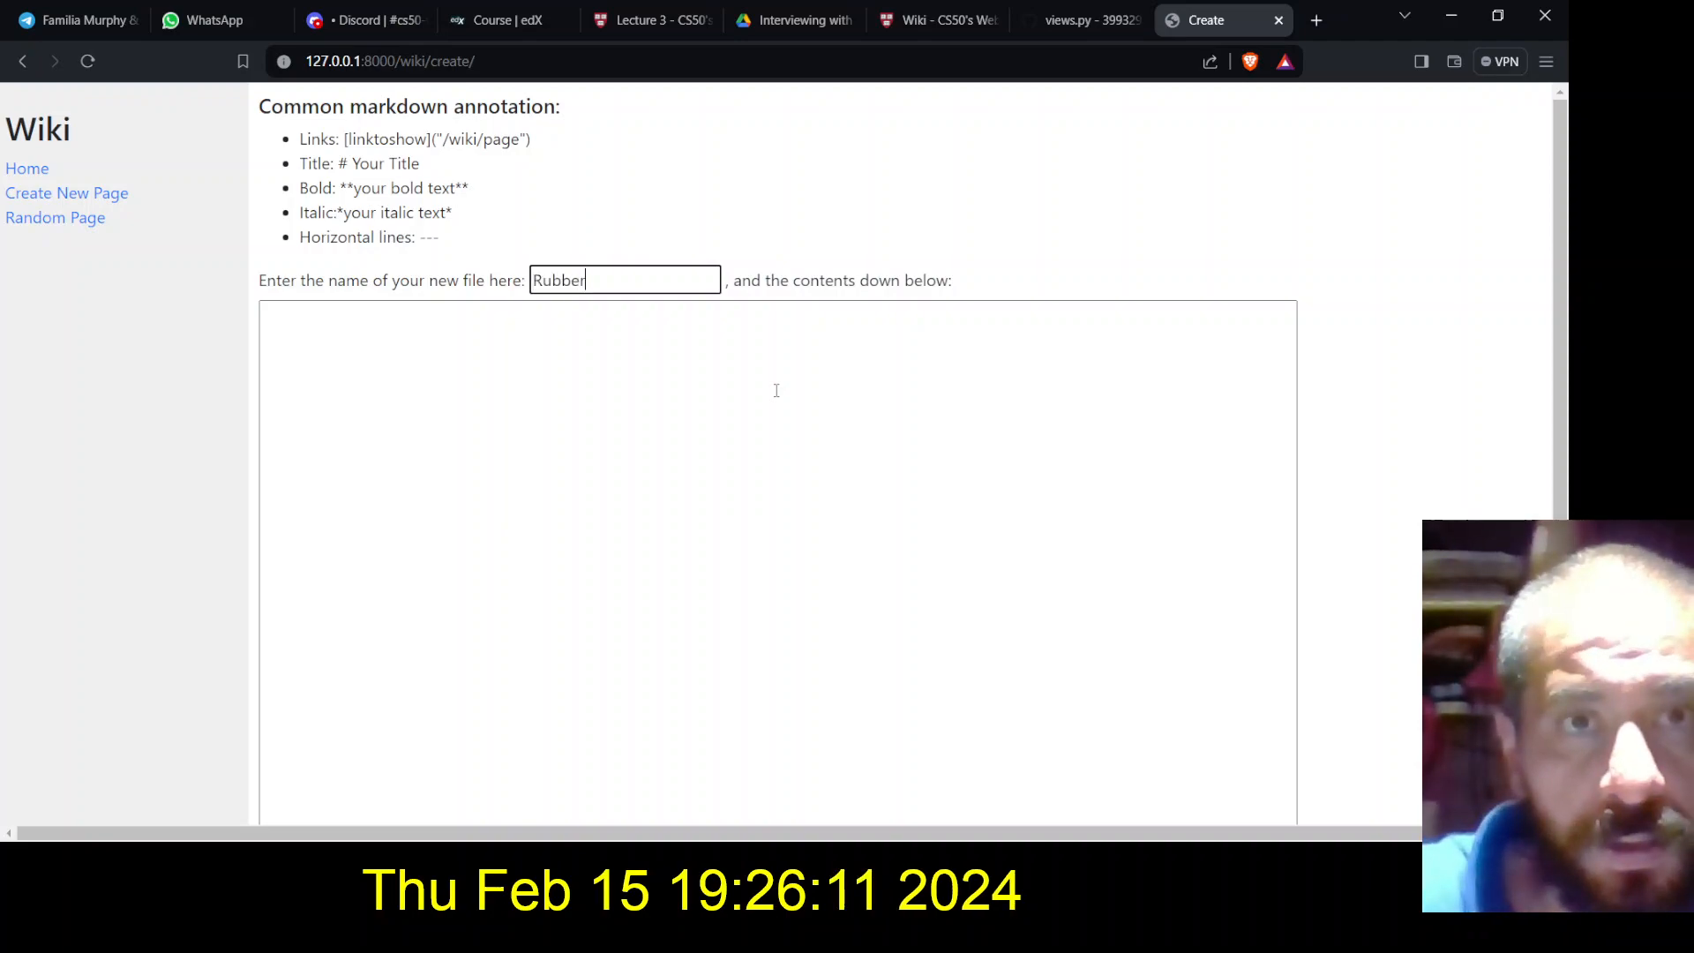
type("Duck")
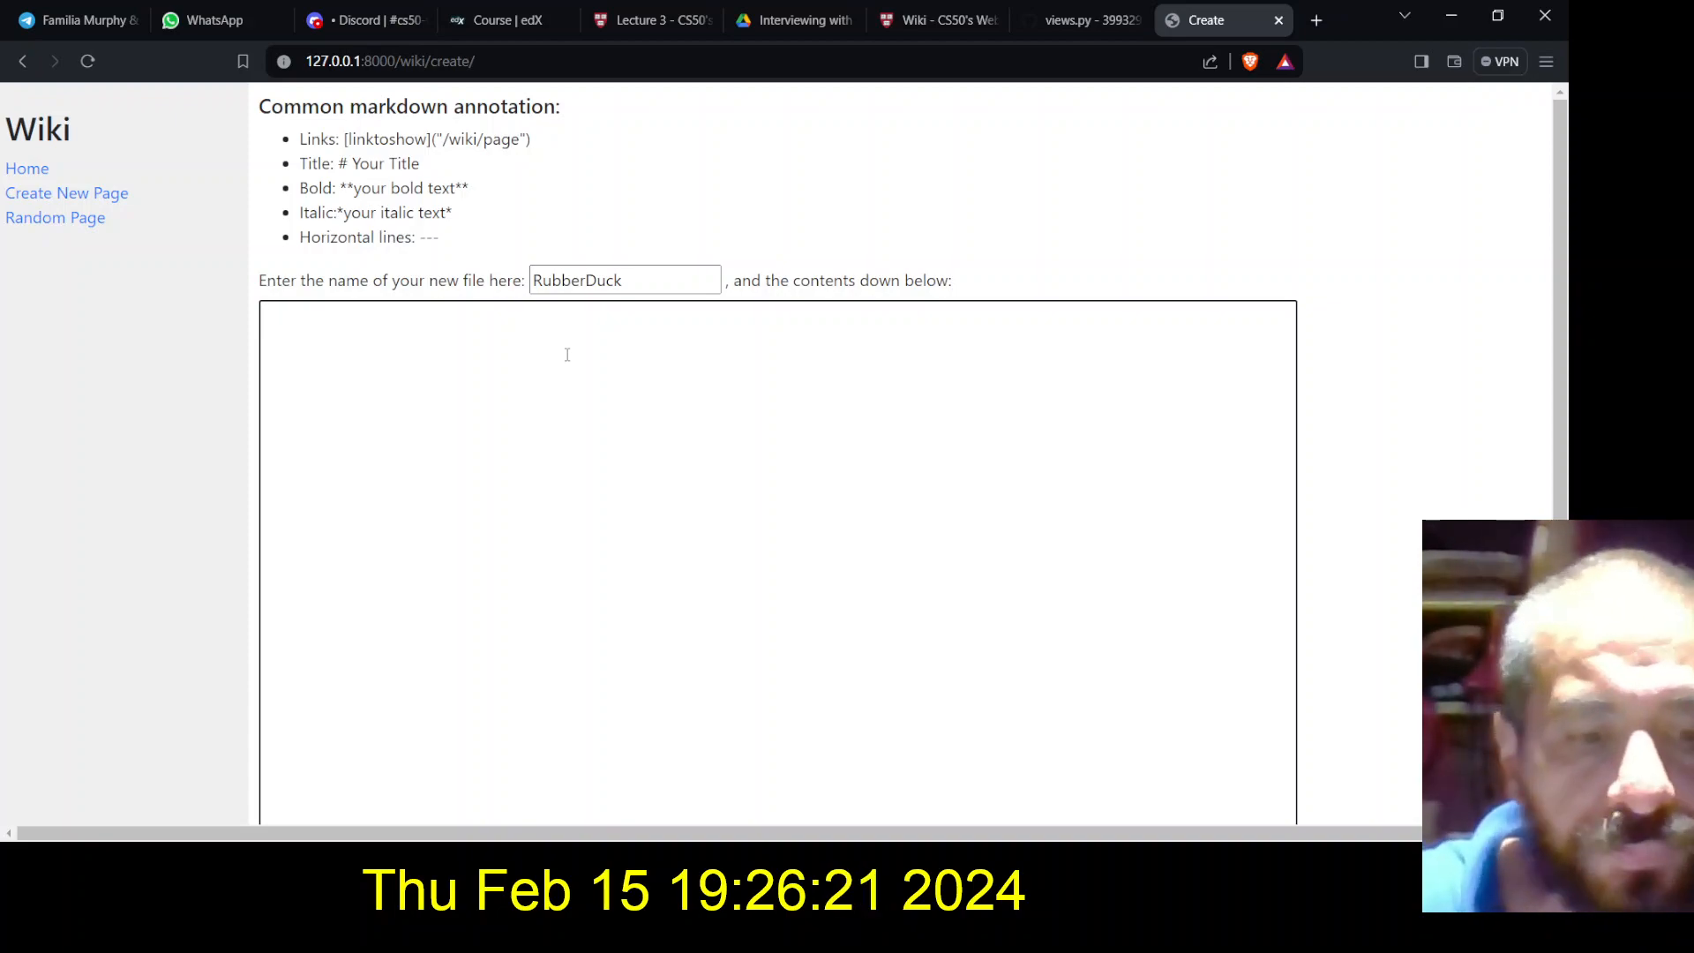
Write a '# Rubber Duck' title, a '---' rule, and begin 'It's the mascot of the'
type("# R")
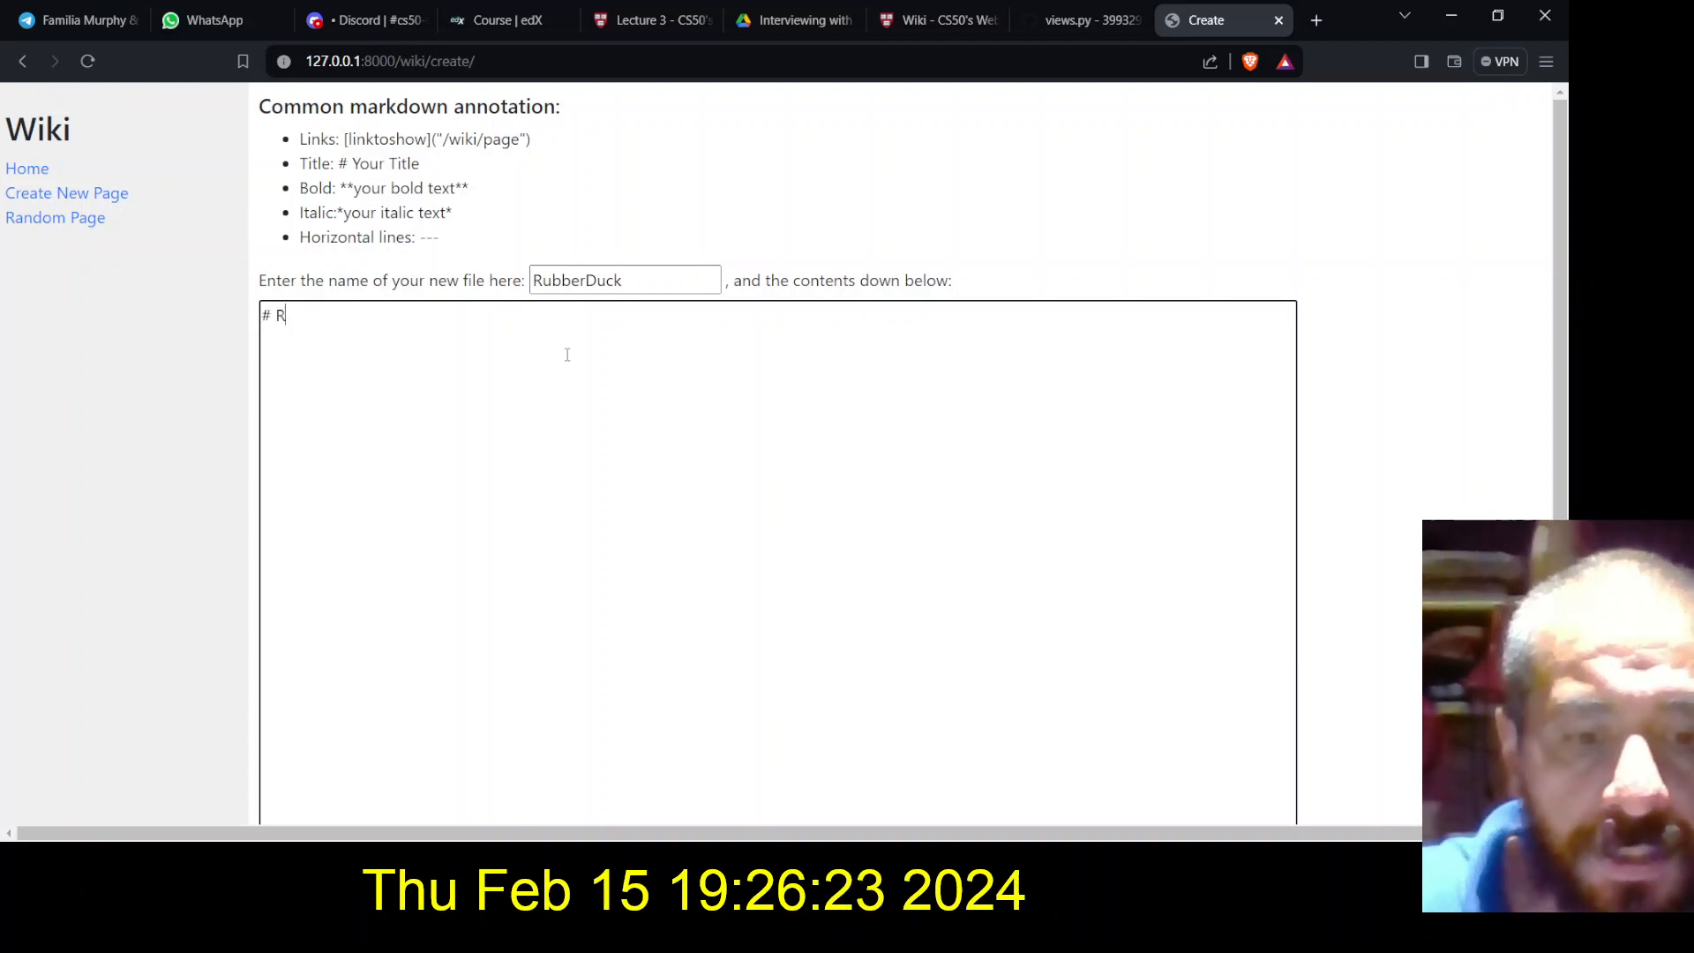
type("ubber Duck")
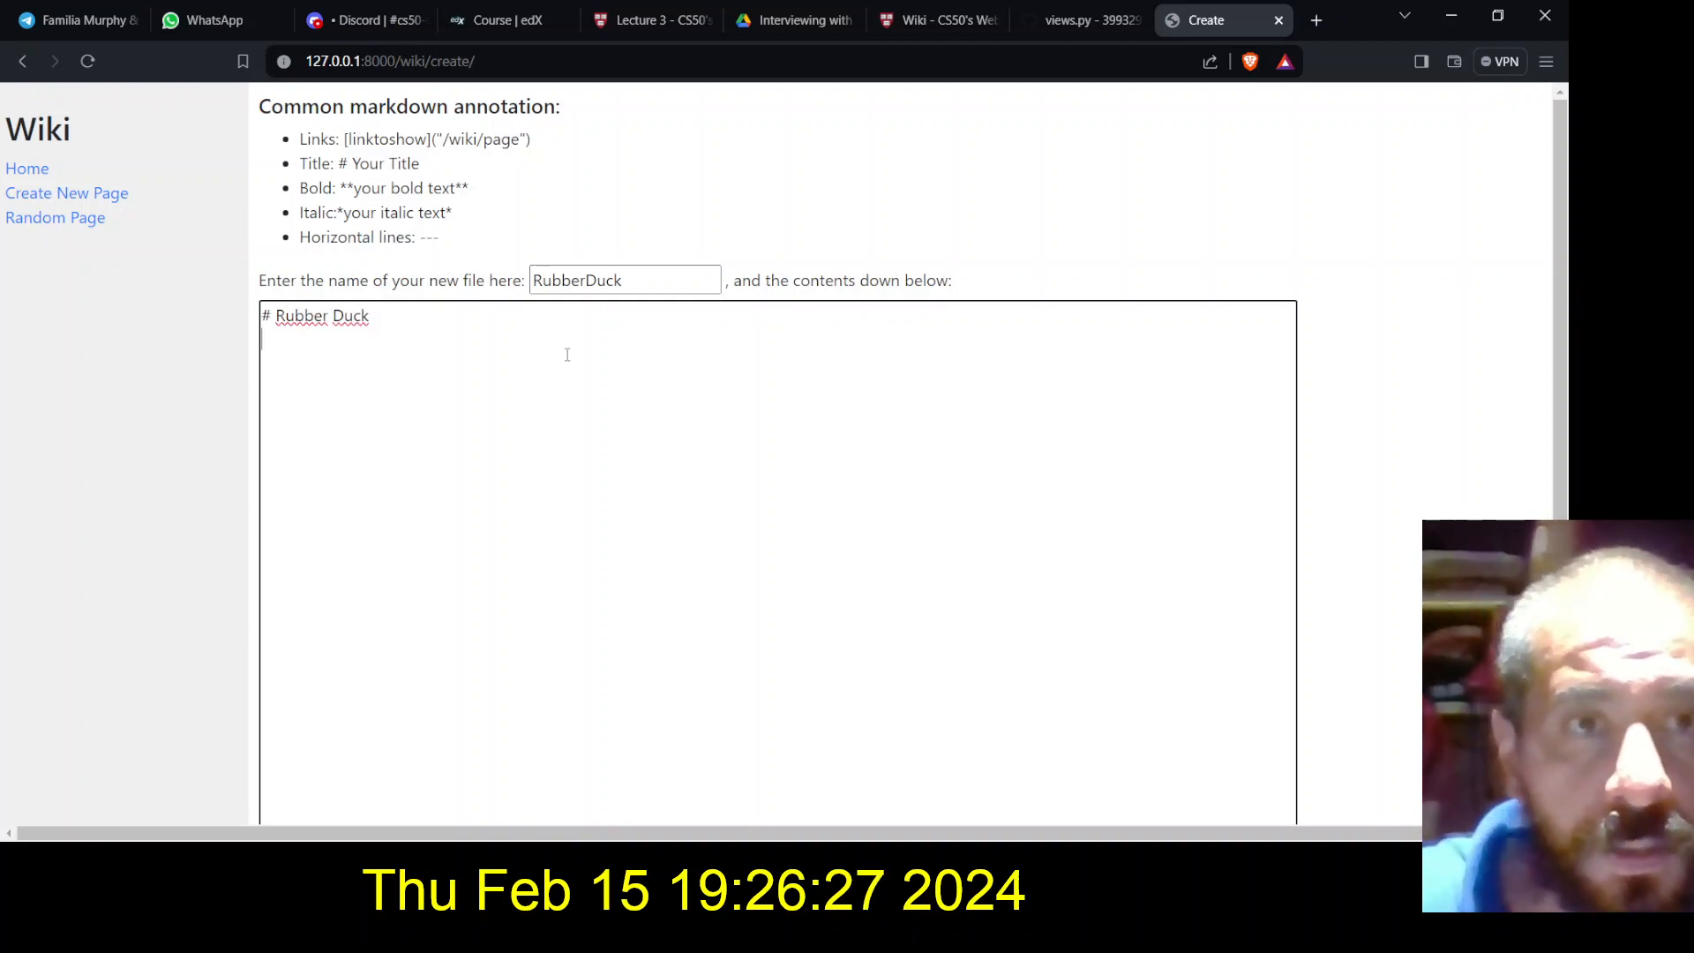
type("---")
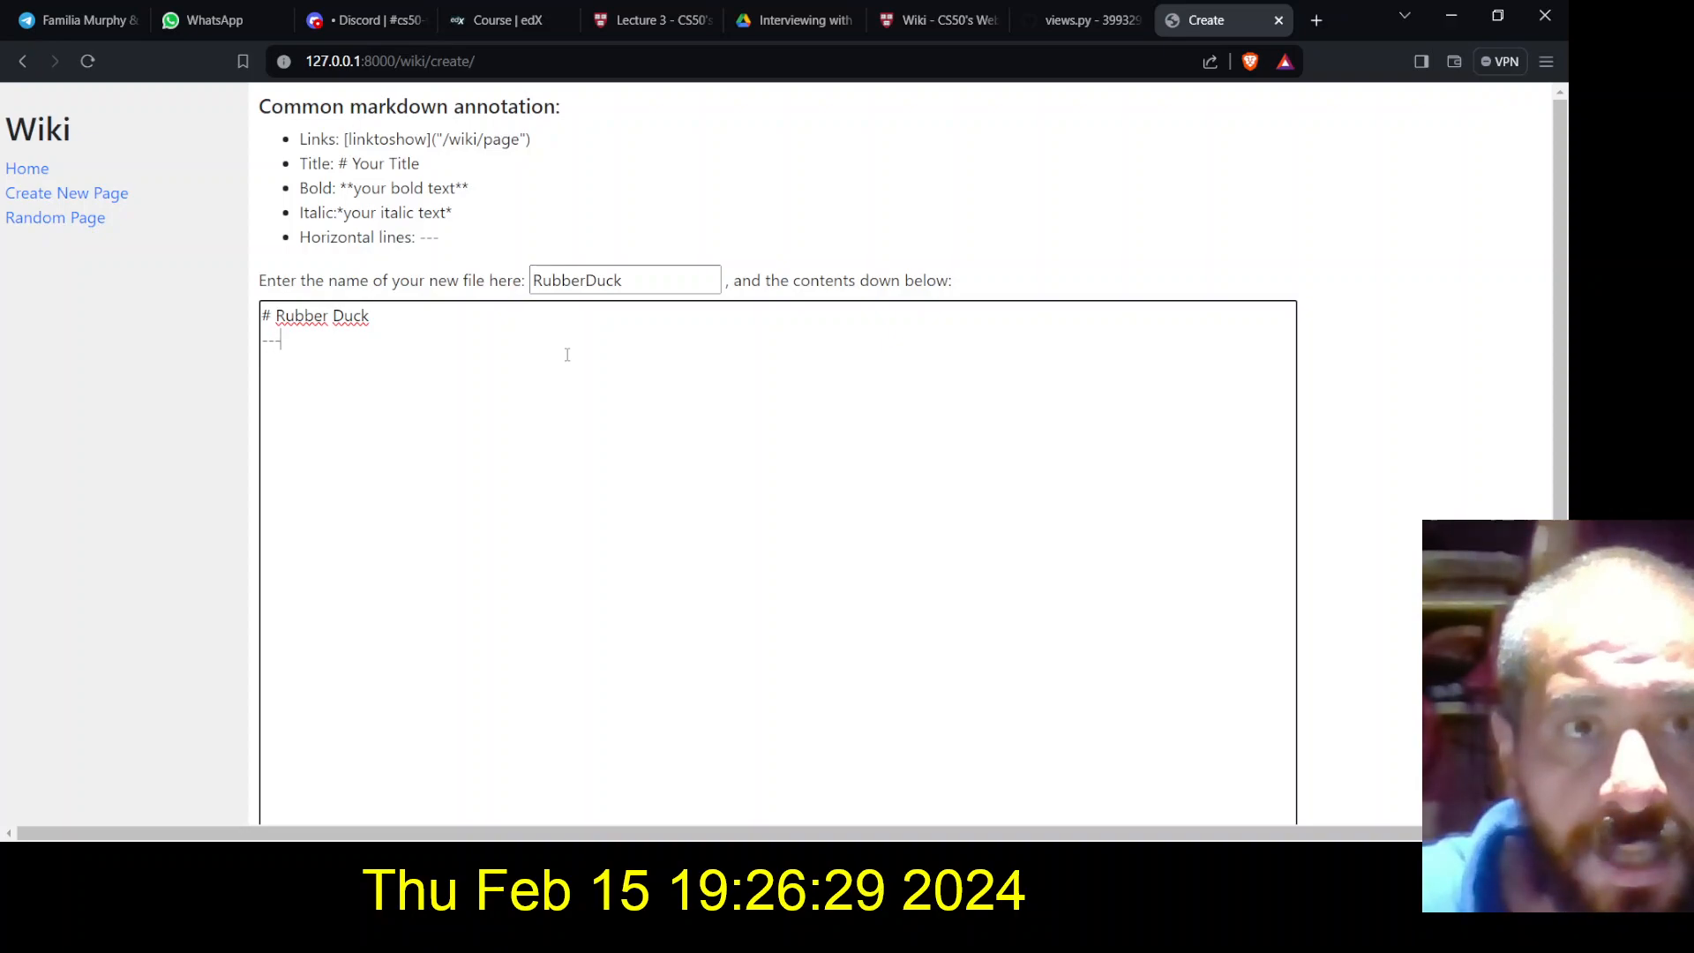
key("Enter")
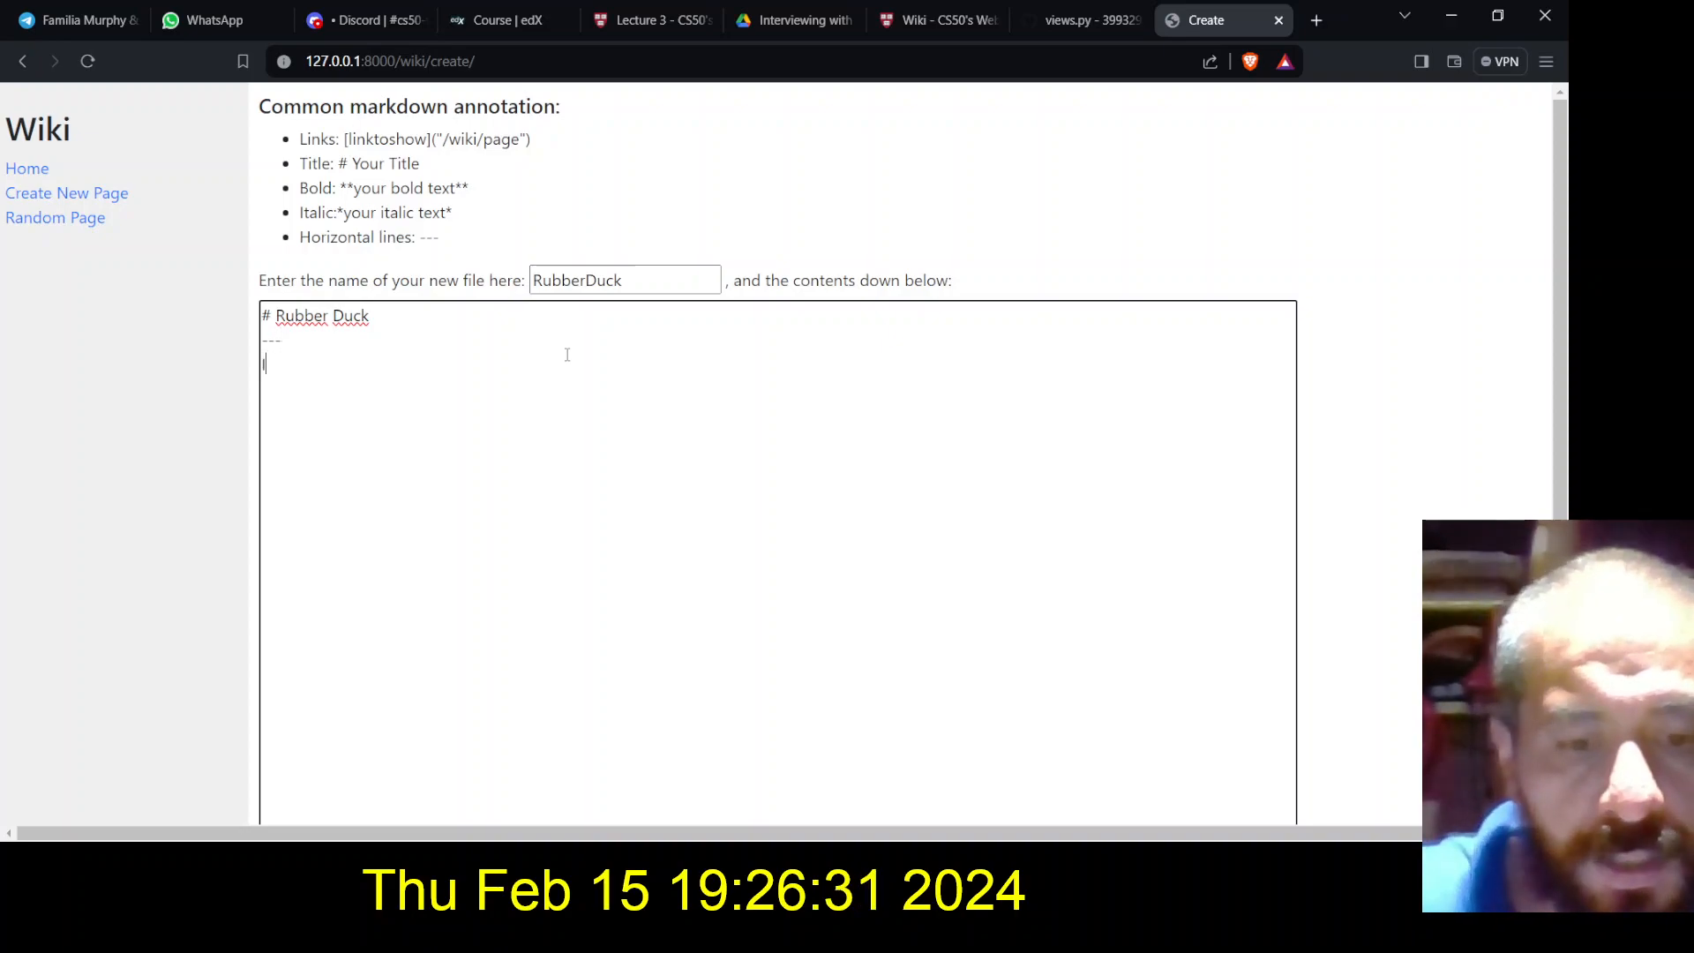
type("It's the")
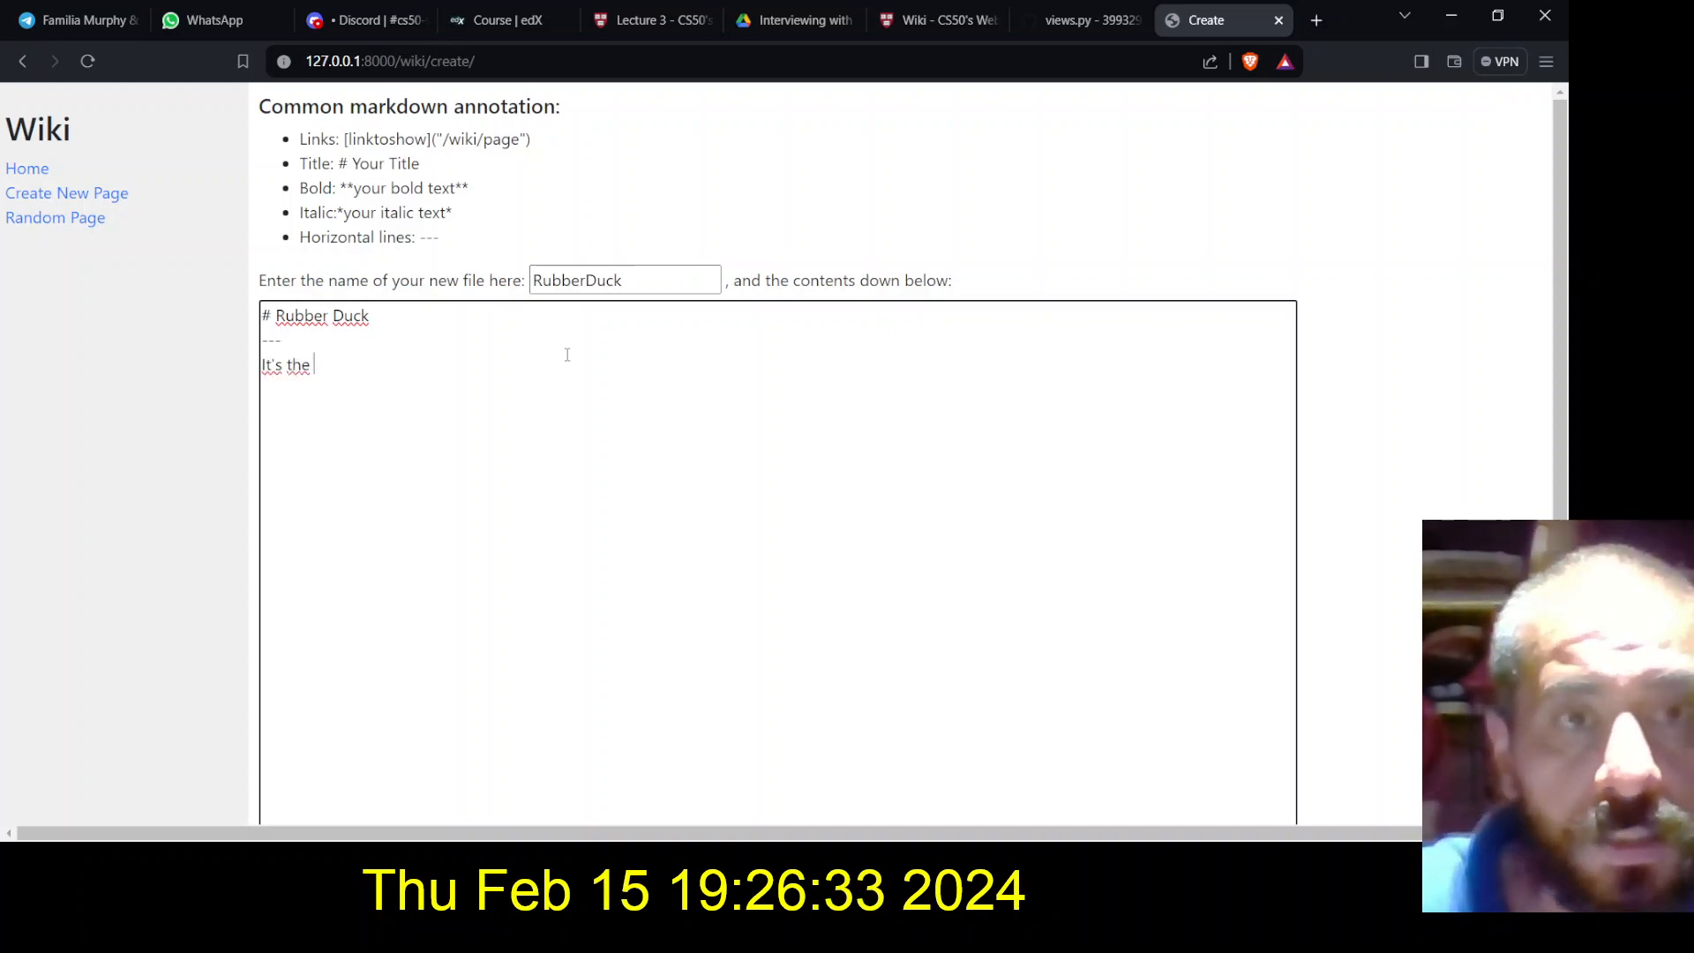
type("mascot of the \"")
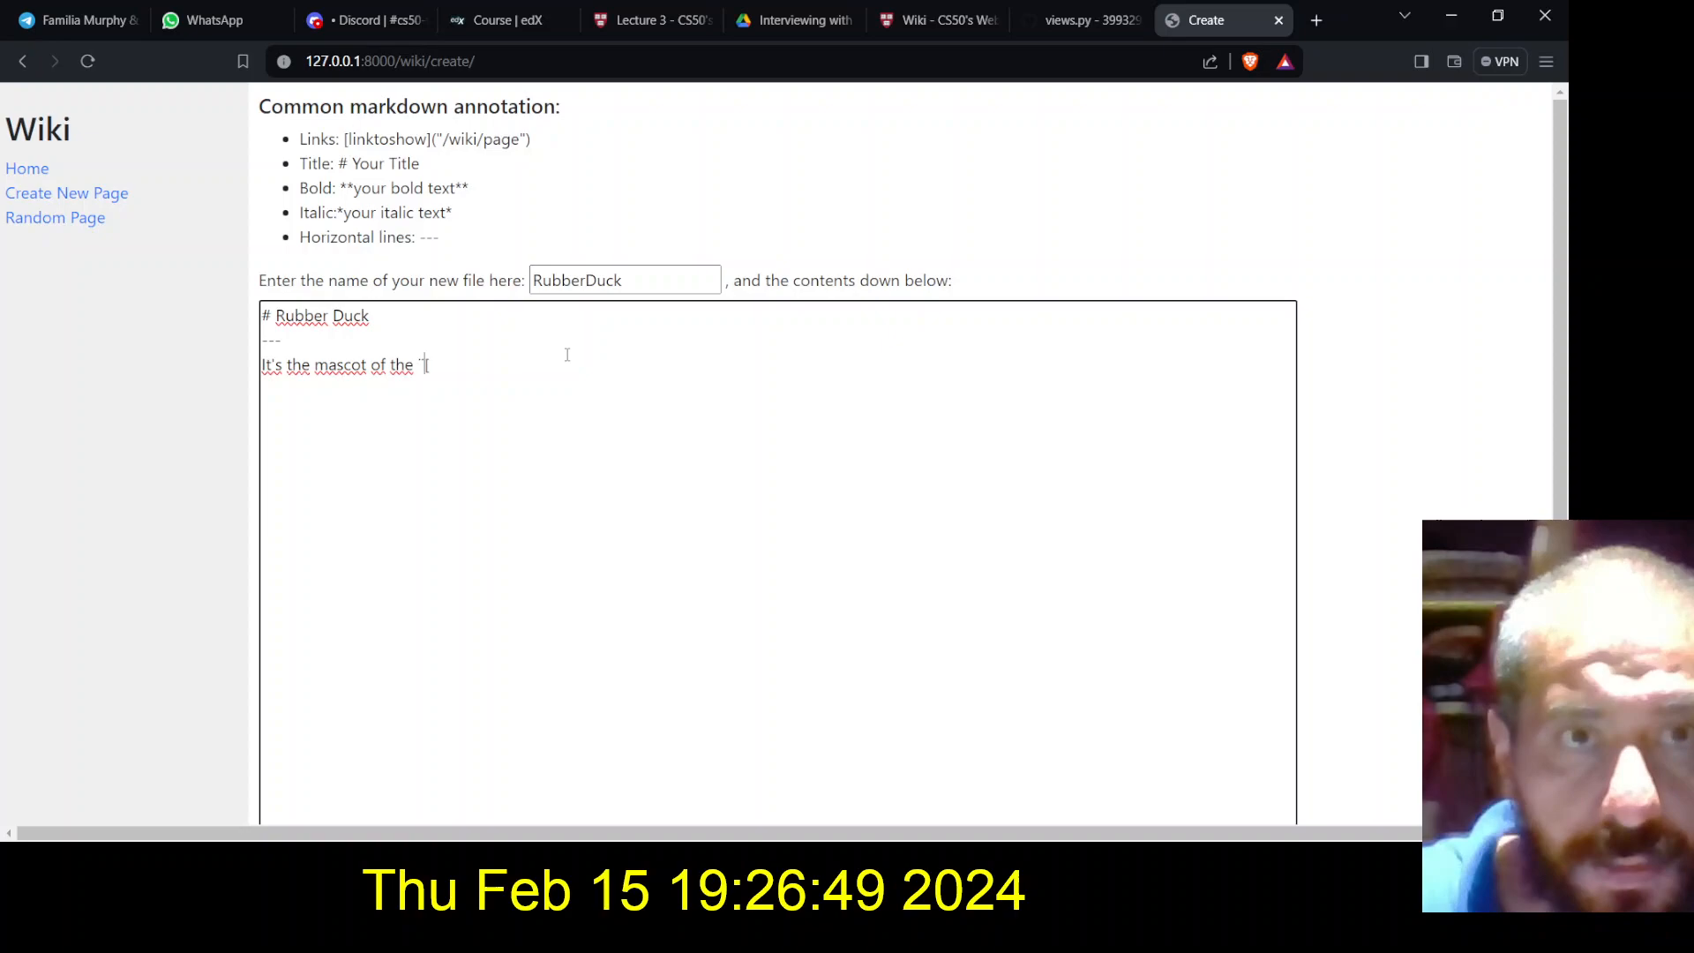
Finish the sentence with the markdown link [CS50]("/wiki/CS50")
type("[CS")
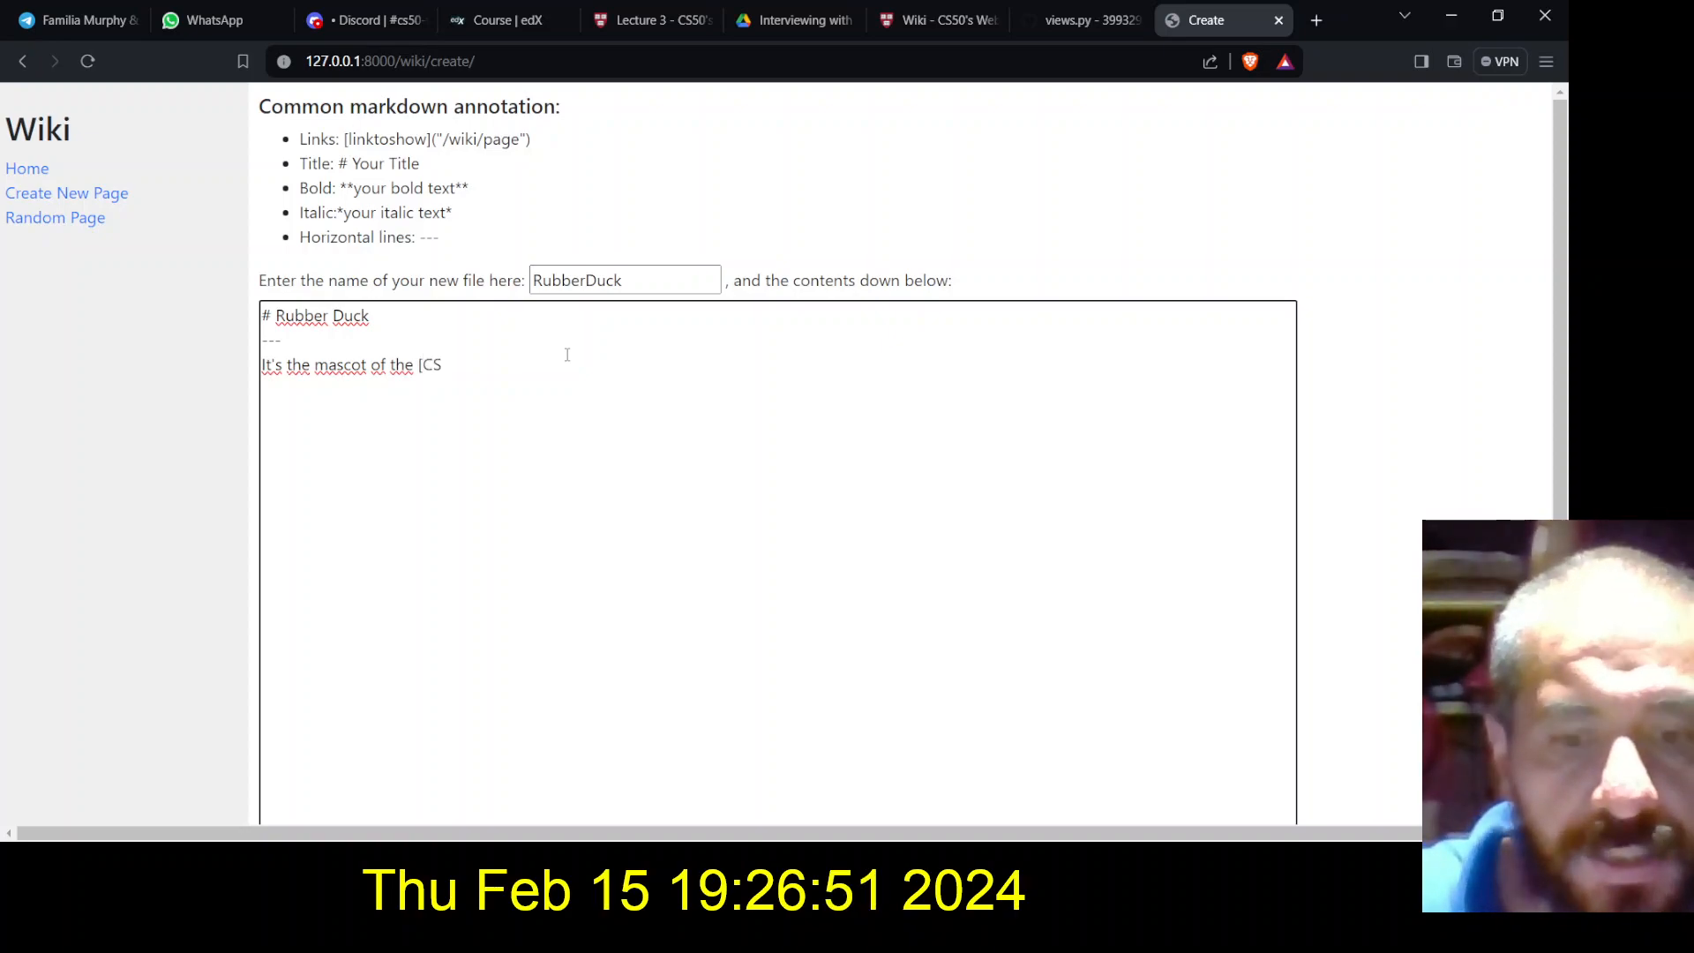
type("50")
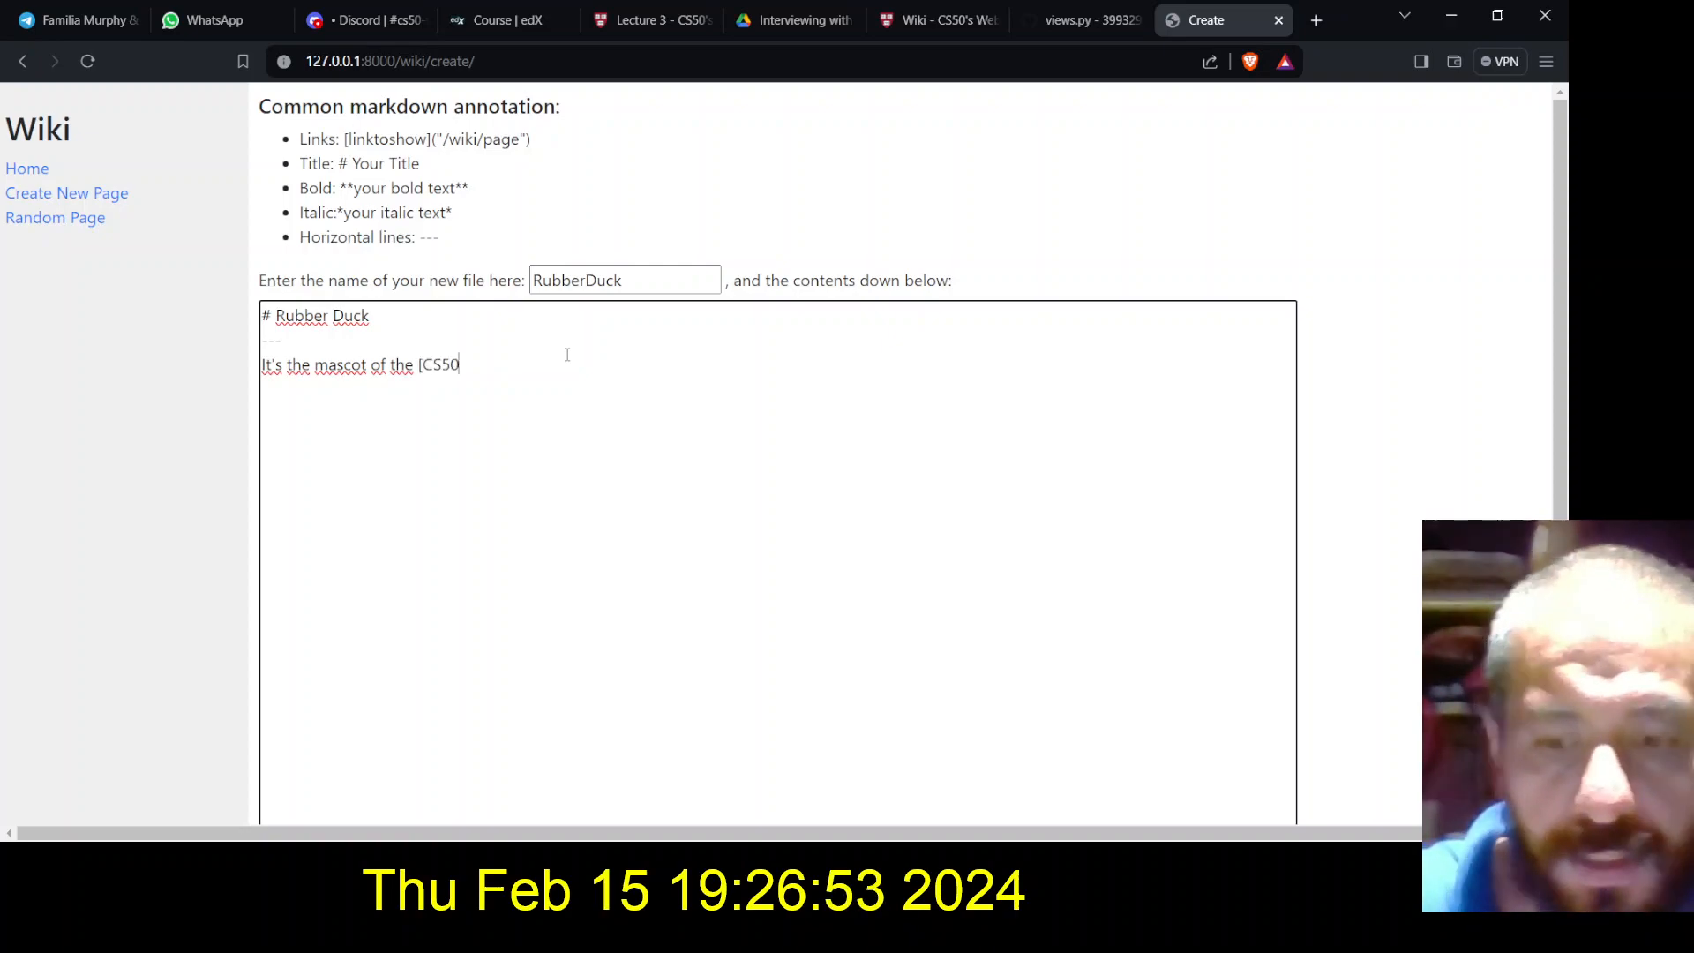
type("(")
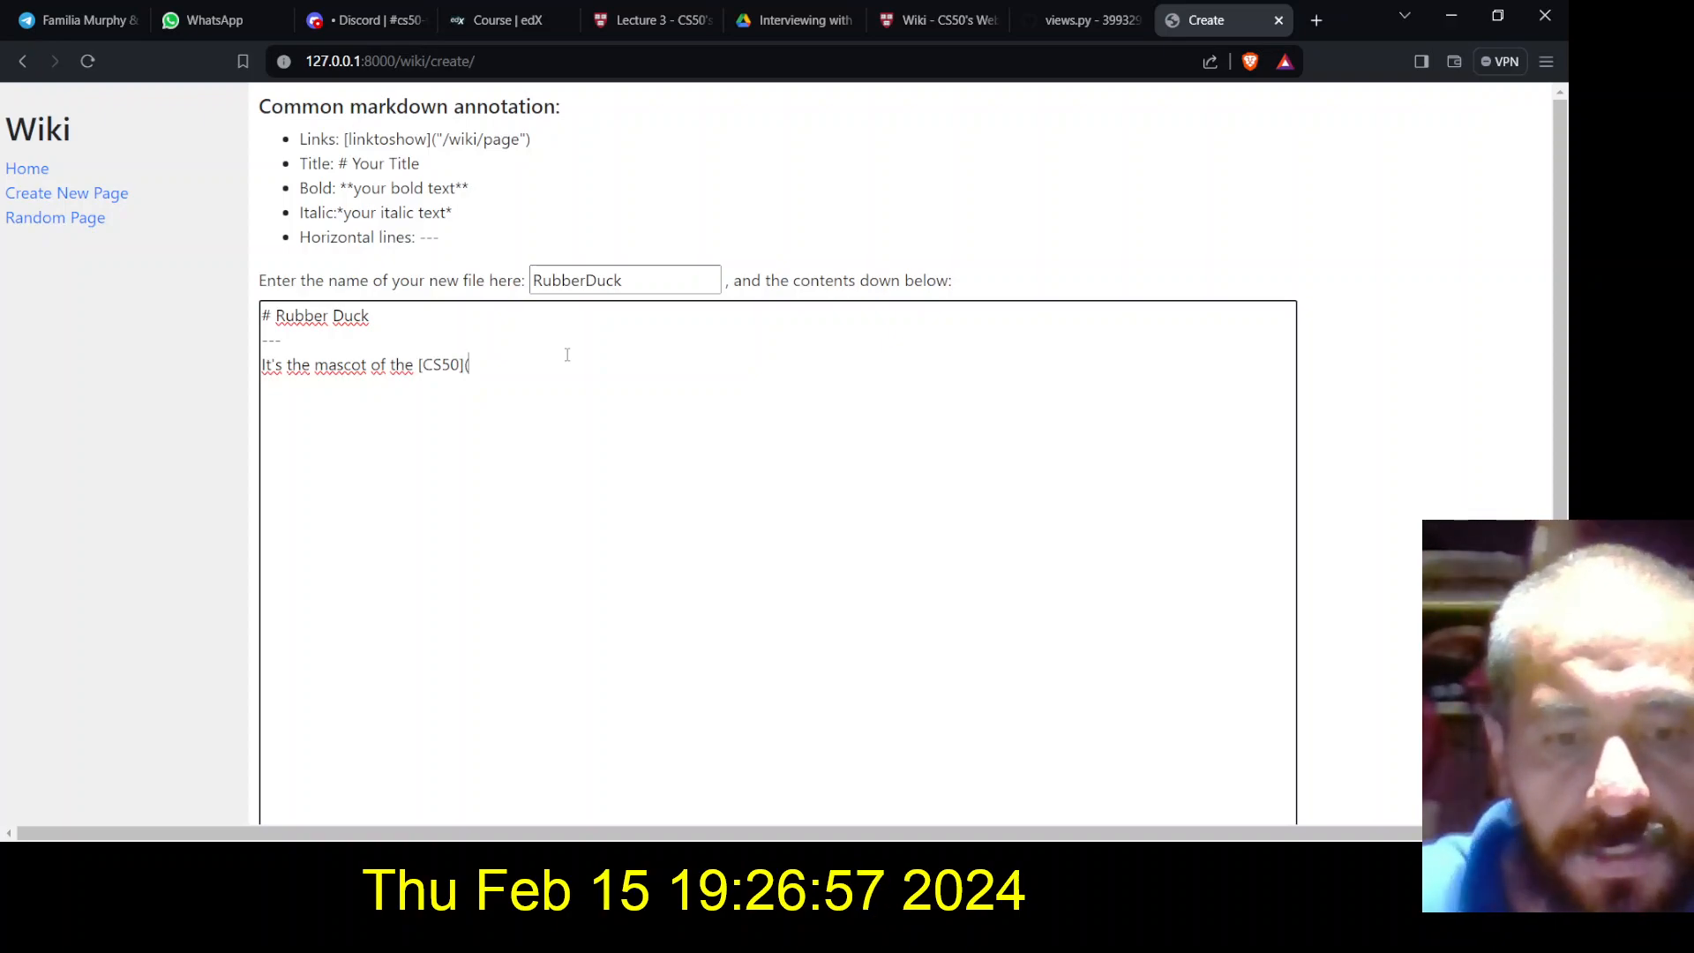
type("(")
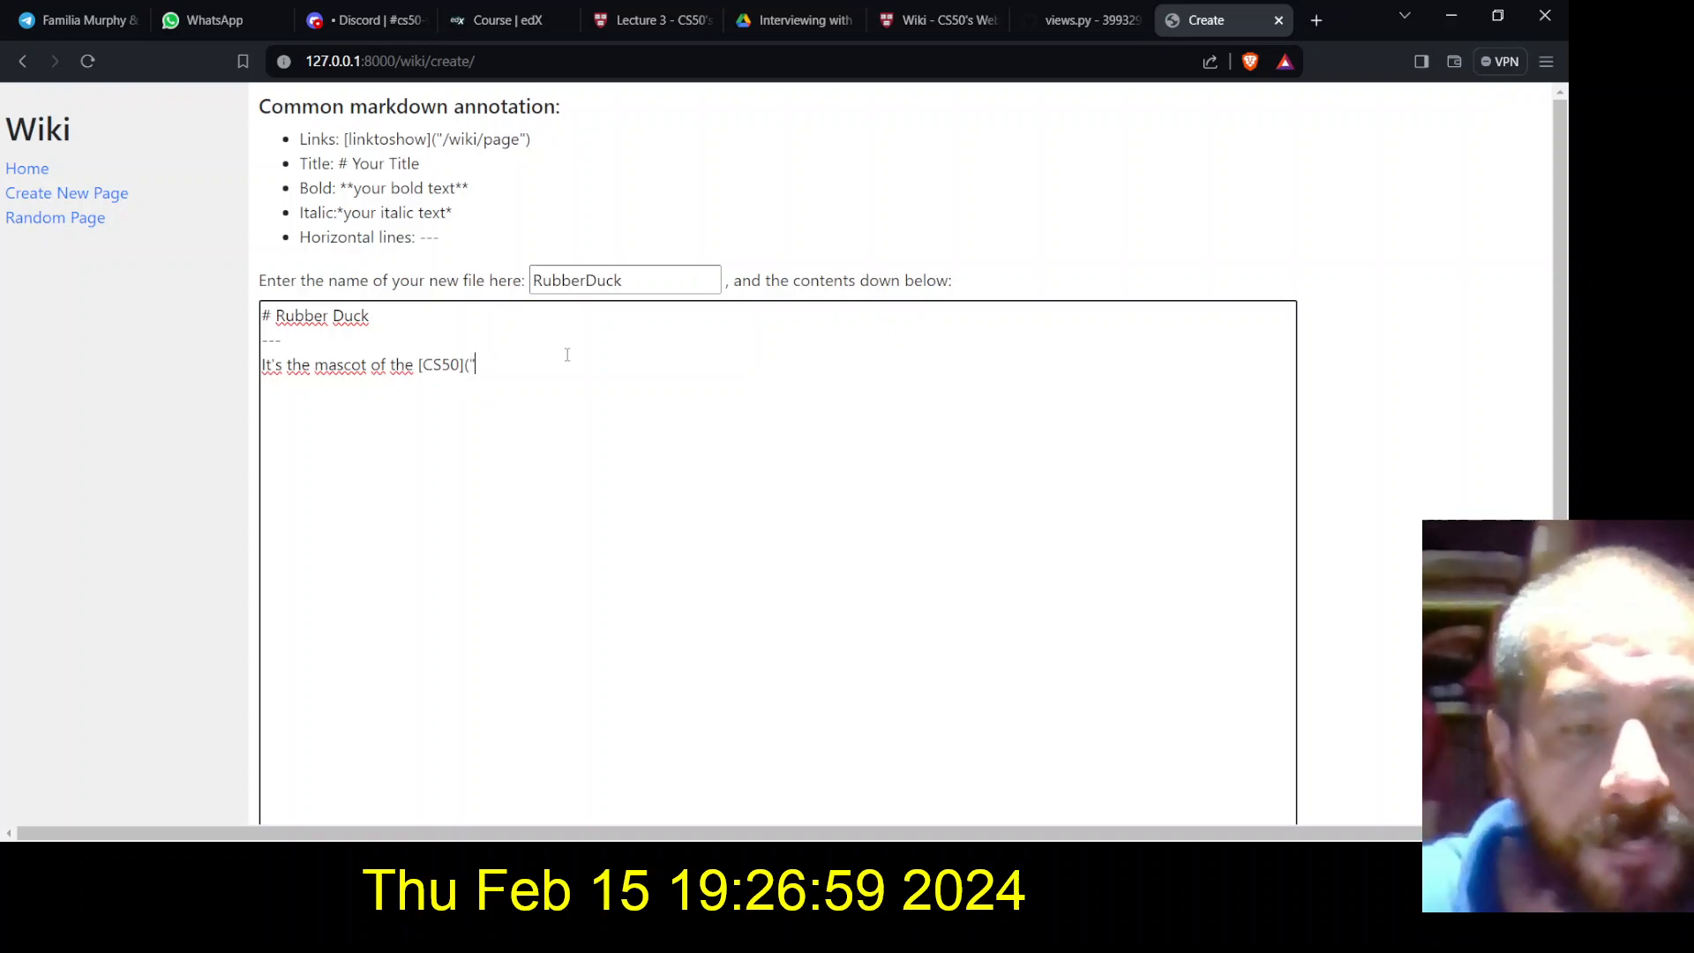
type("/wiki")
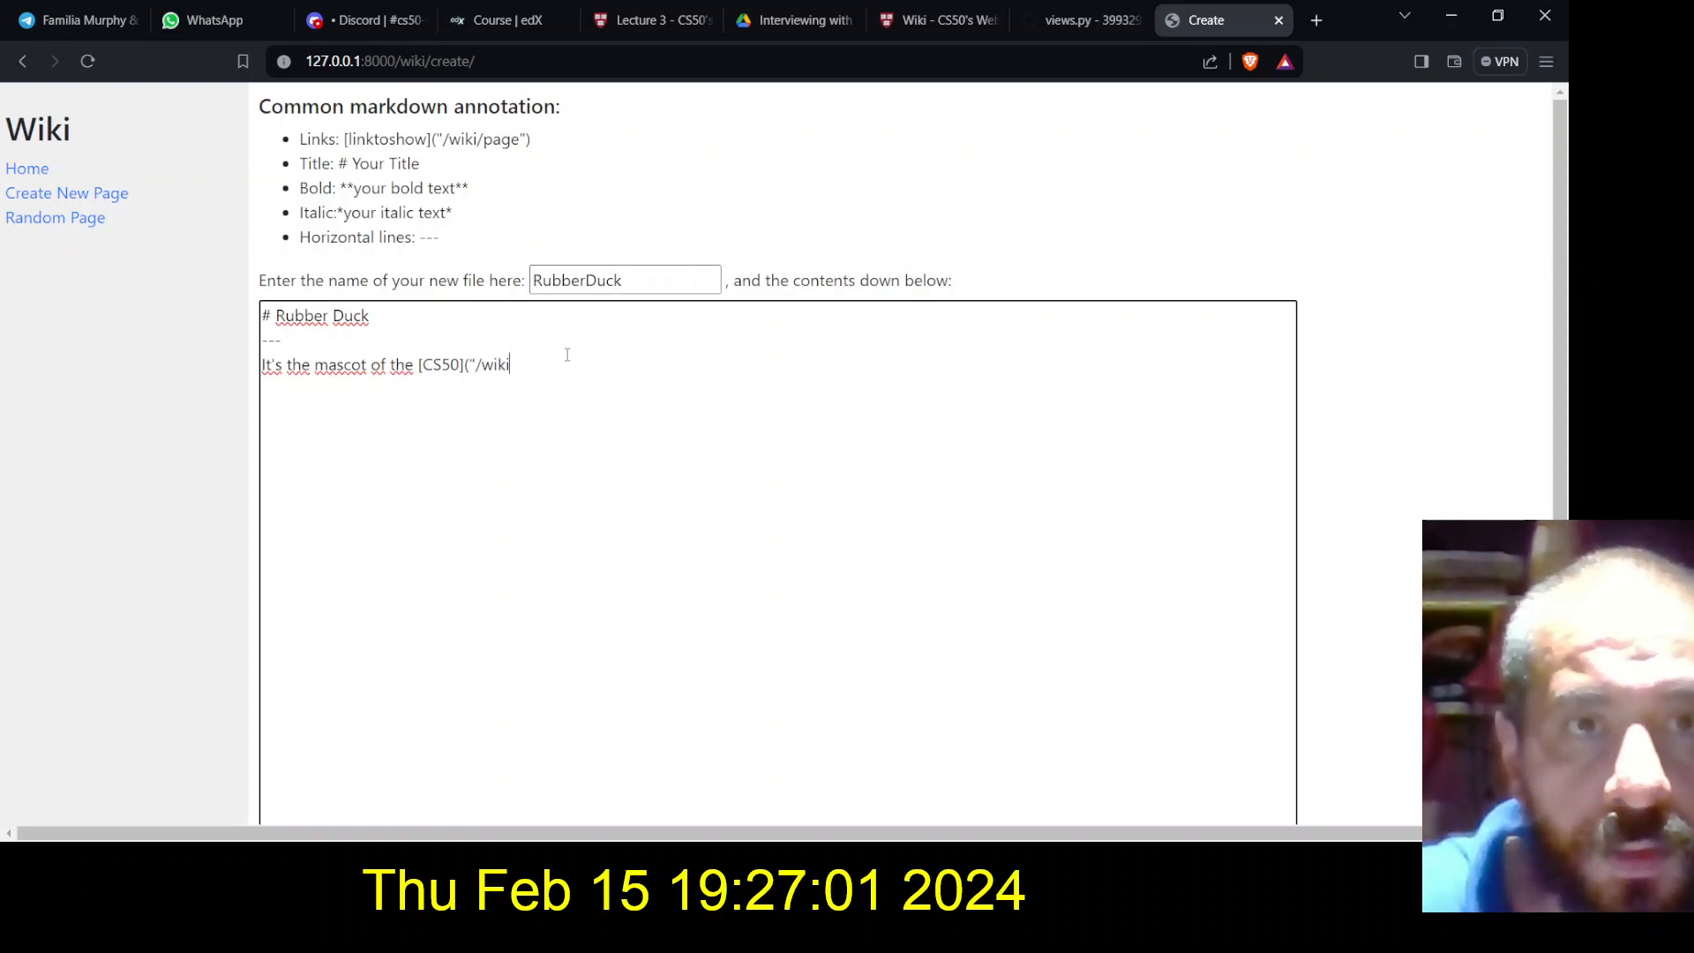
type("/")
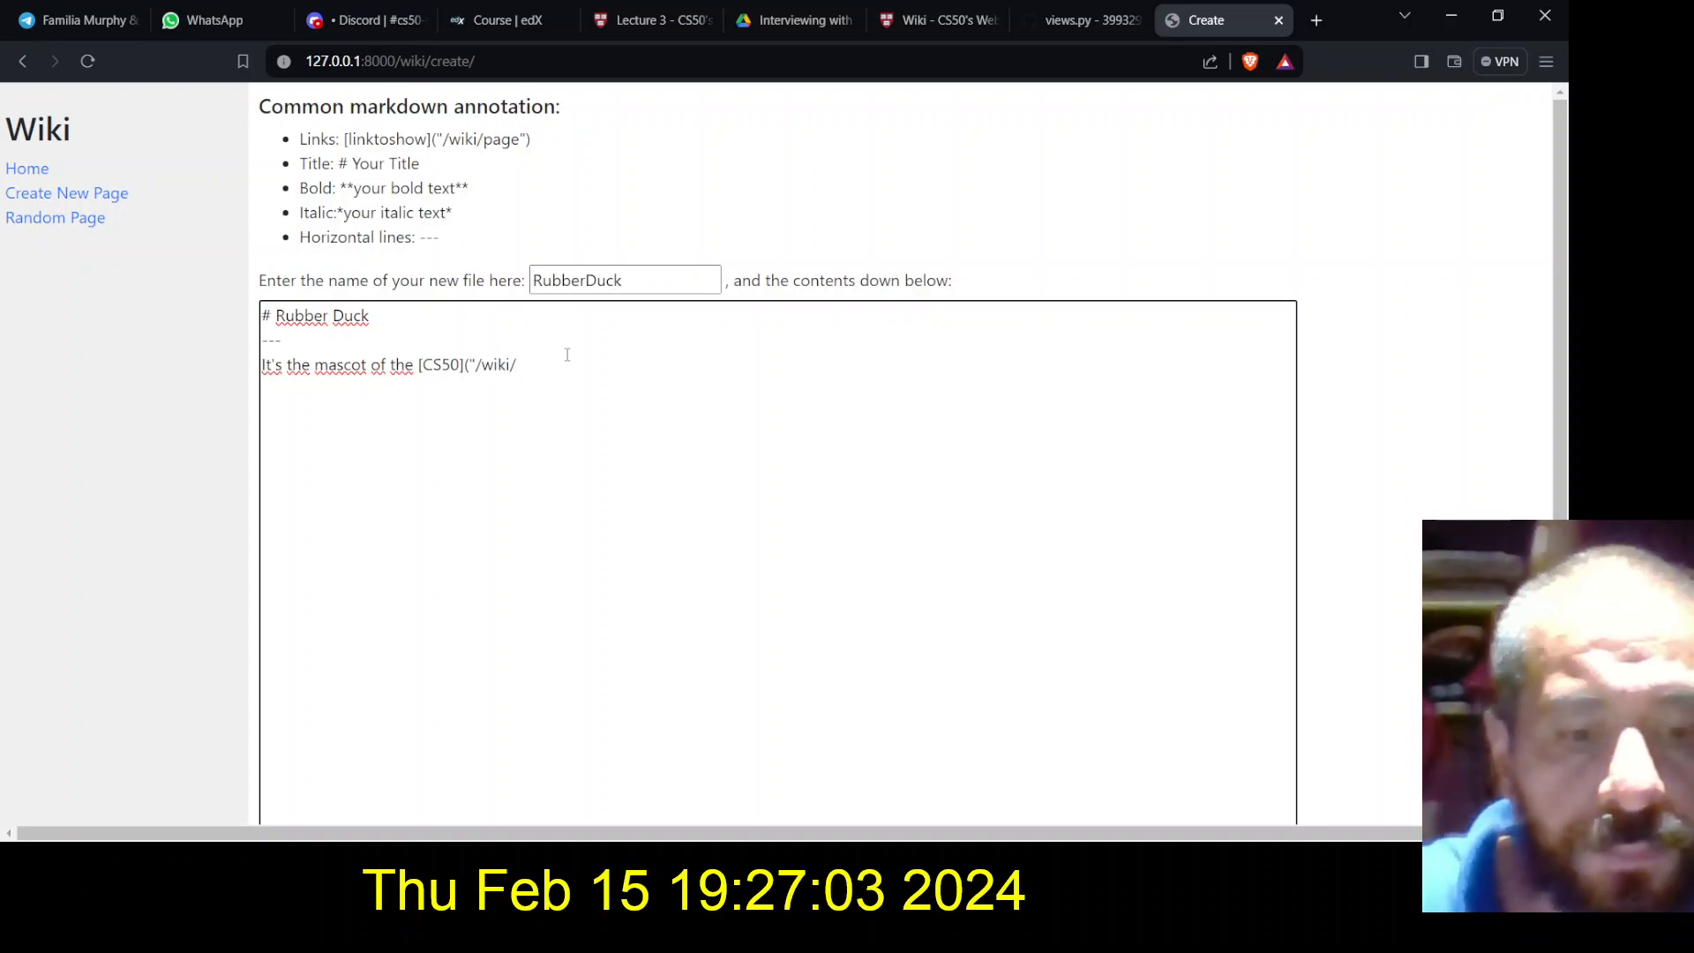
type("CS")
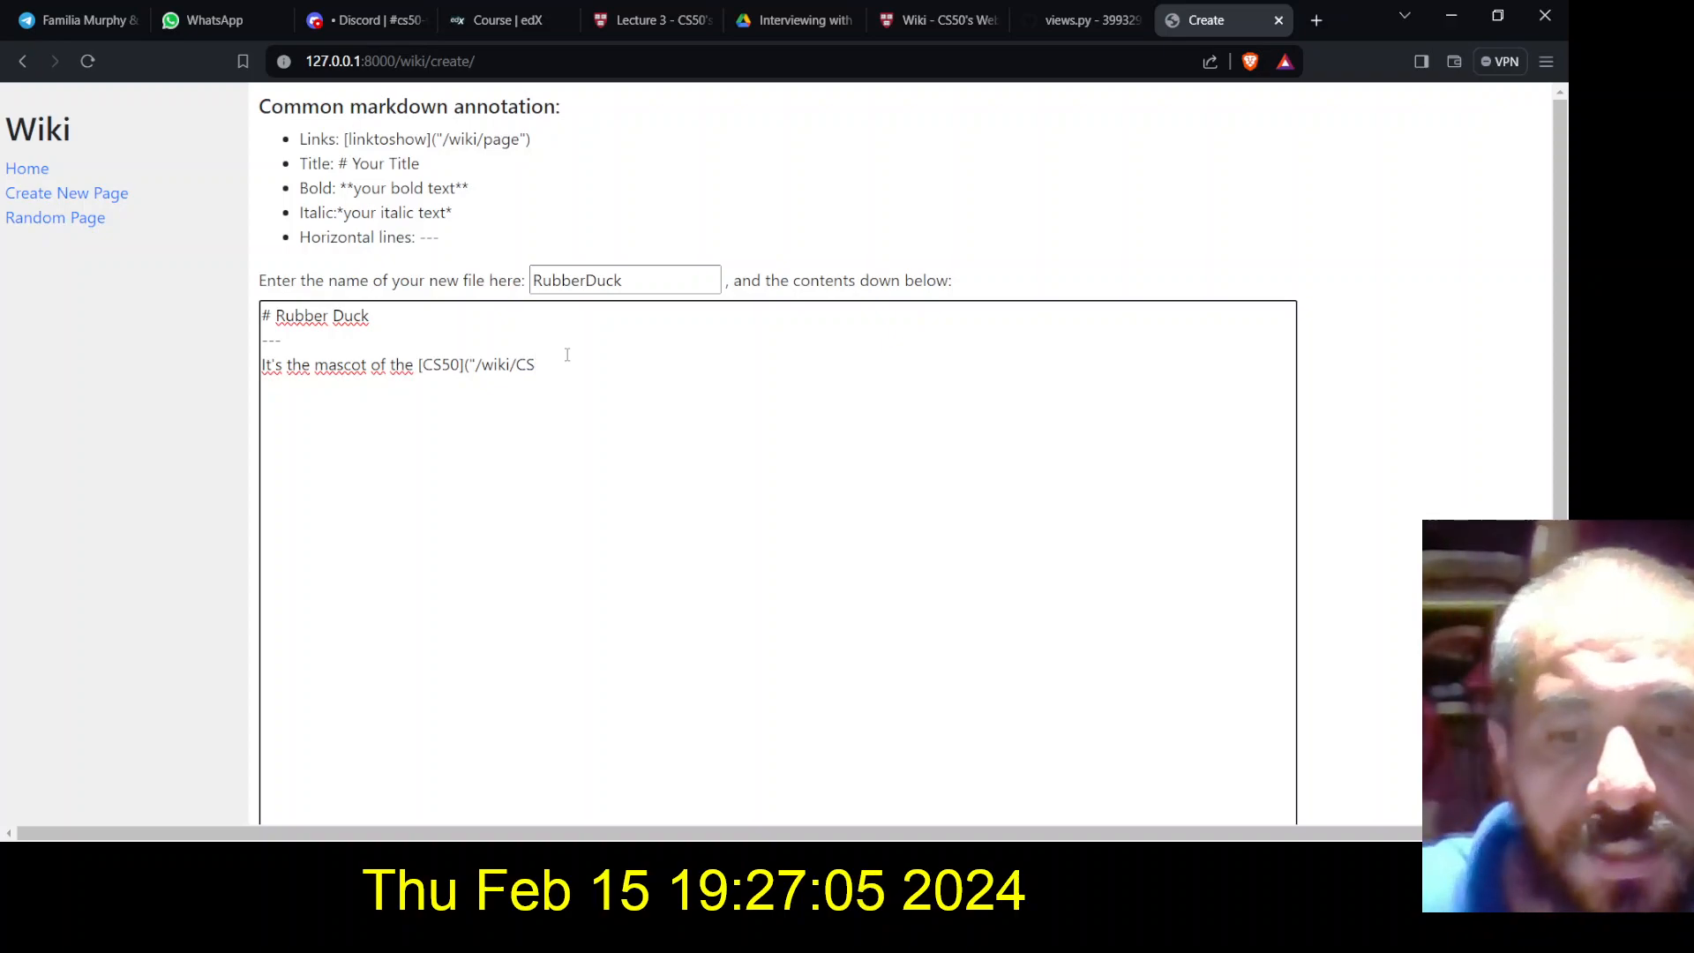
type("50")
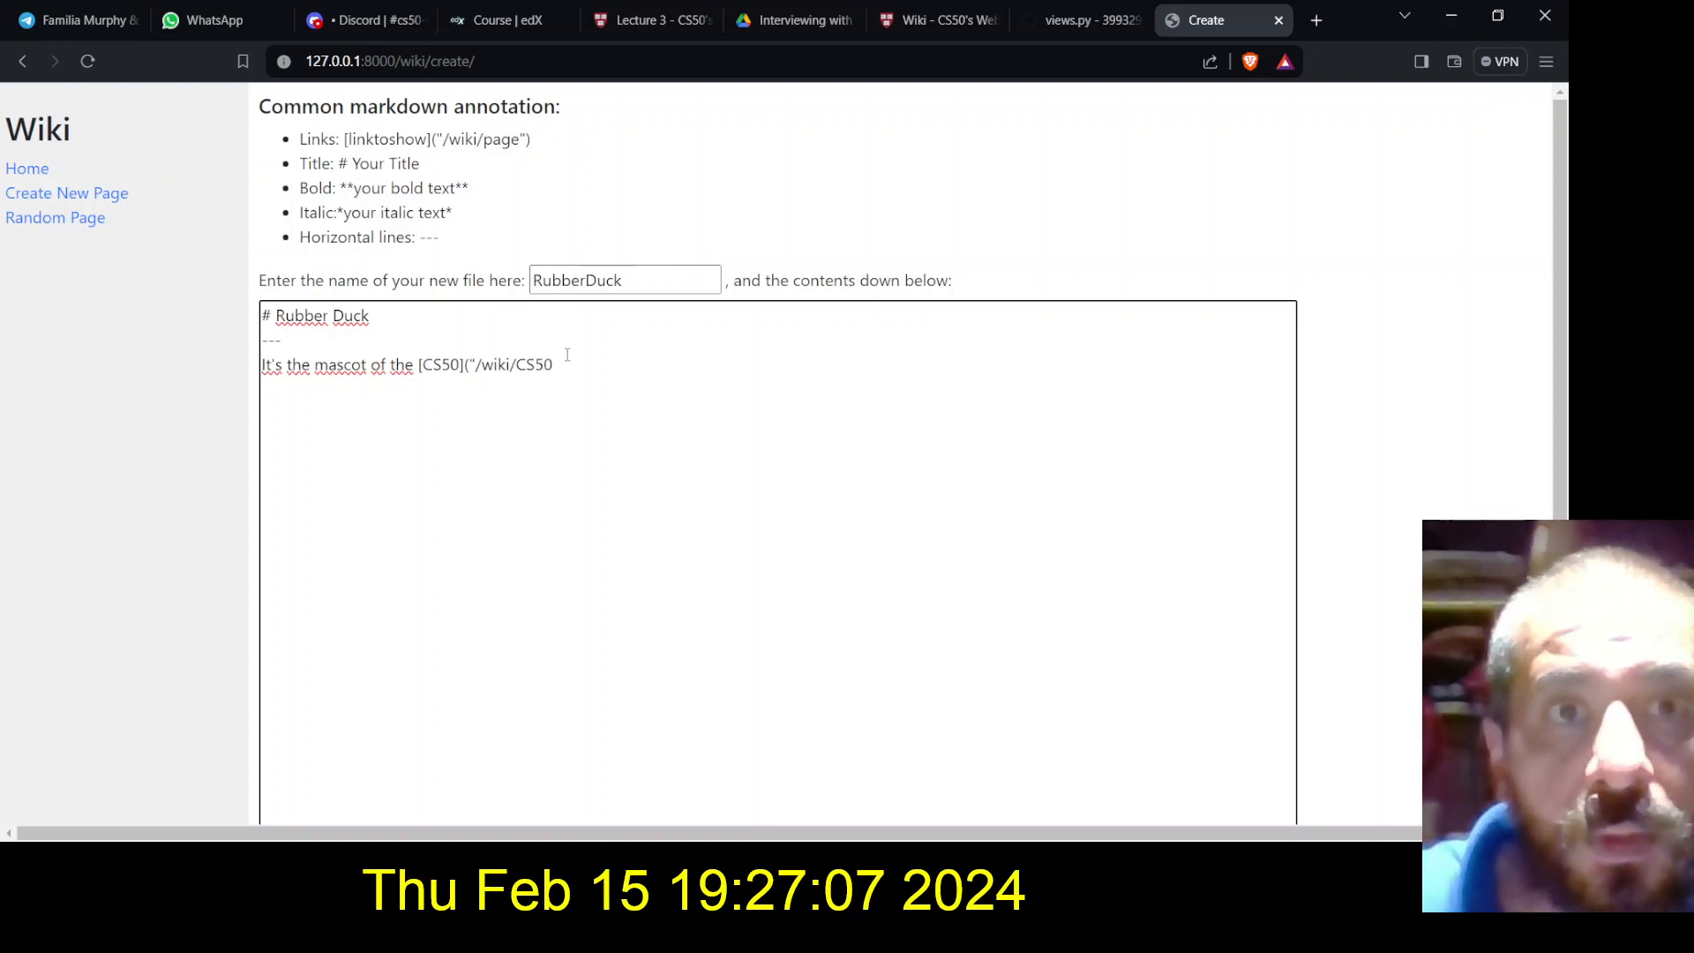
type("\")")
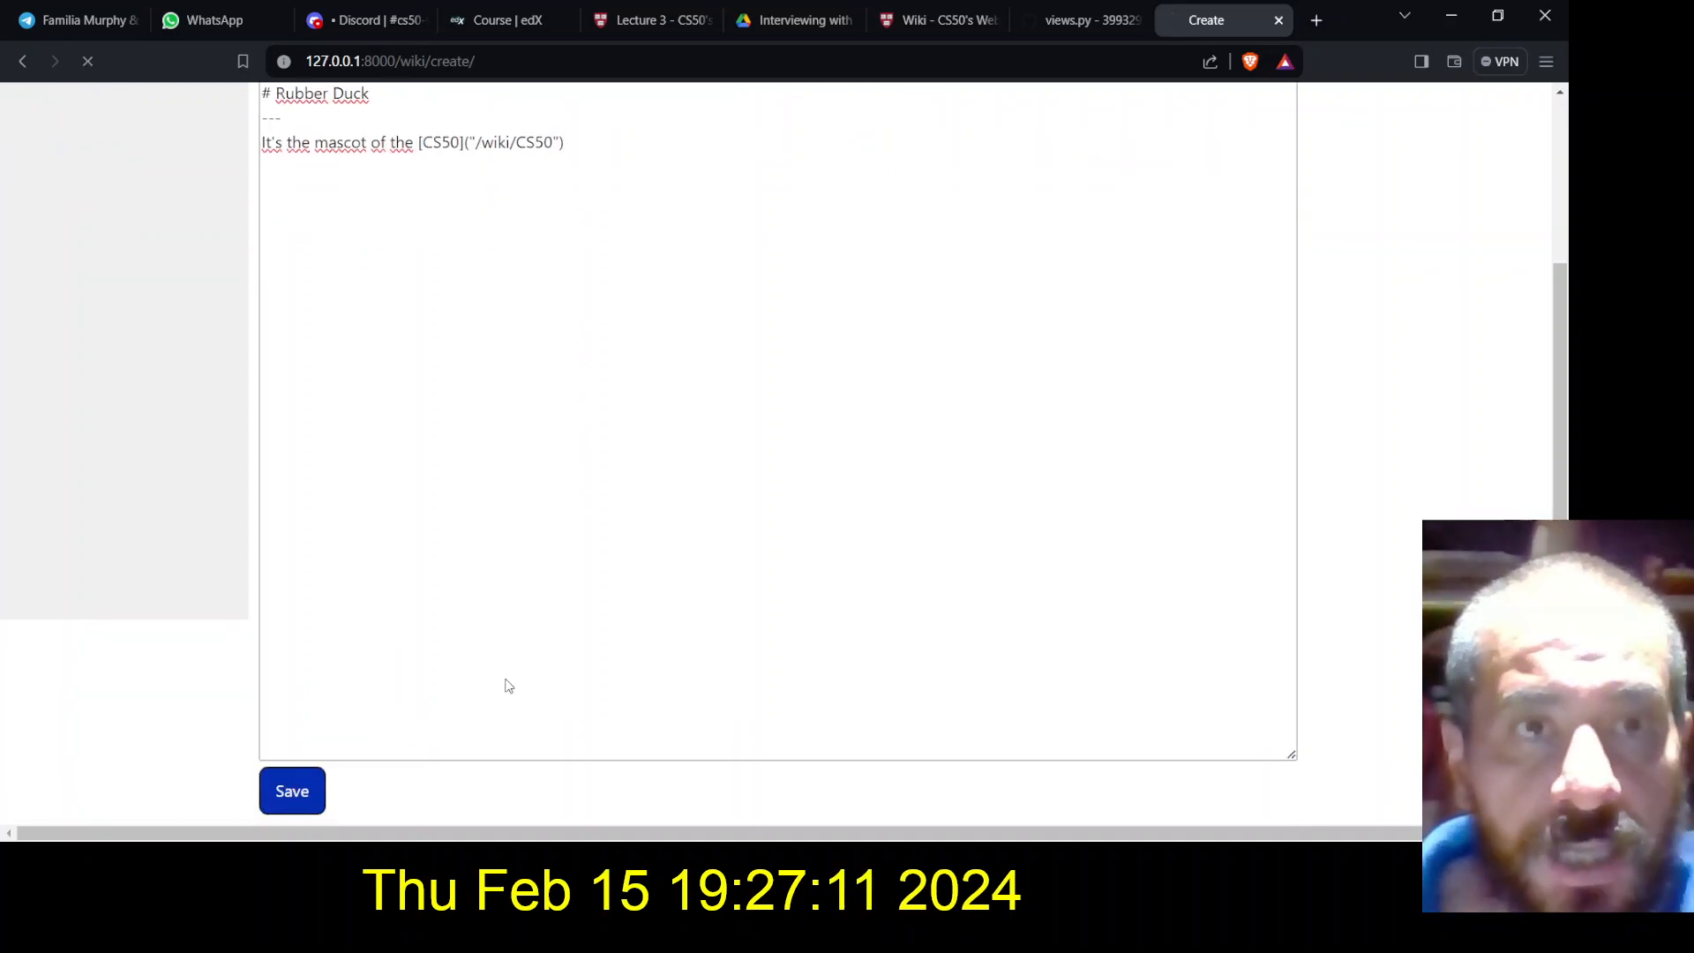
Save the RubberDuck page and open the CS50 entry from the All Pages list
left_click(291, 791)
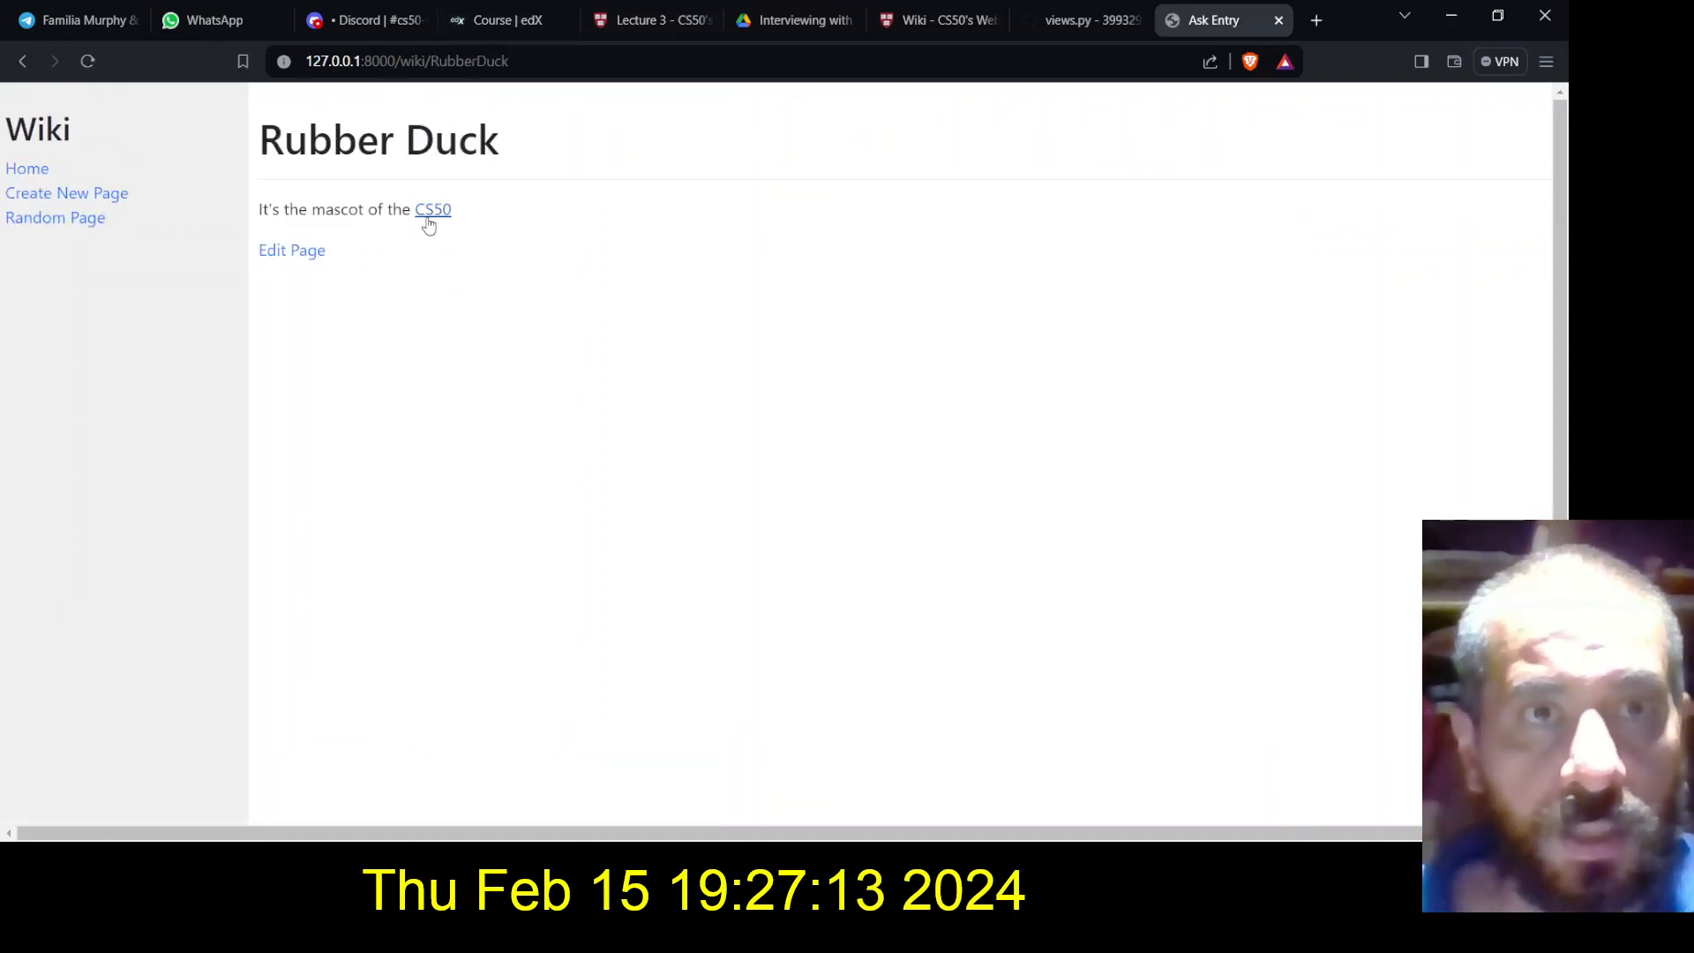
mouse_move(291, 248)
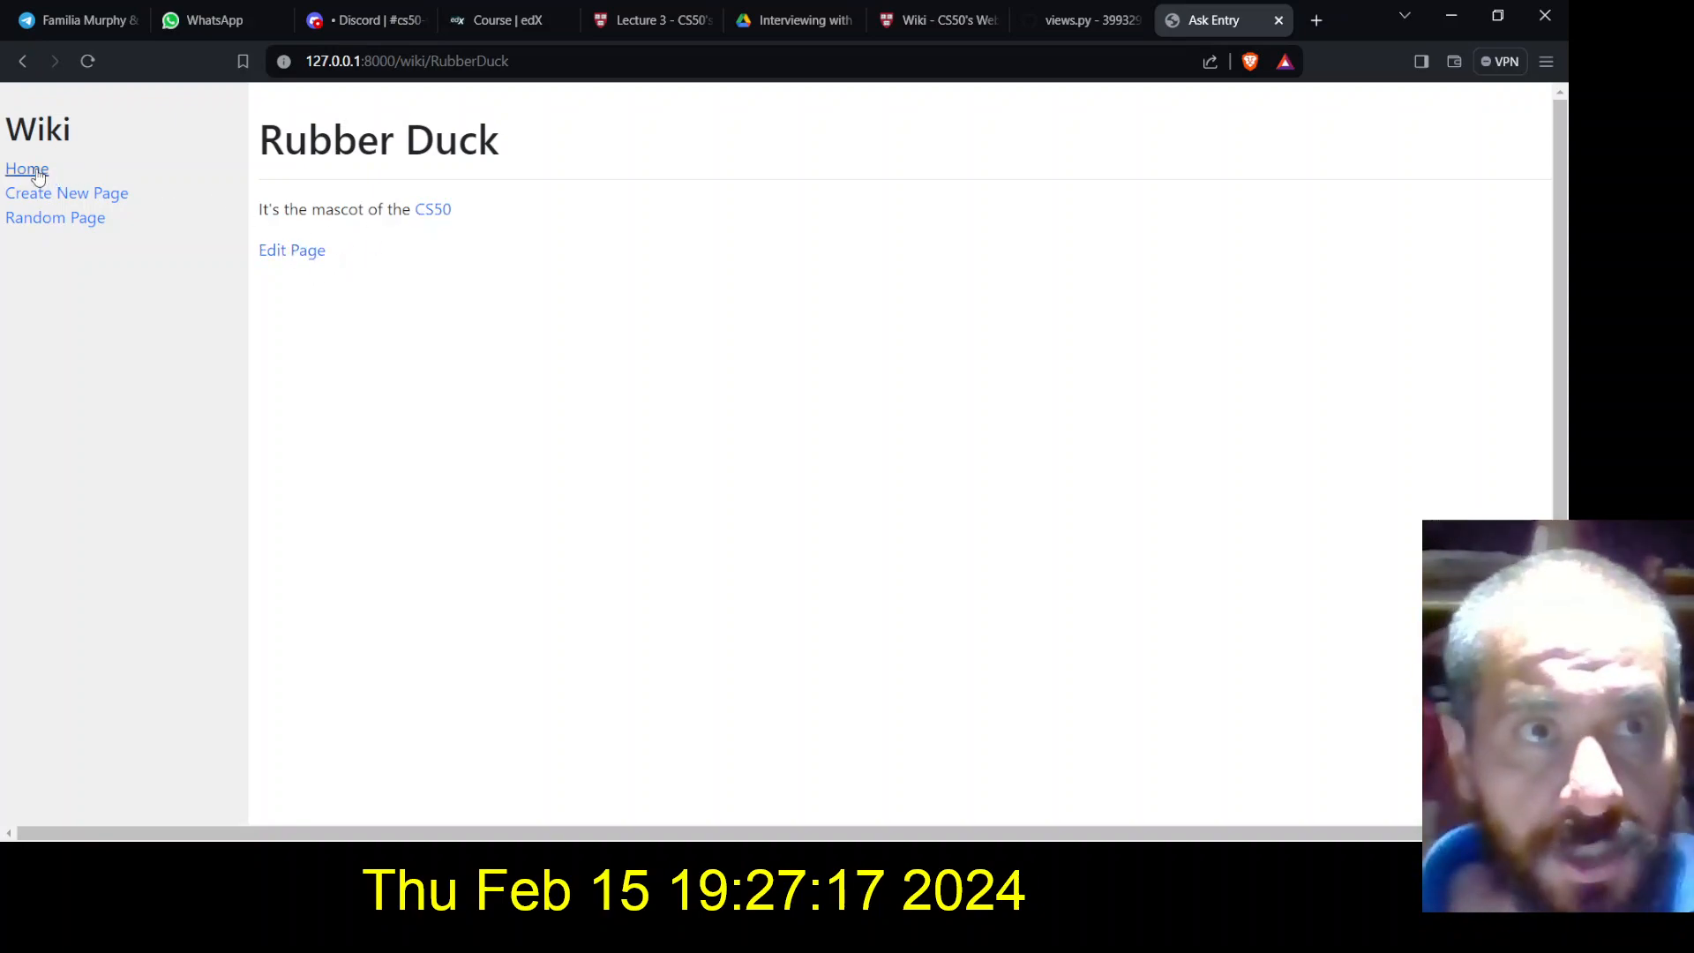
left_click(27, 169)
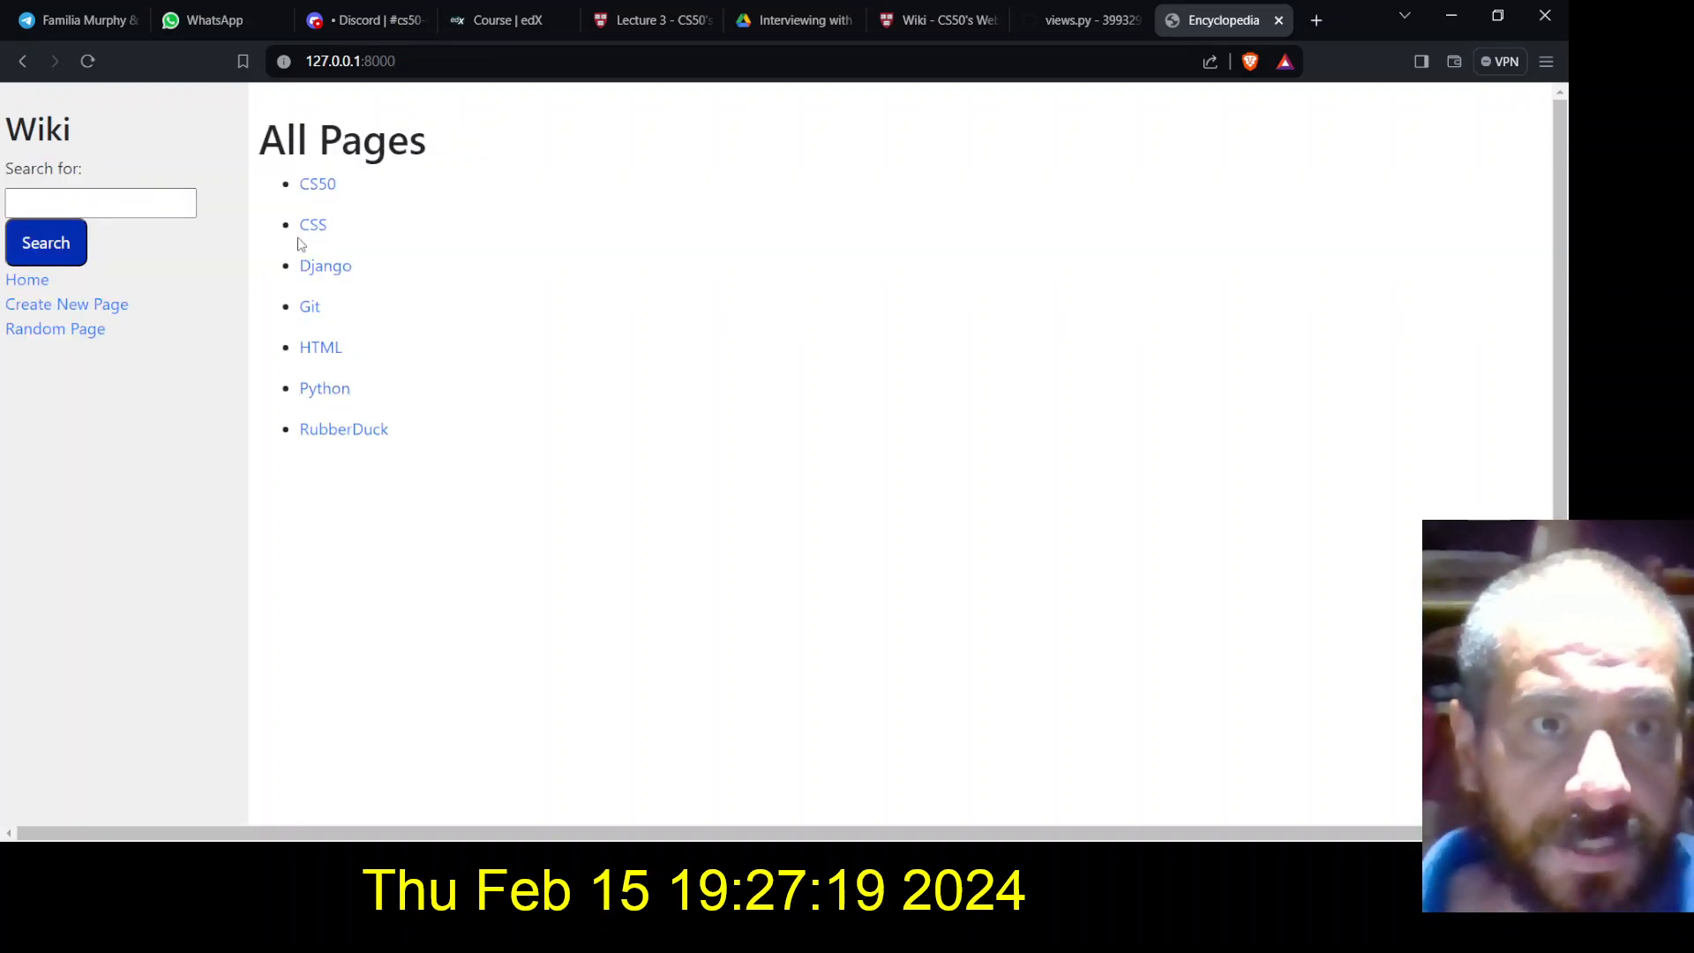
mouse_move(344, 429)
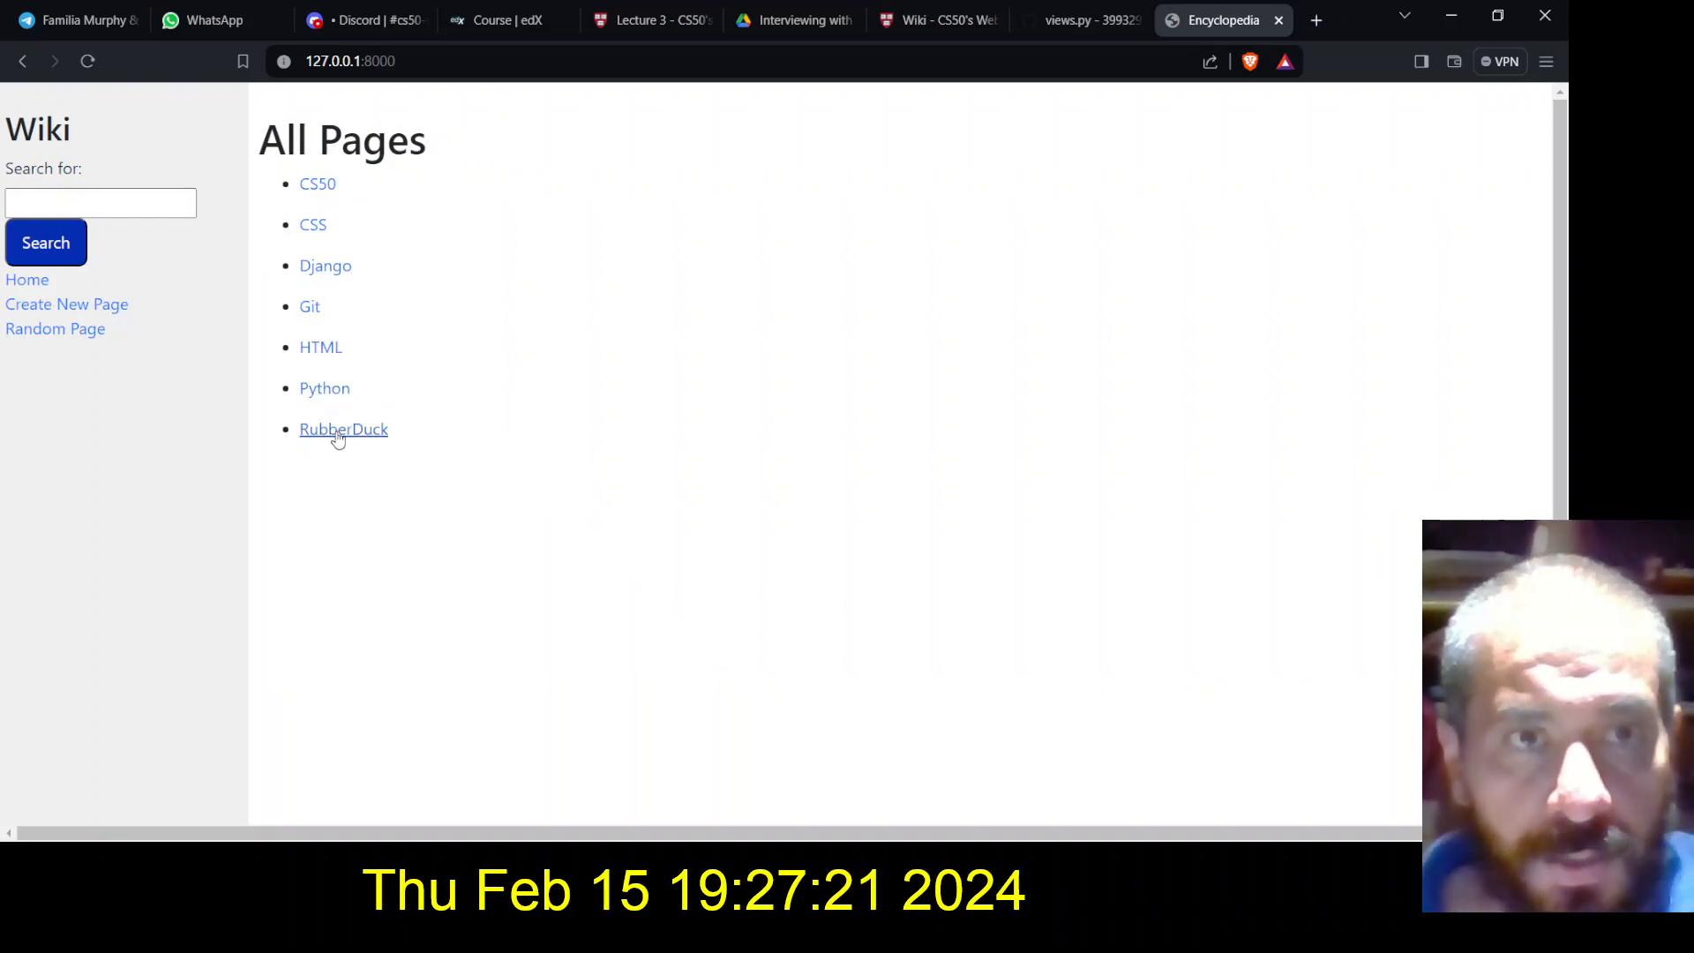
mouse_move(330, 211)
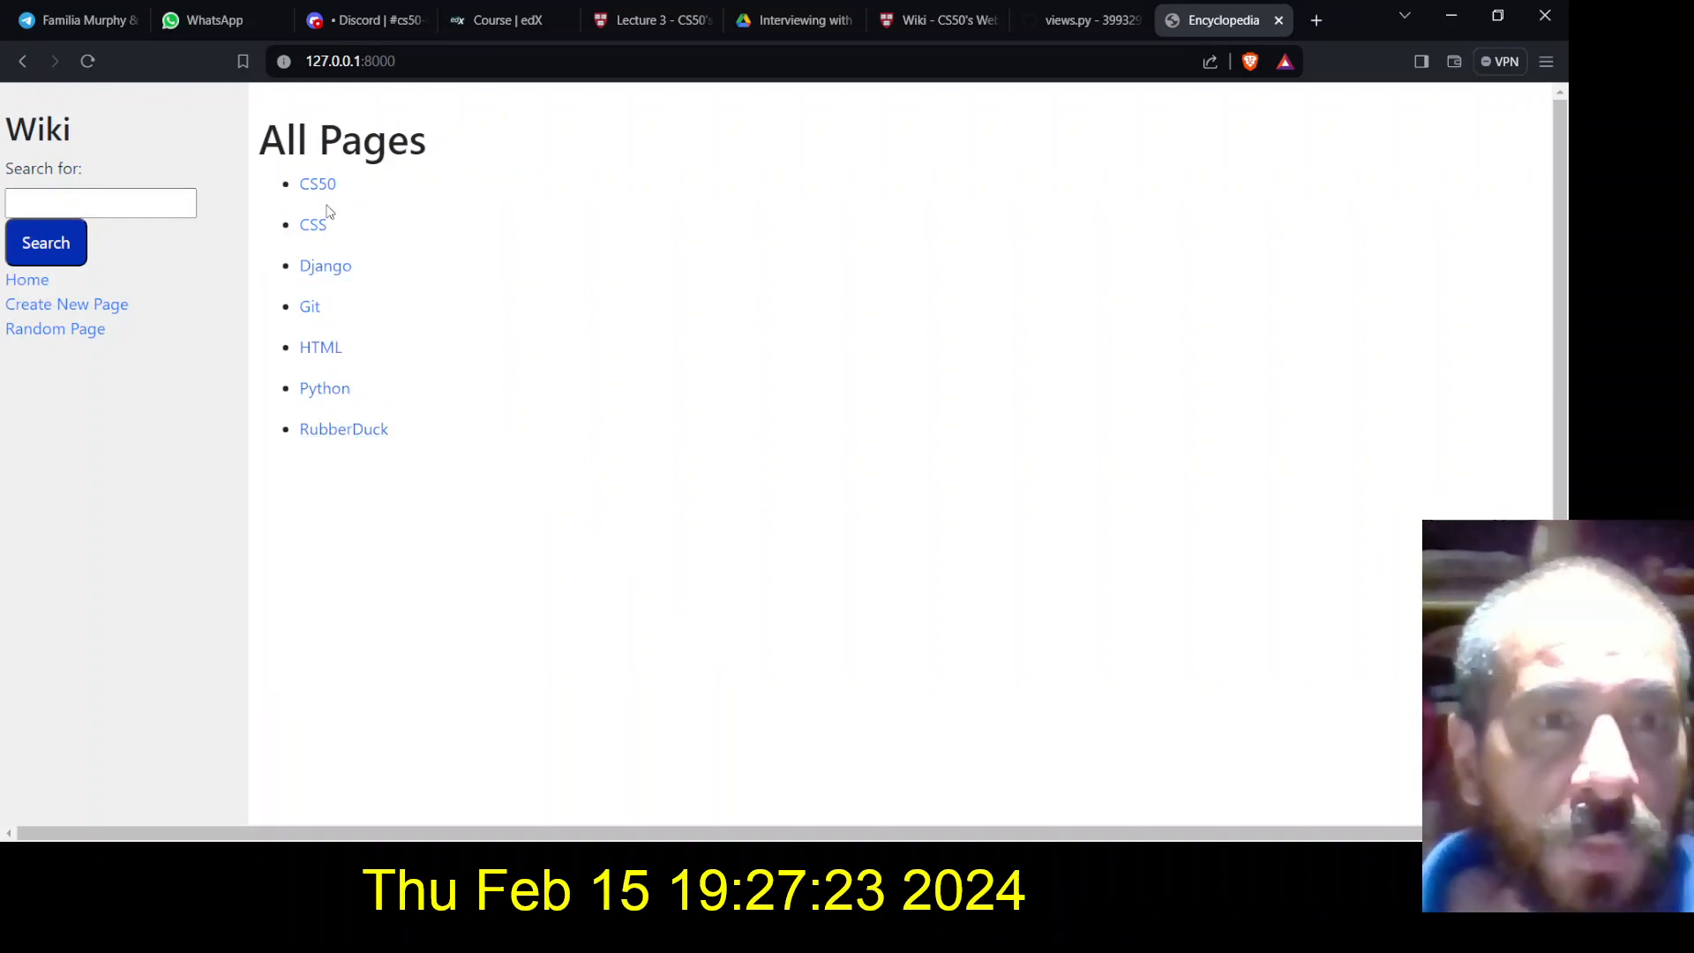
left_click(318, 184)
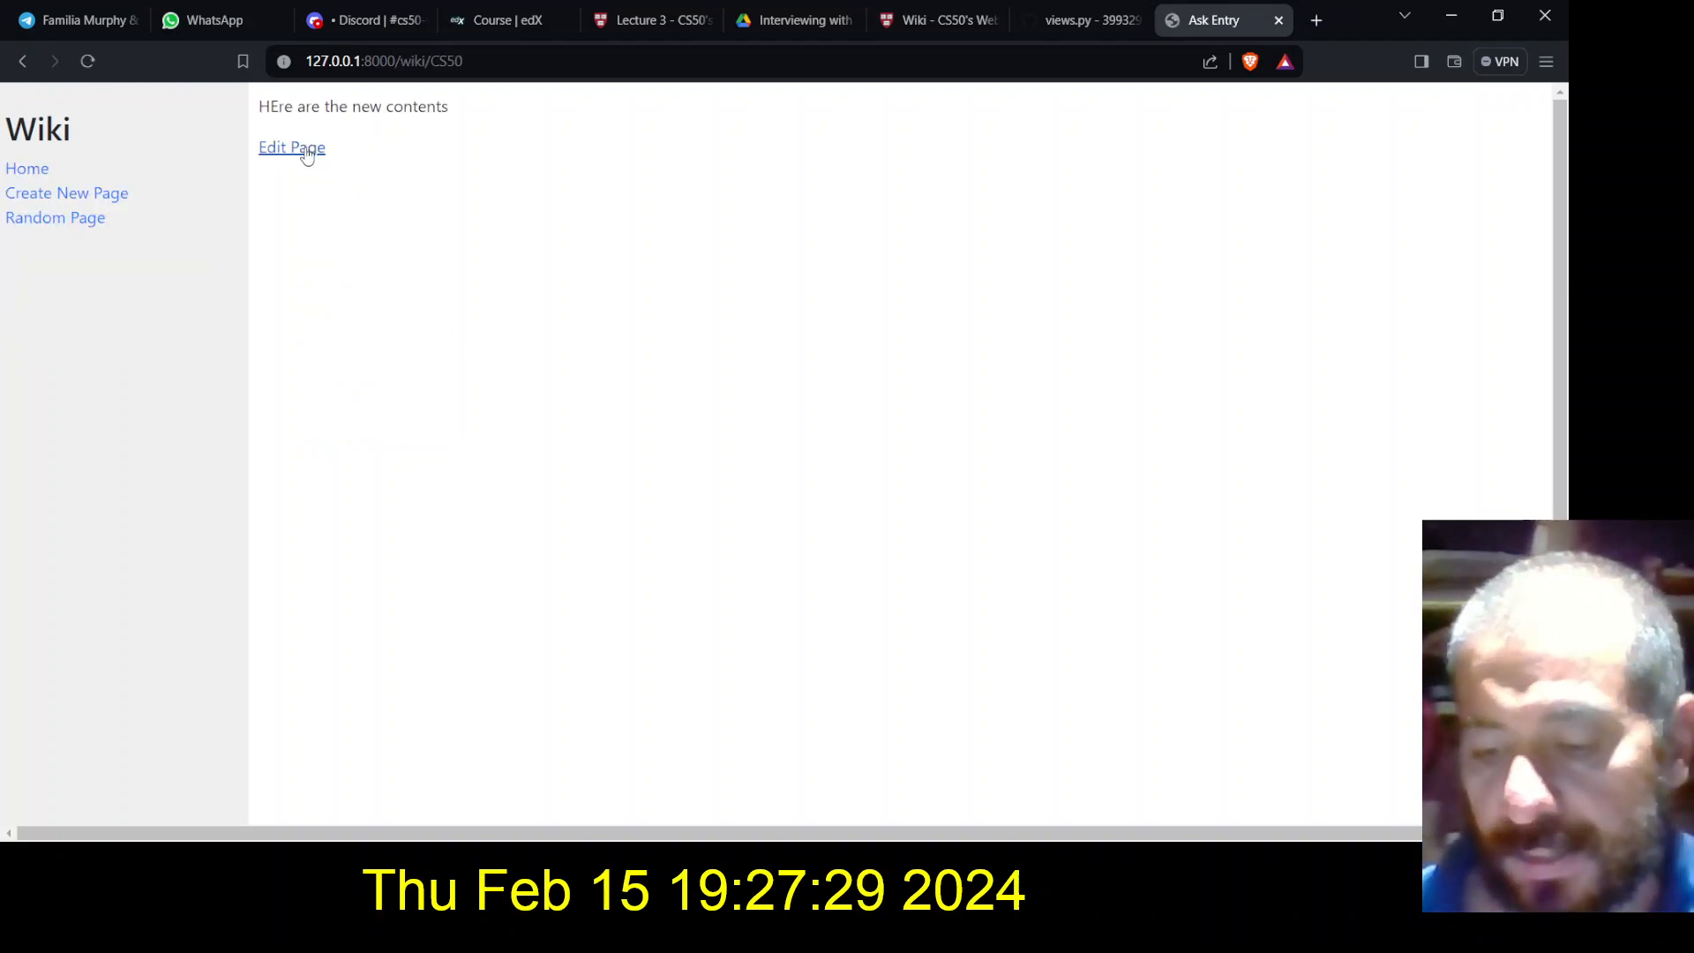
Edit CS50 to read '**CS50** is a cool Harvard Course that everybody can take'
left_click(291, 147)
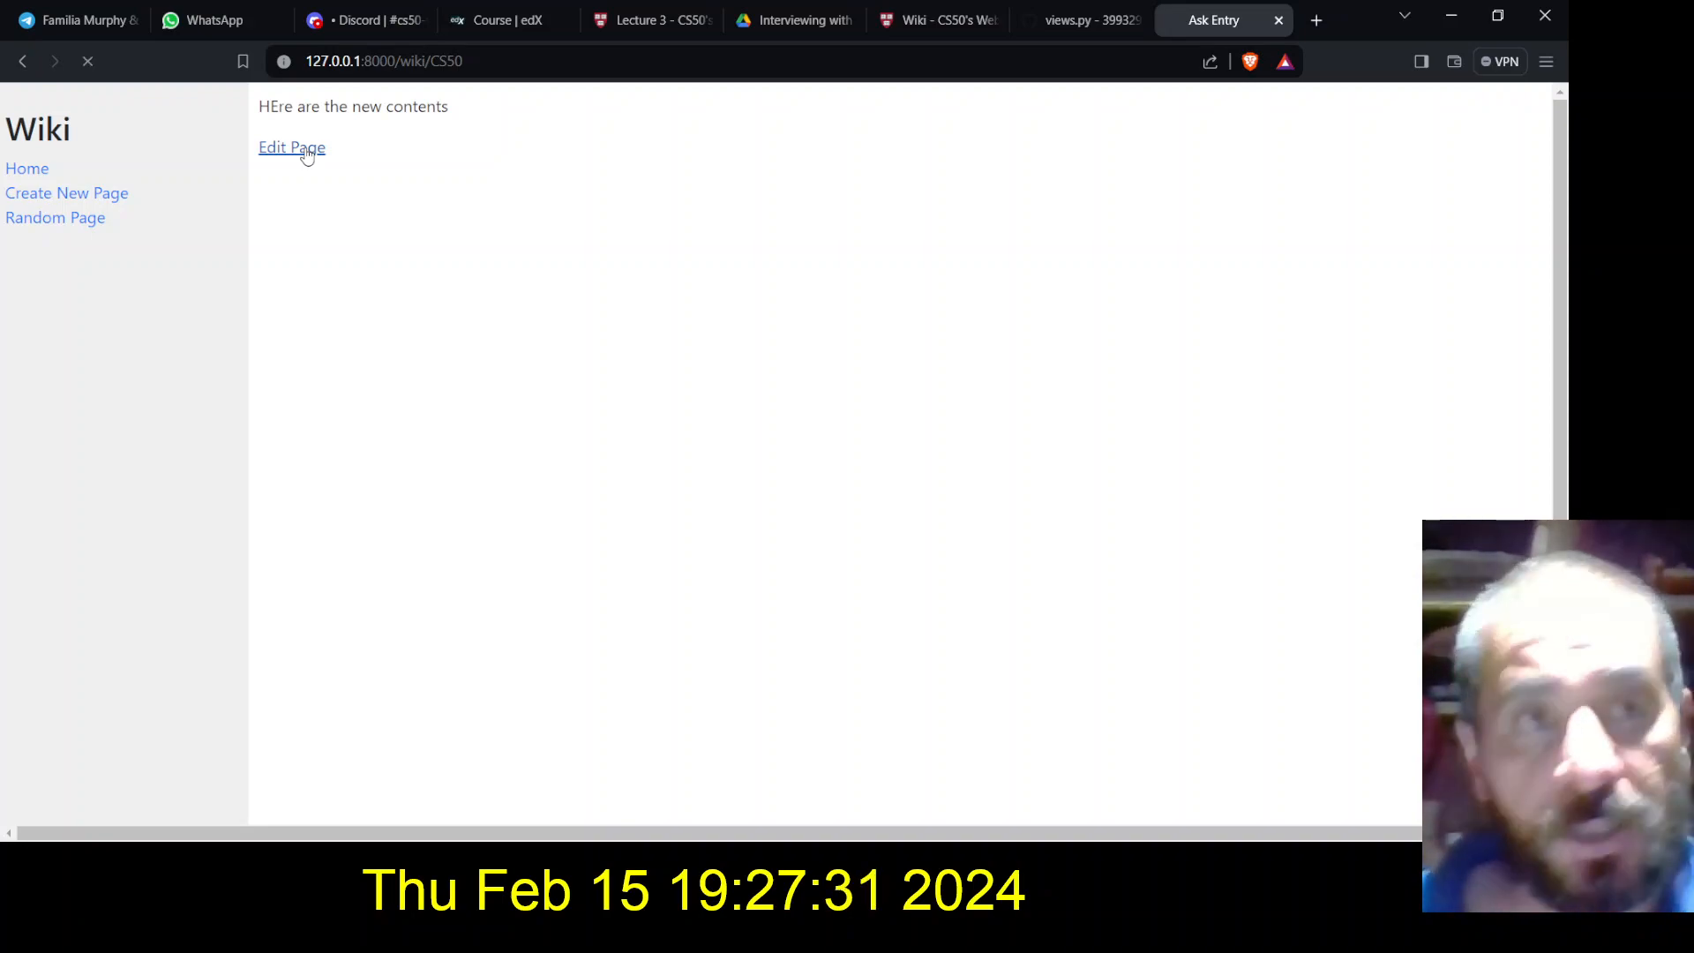
left_click(292, 146)
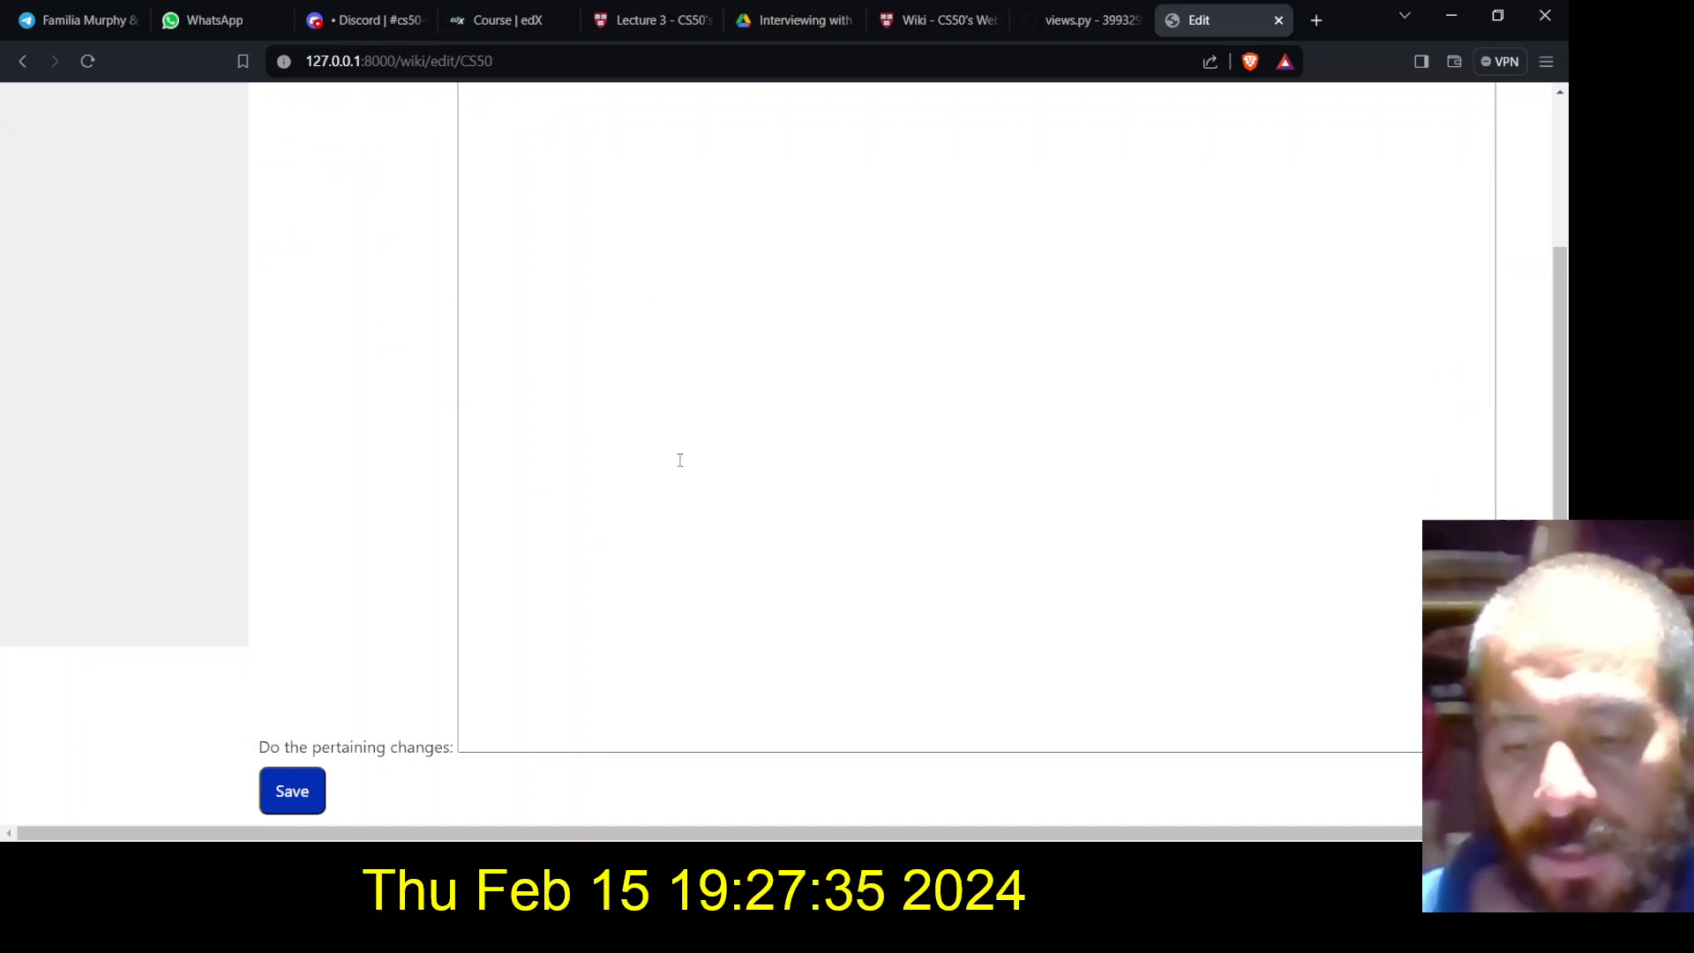
scroll("up", 3)
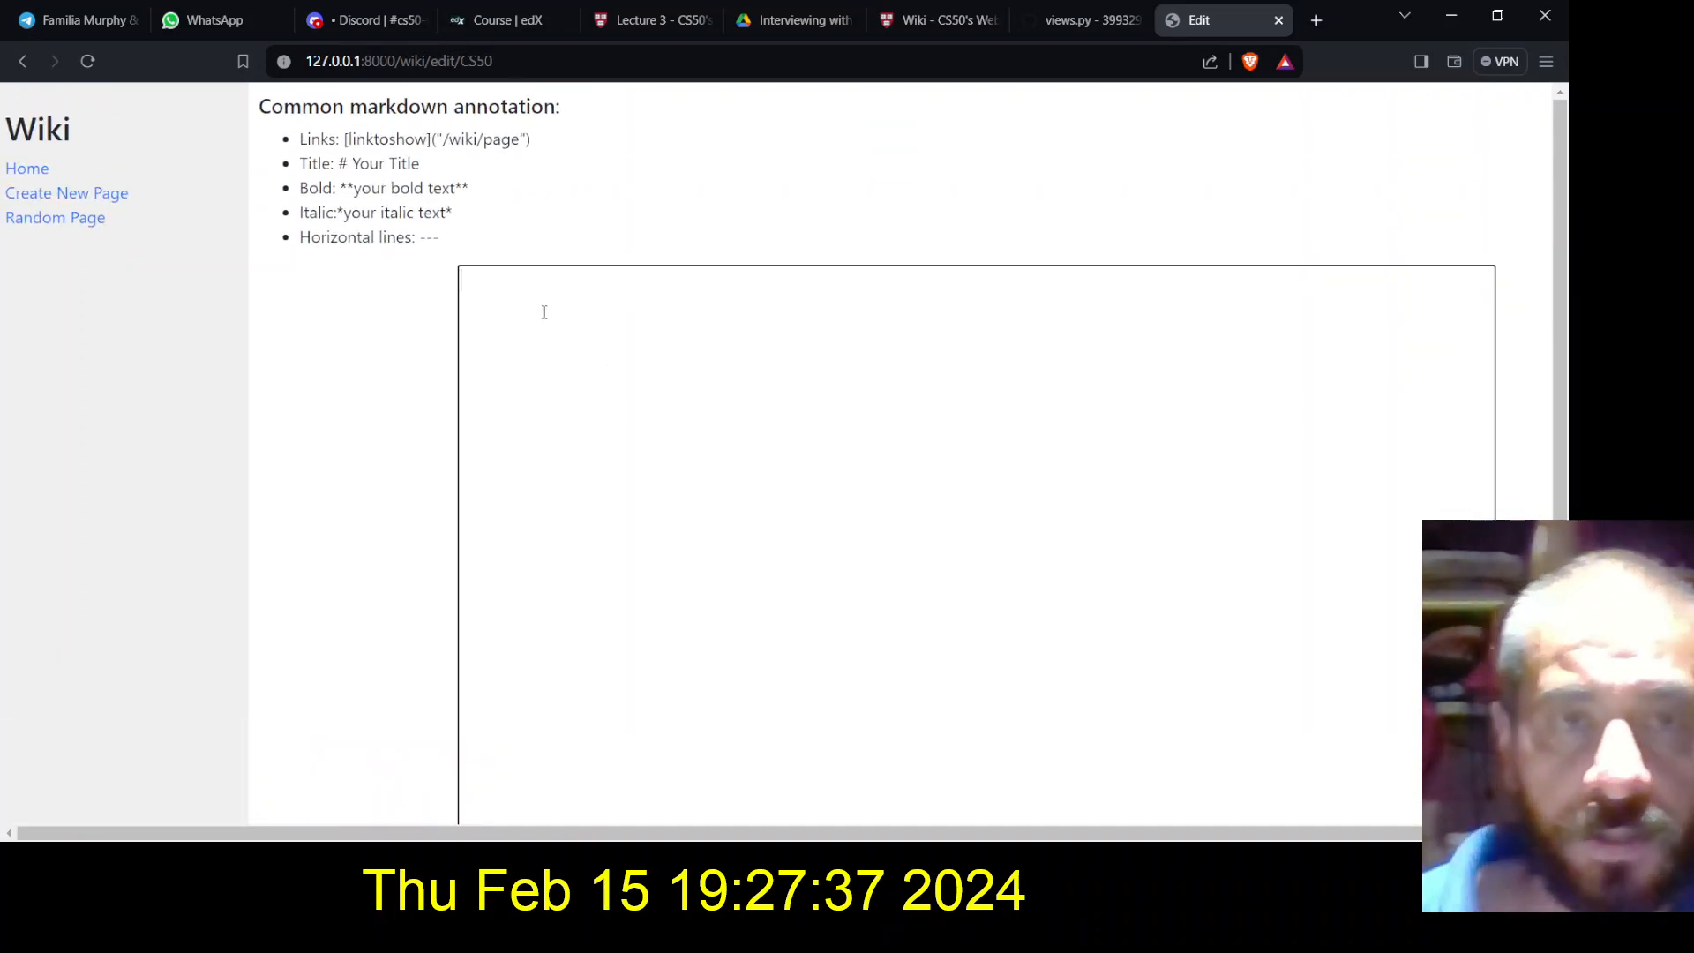
type("CS50")
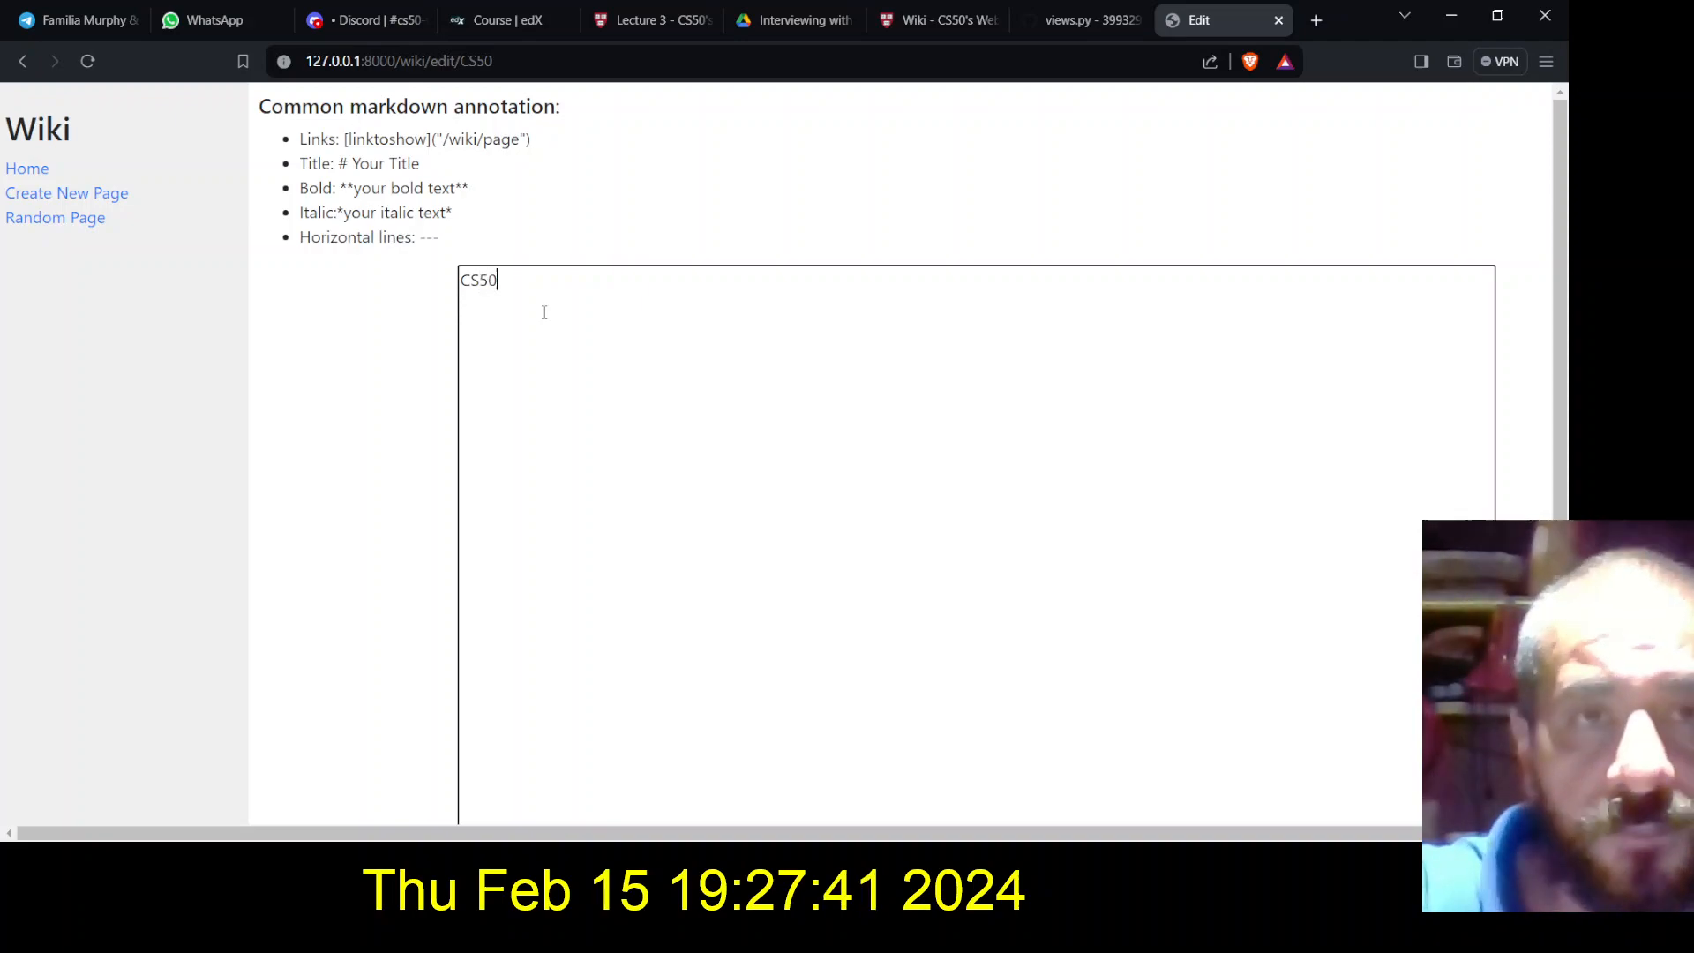
type("**")
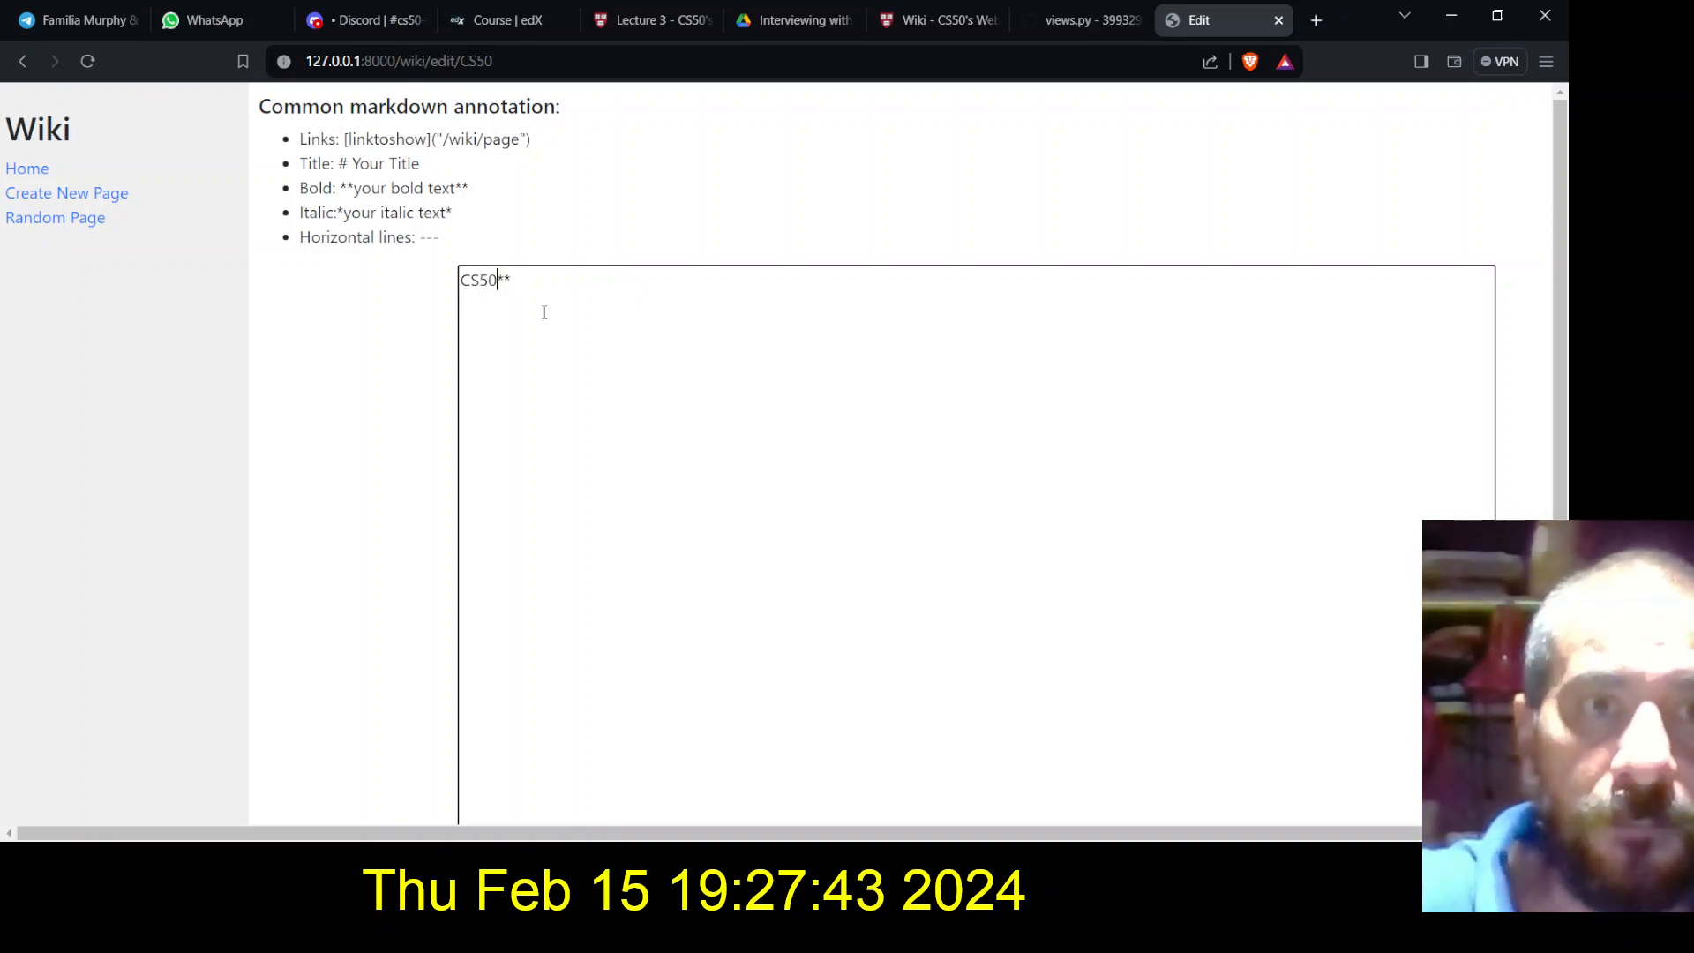
type("**")
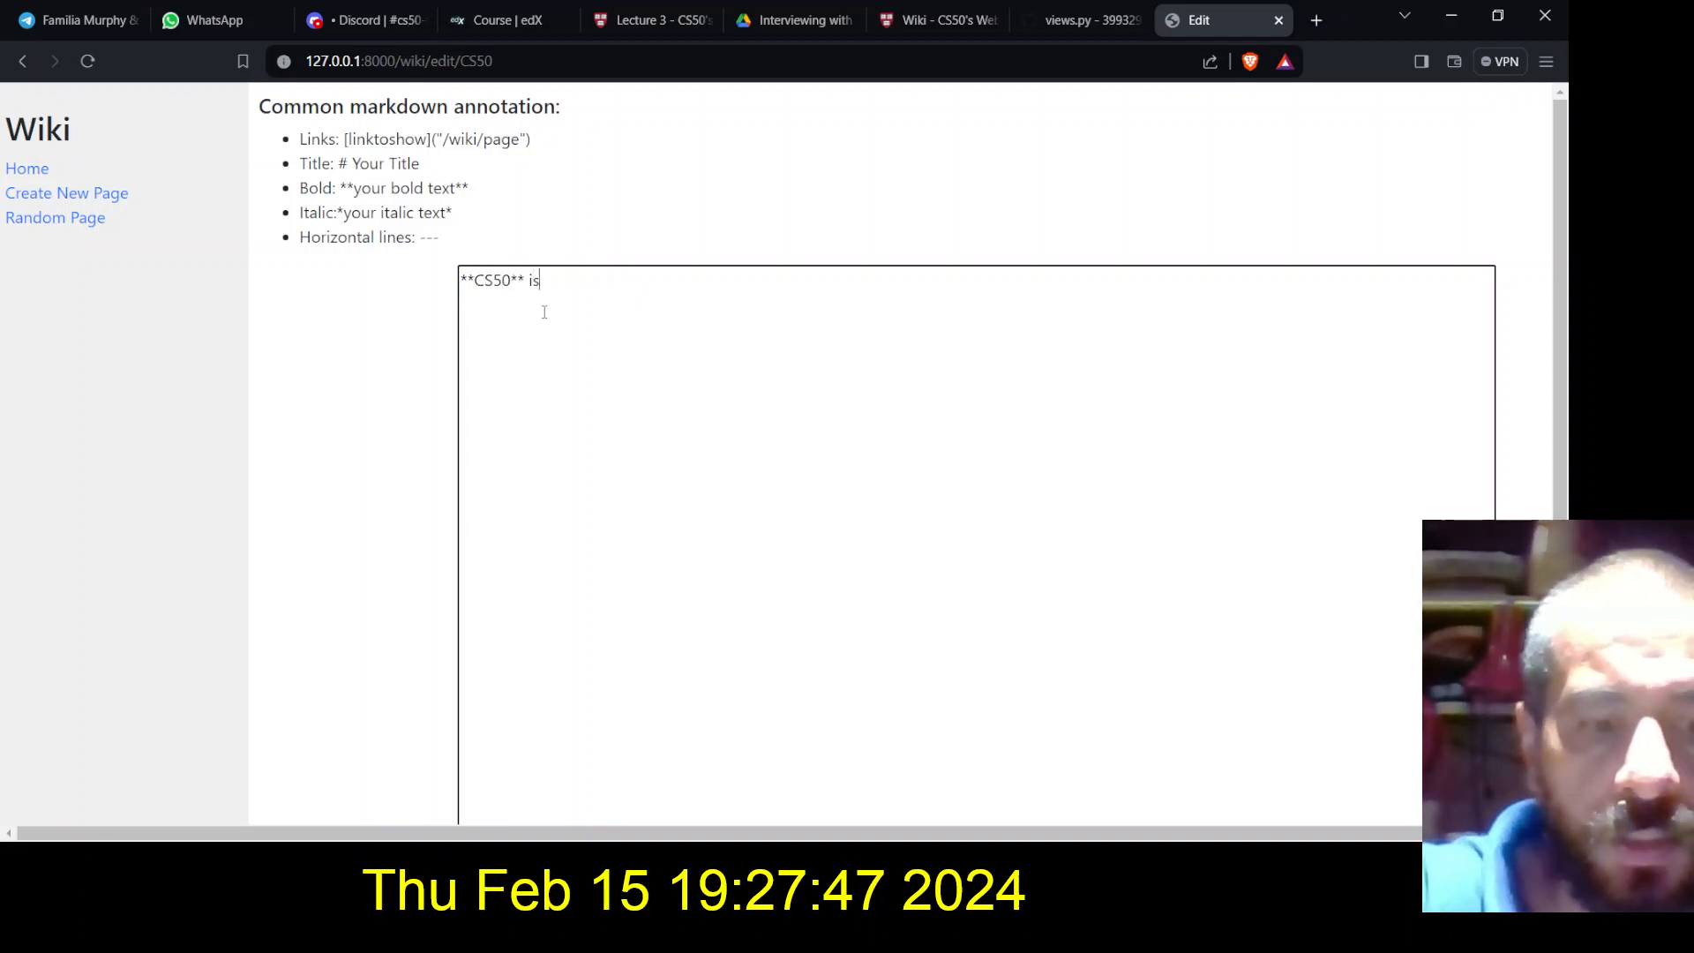
type("a cool")
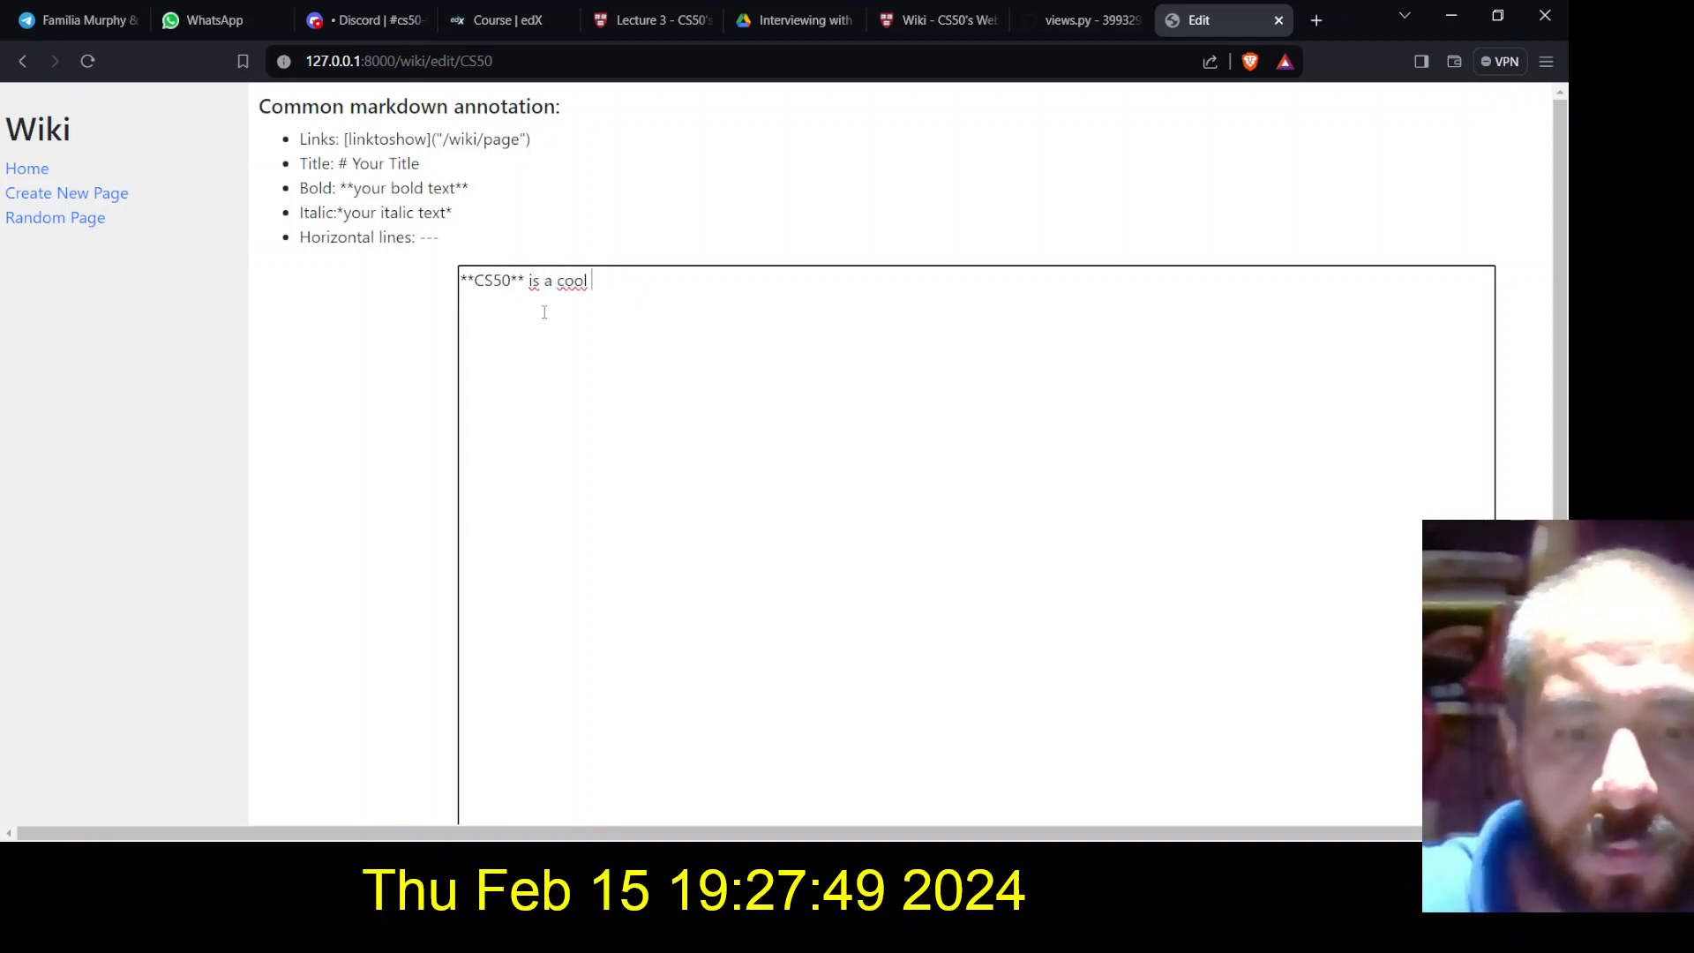
type("Harvard Course that everyb")
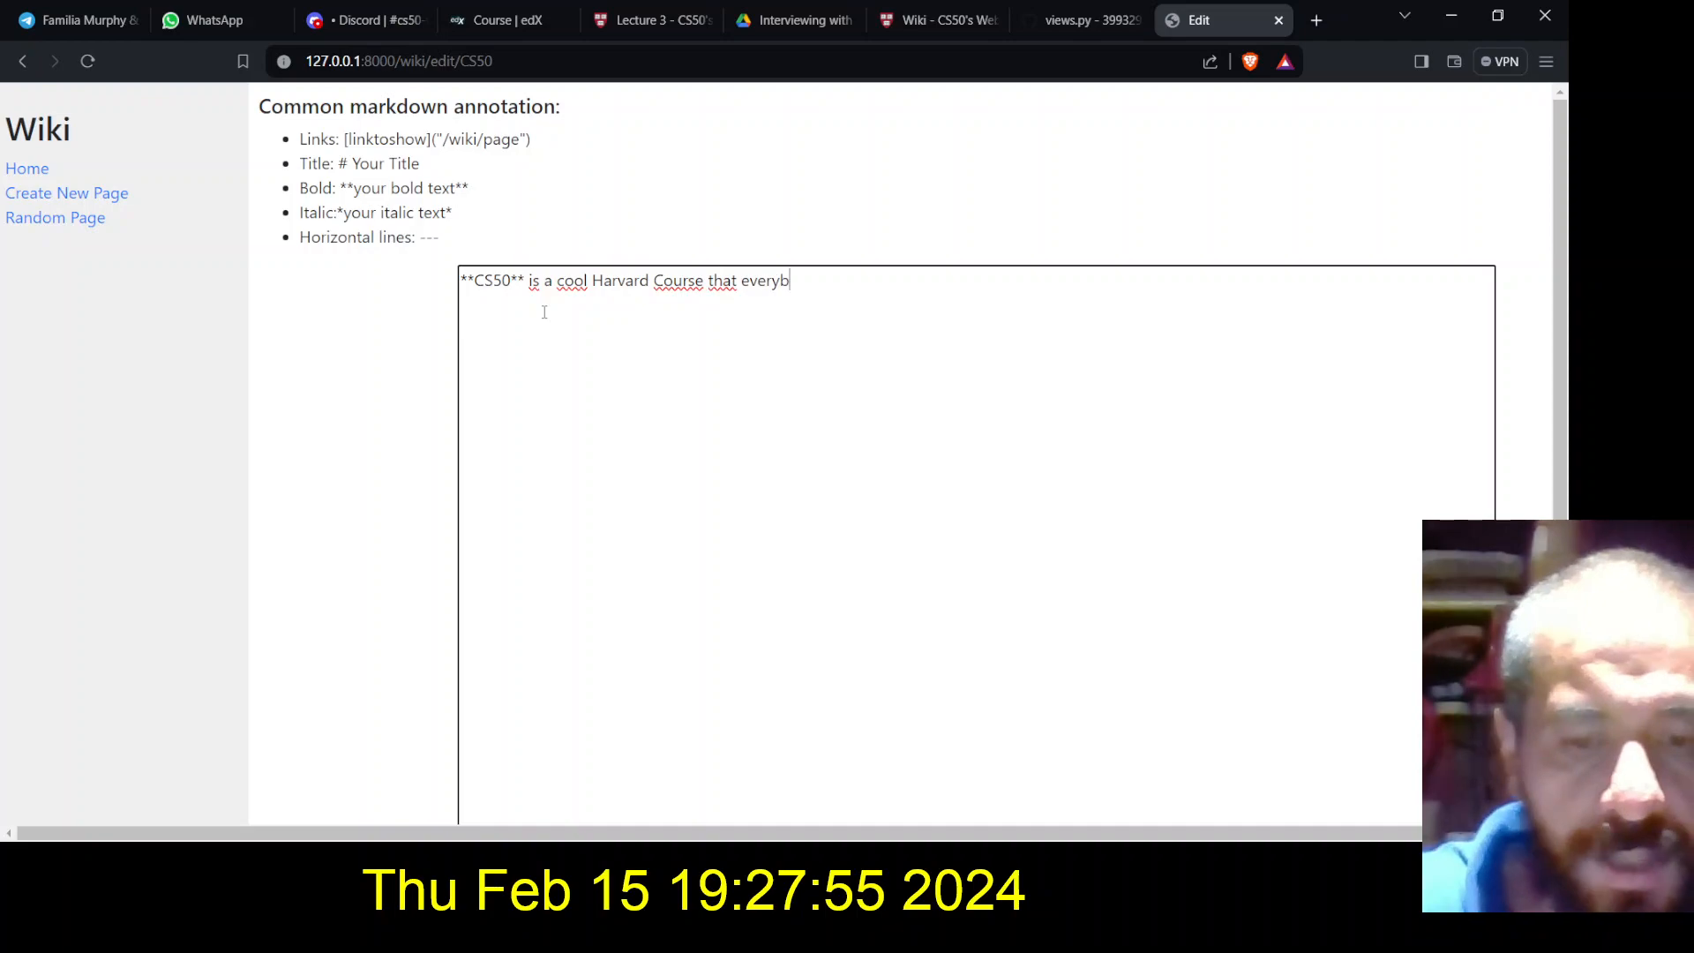
type("ody can take")
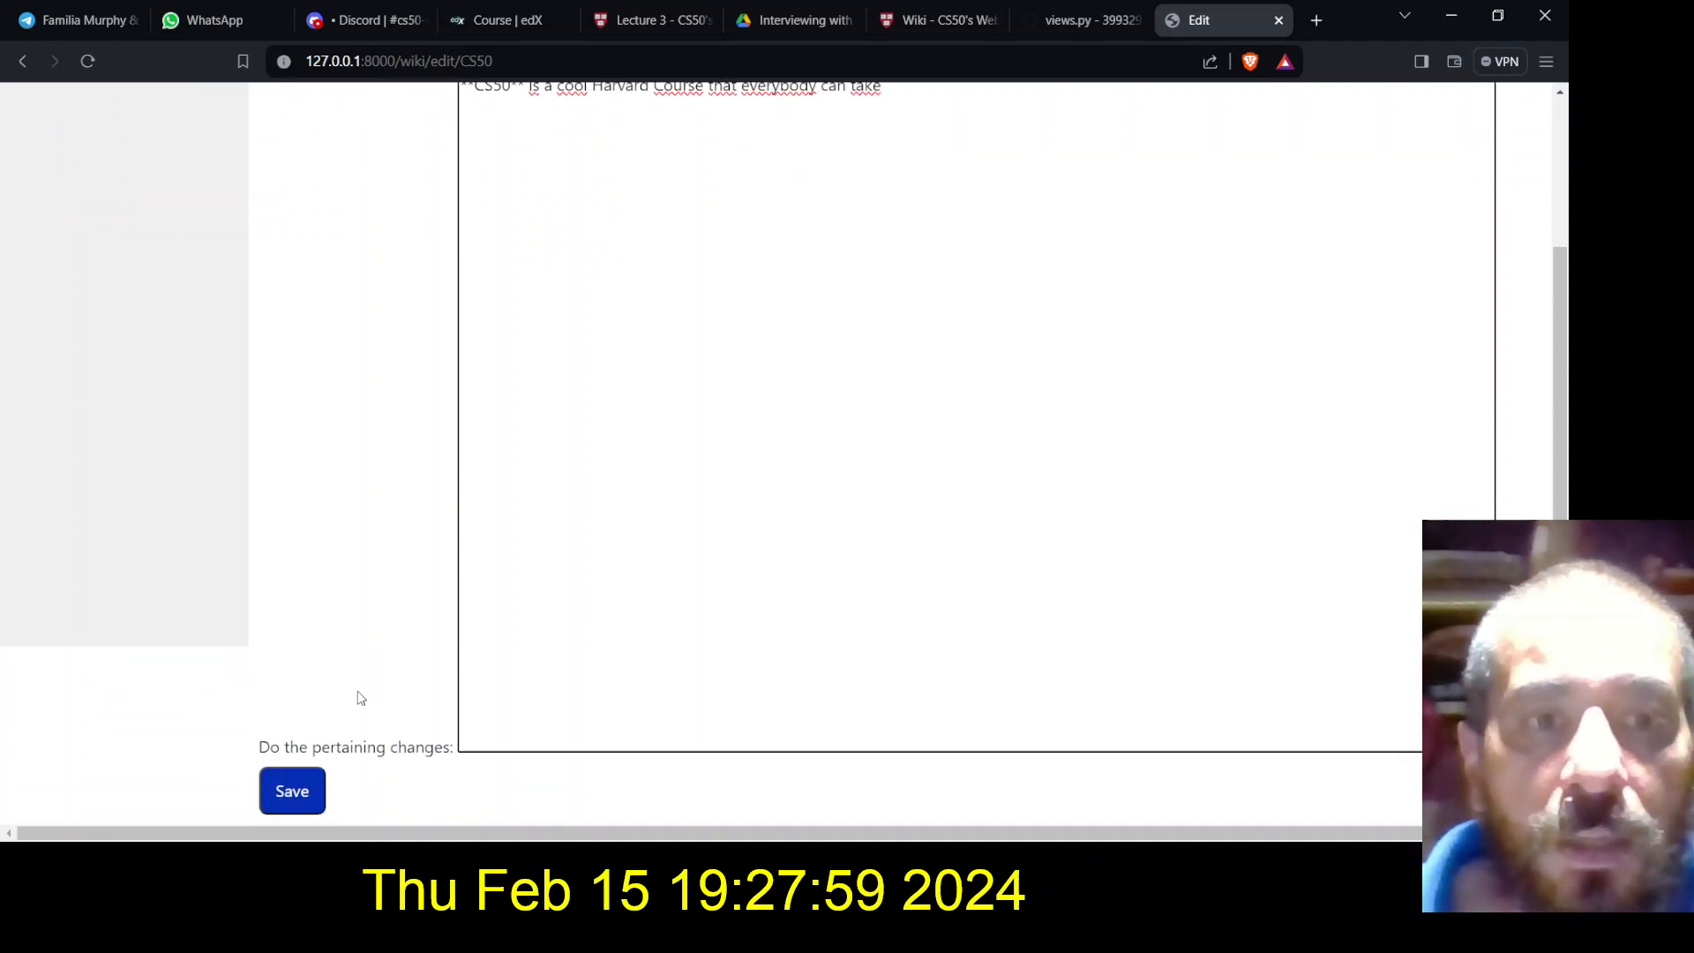
Save the CS50 edit and reopen it from All Pages to verify the bold CS50
left_click(292, 791)
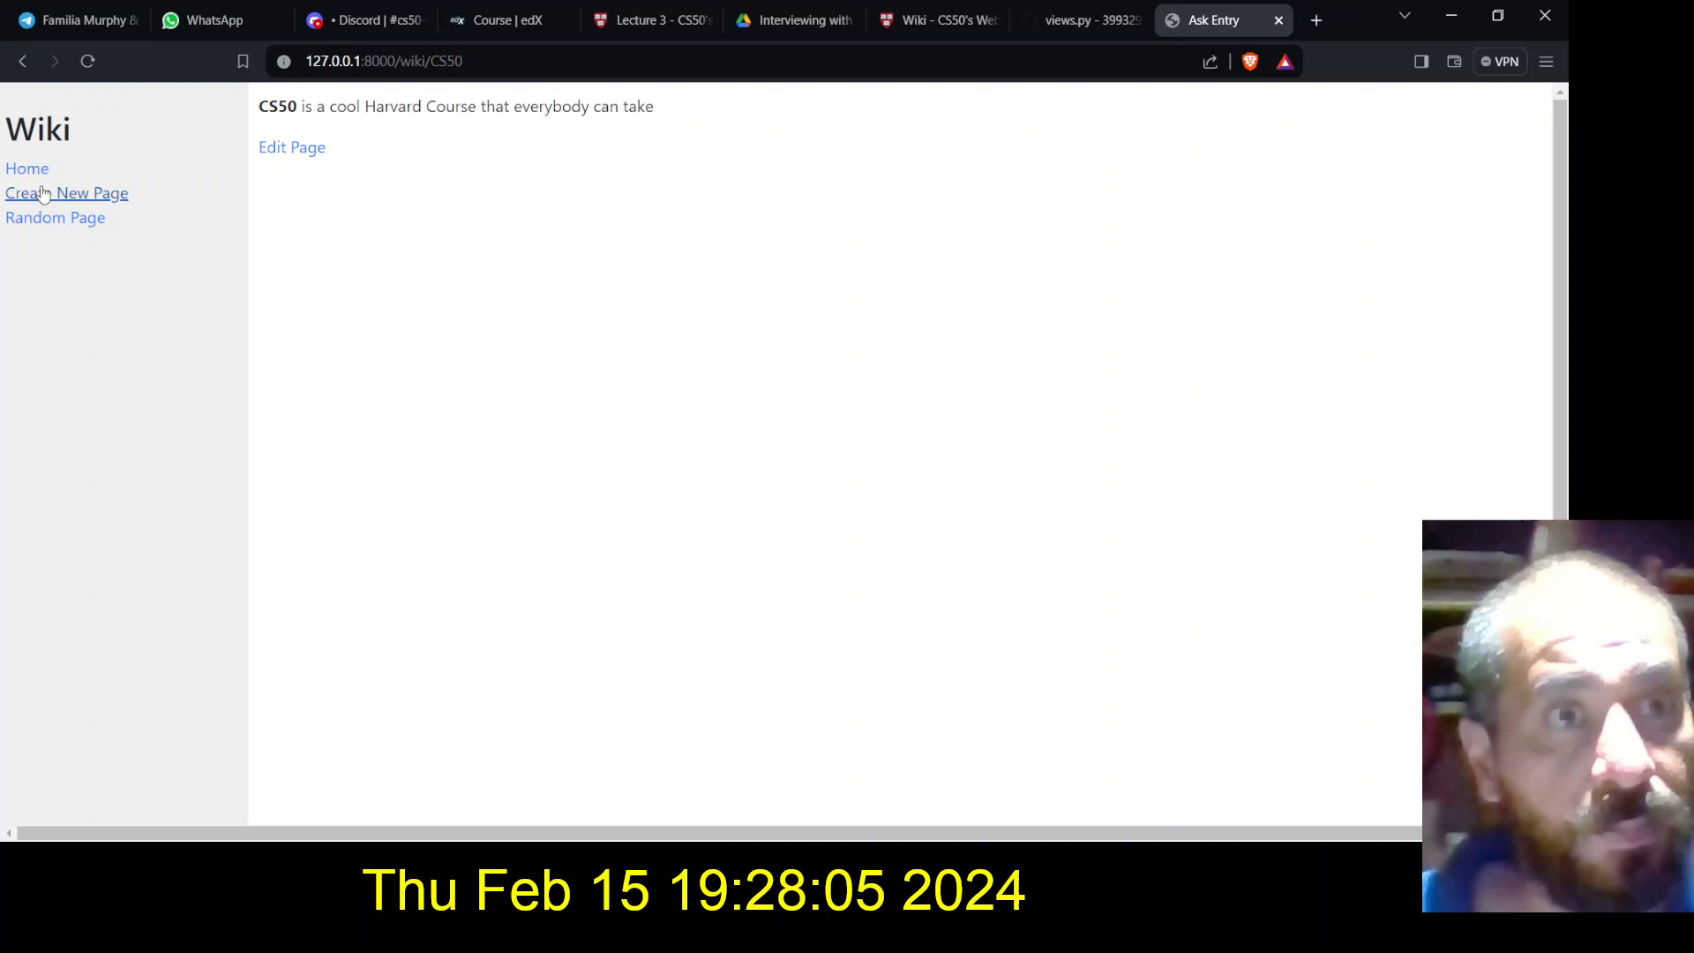
left_click(27, 167)
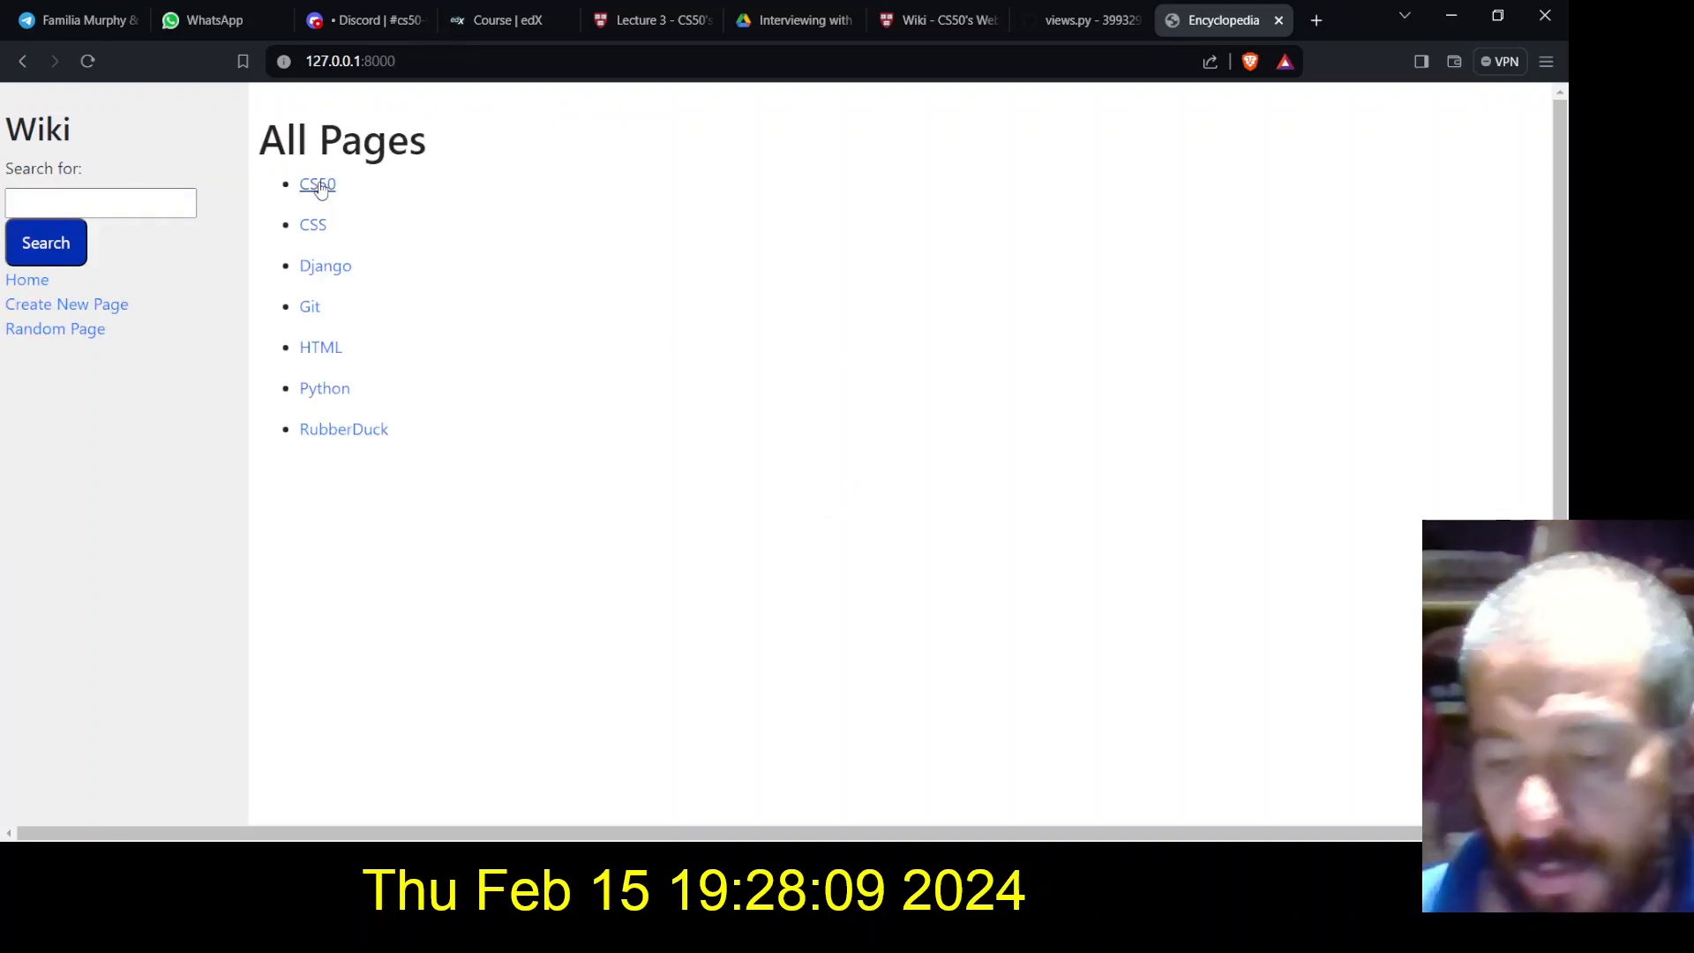
left_click(318, 184)
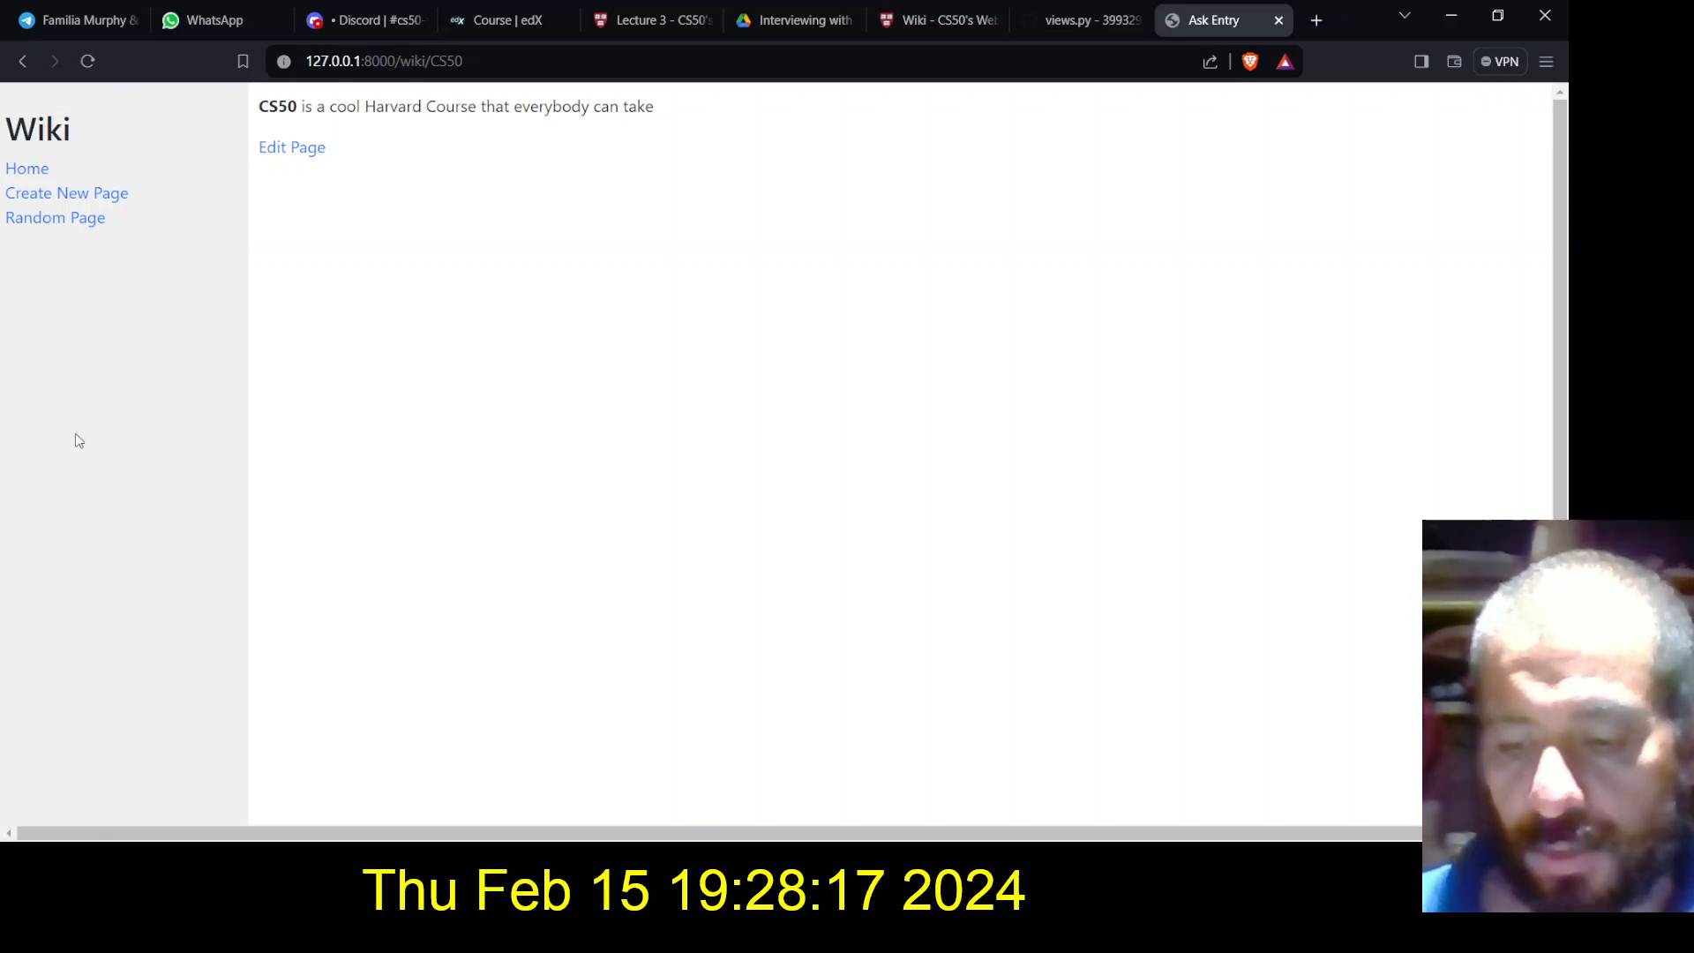
mouse_move(99, 259)
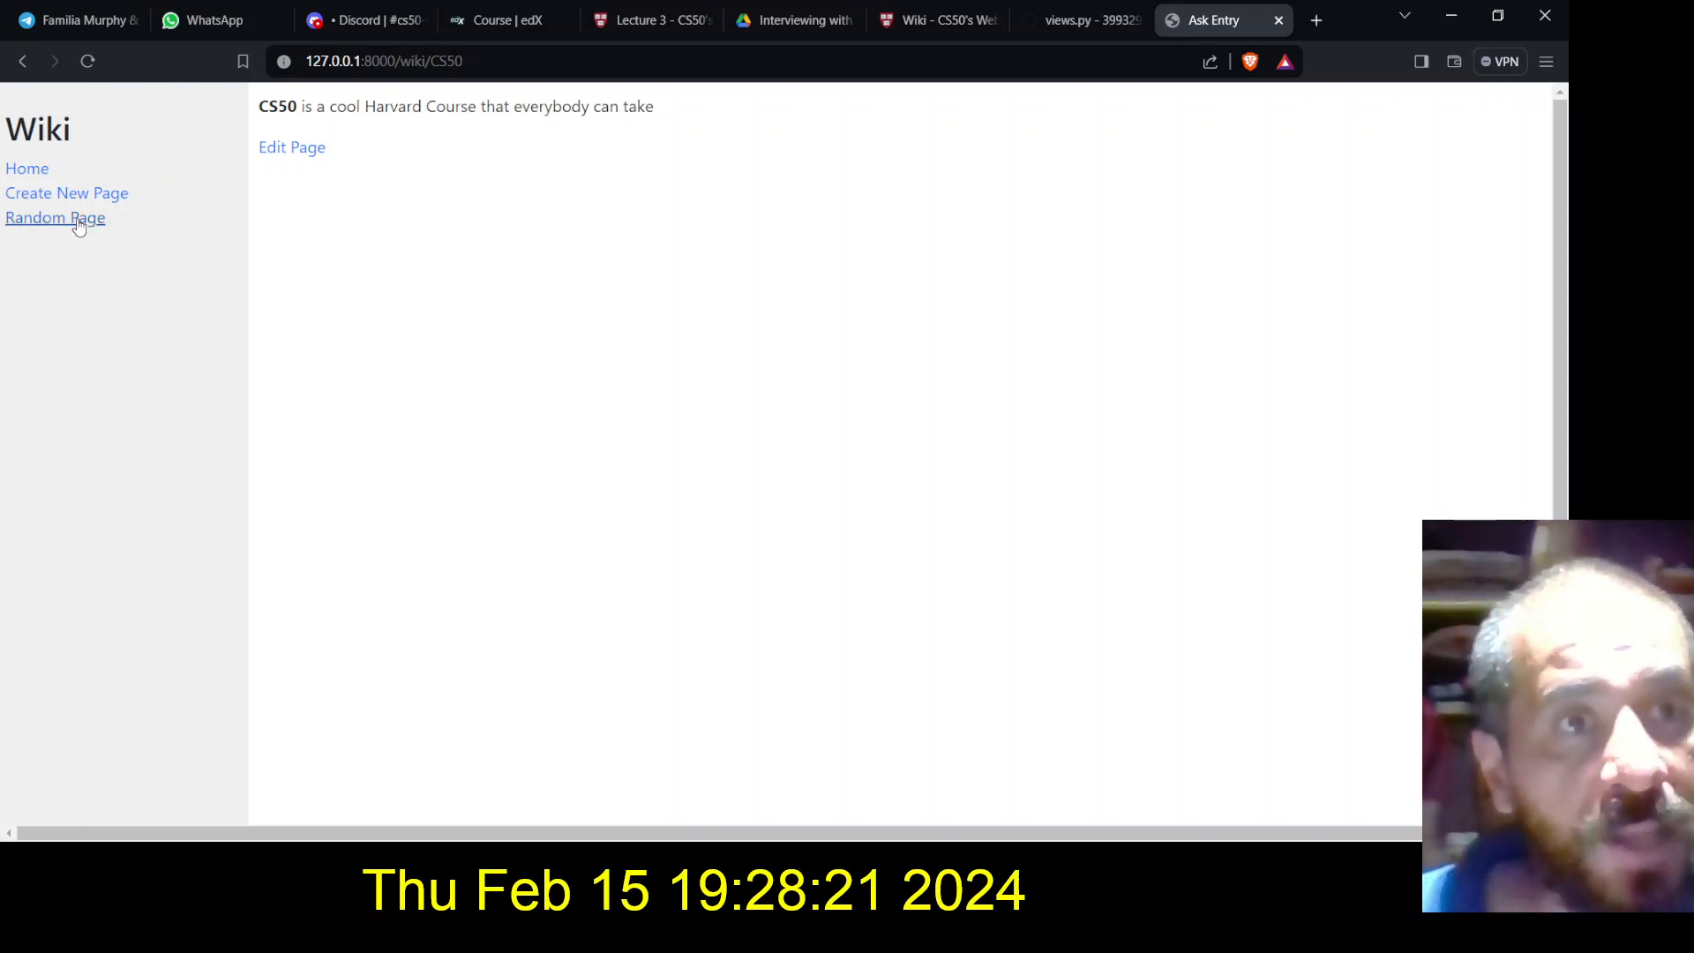
Load Random Page repeatedly, landing on HTML, CSS, Rubber Duck, CS50 and Python
left_click(55, 217)
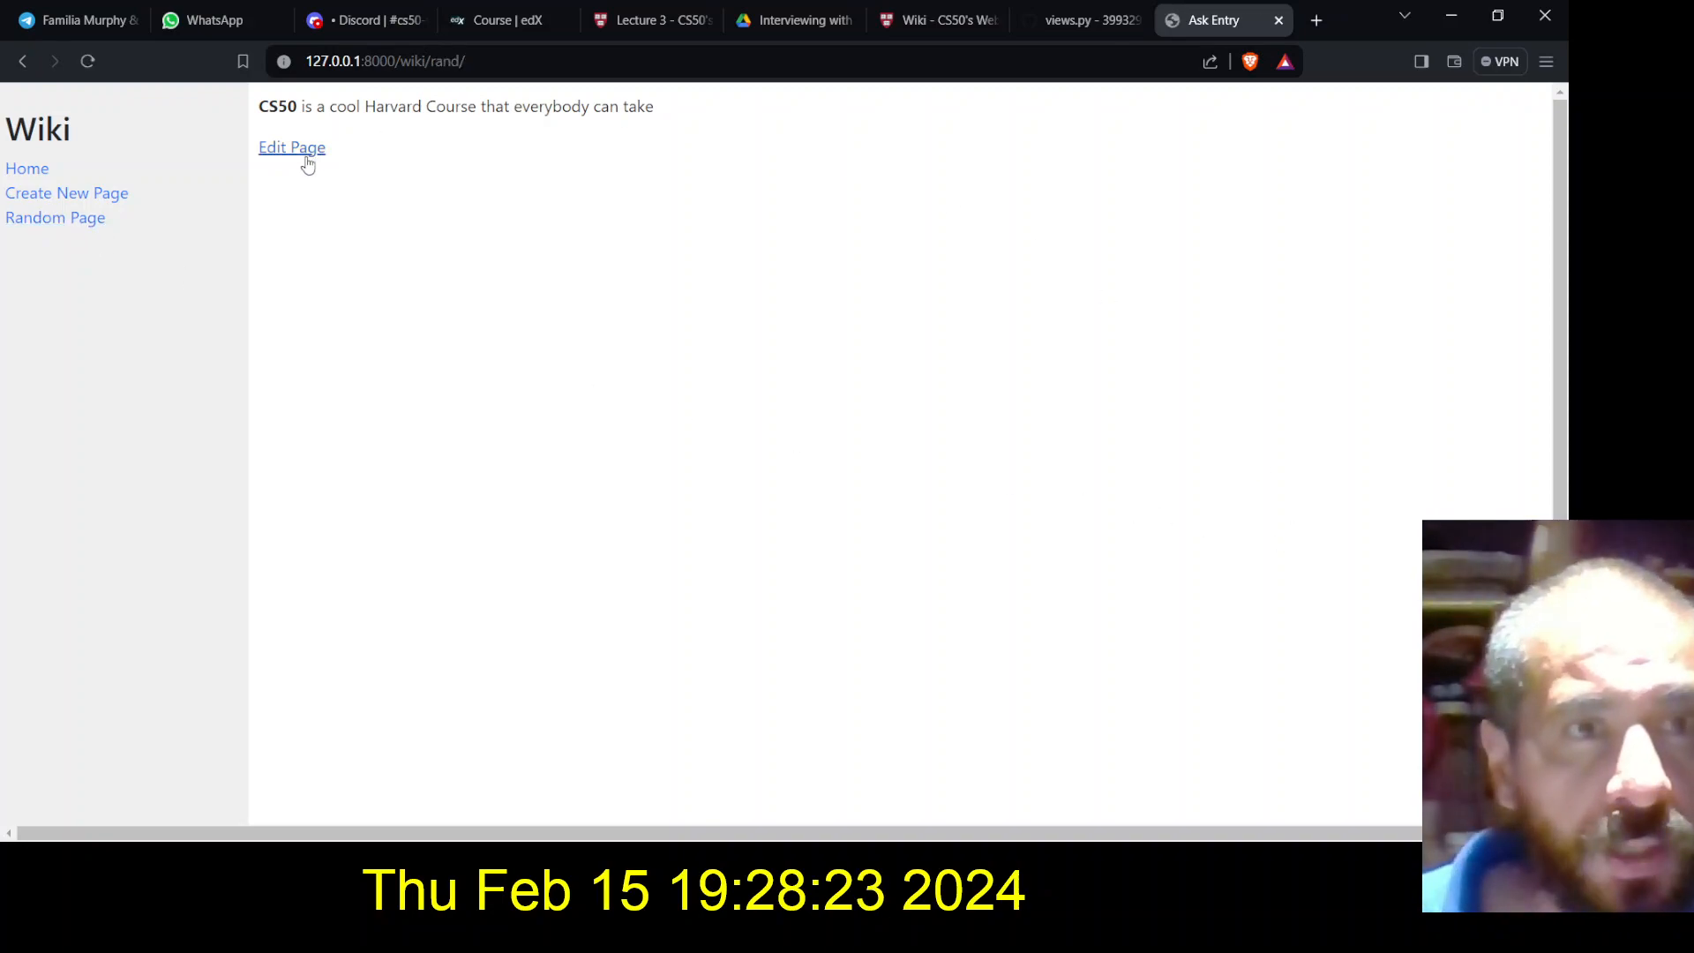
left_click(54, 217)
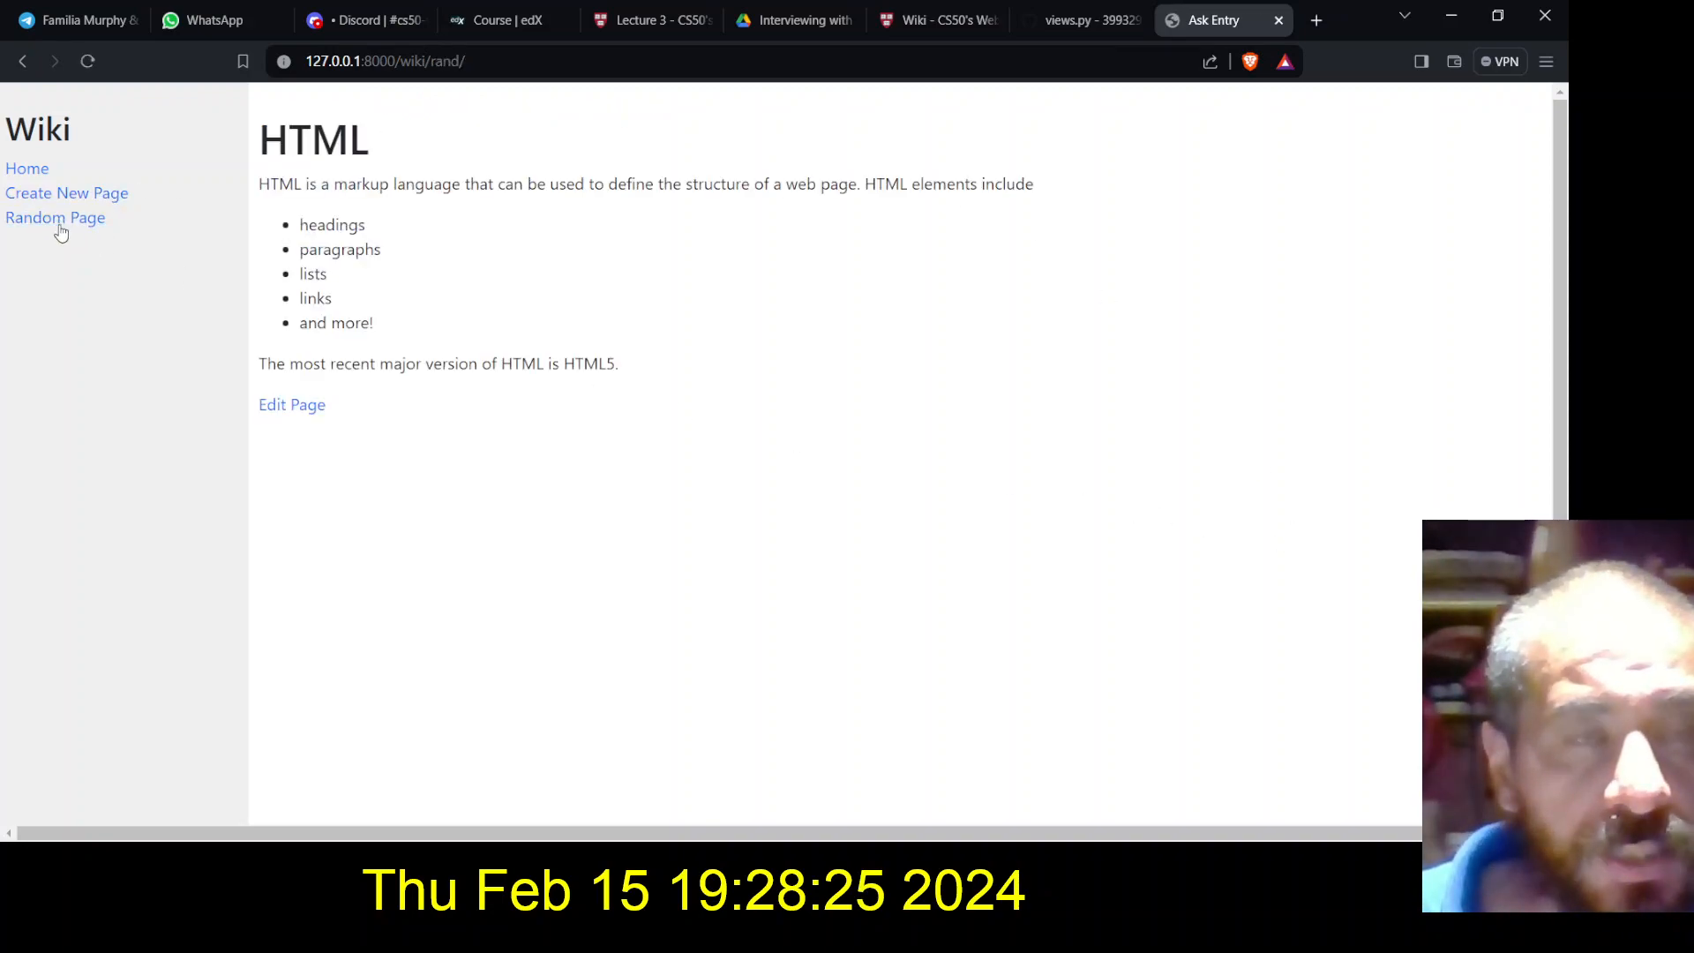
left_click(54, 217)
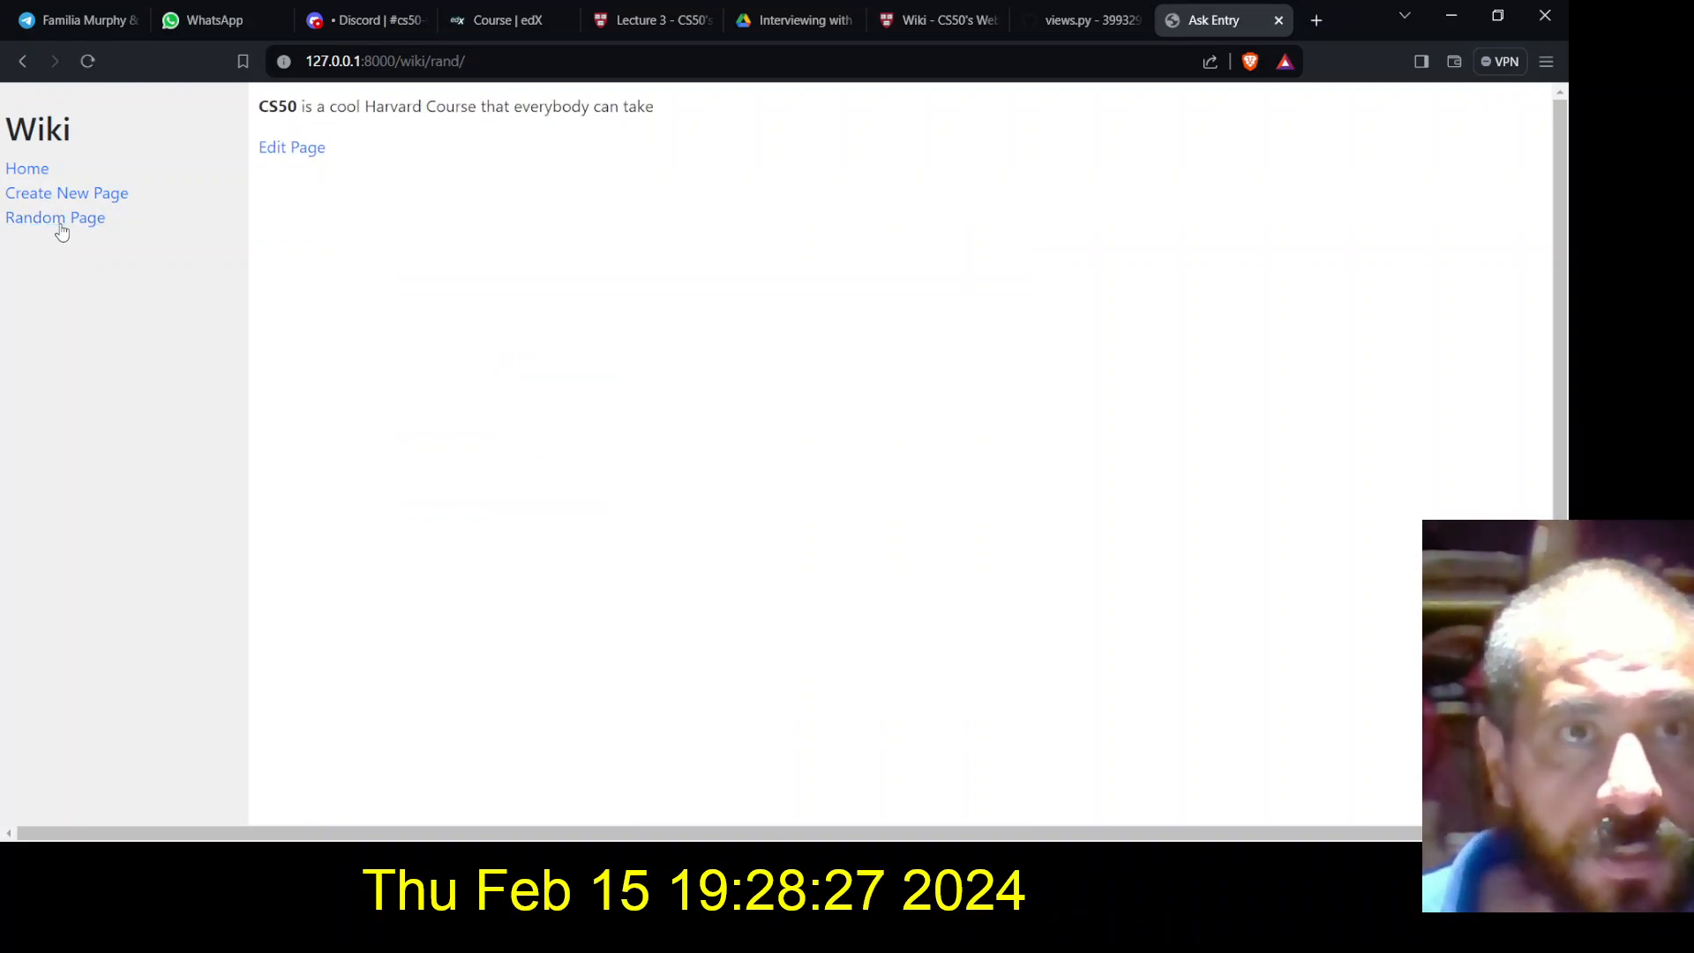
left_click(54, 218)
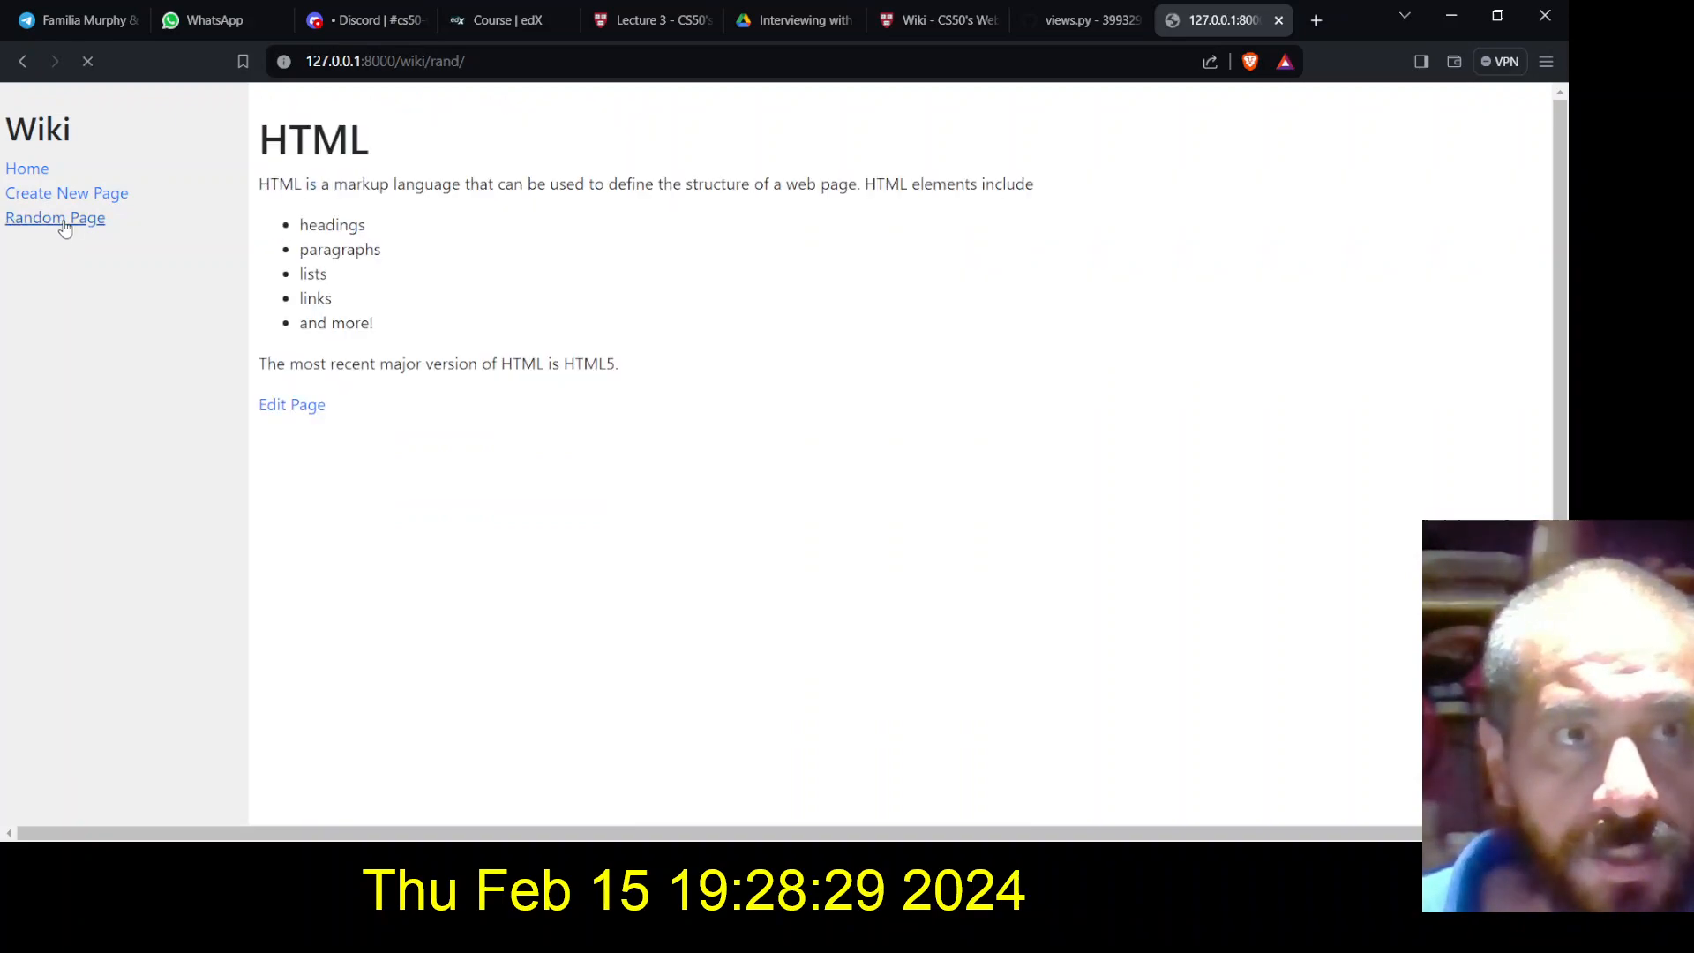
left_click(55, 217)
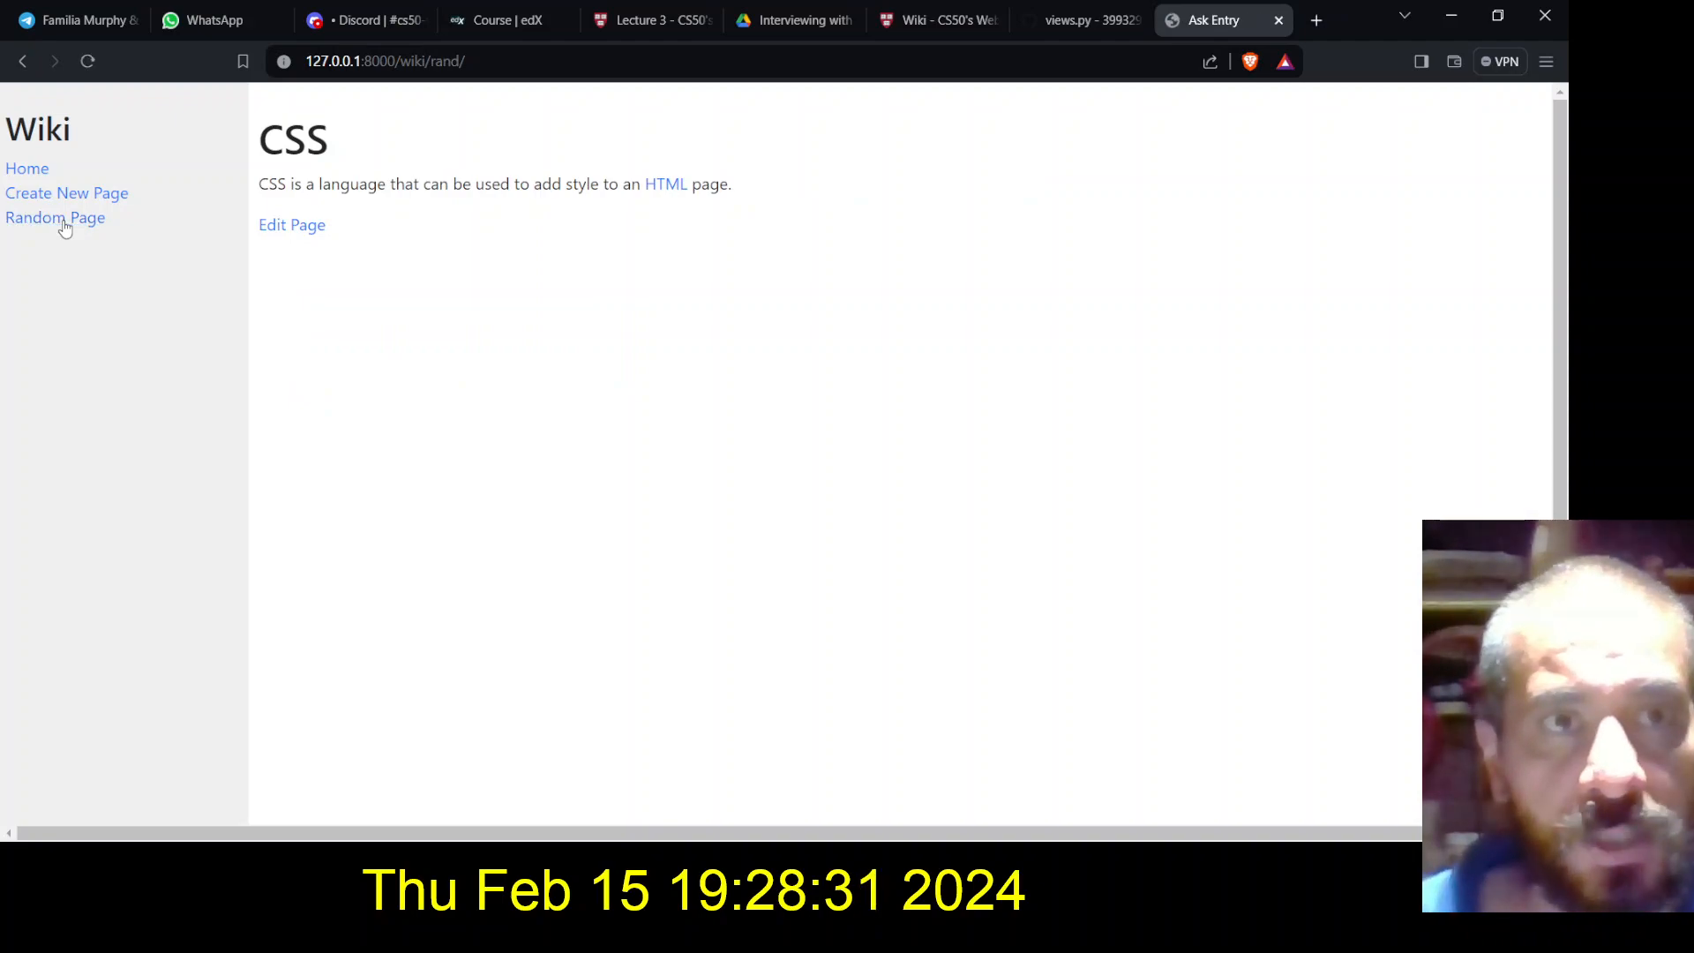
left_click(55, 217)
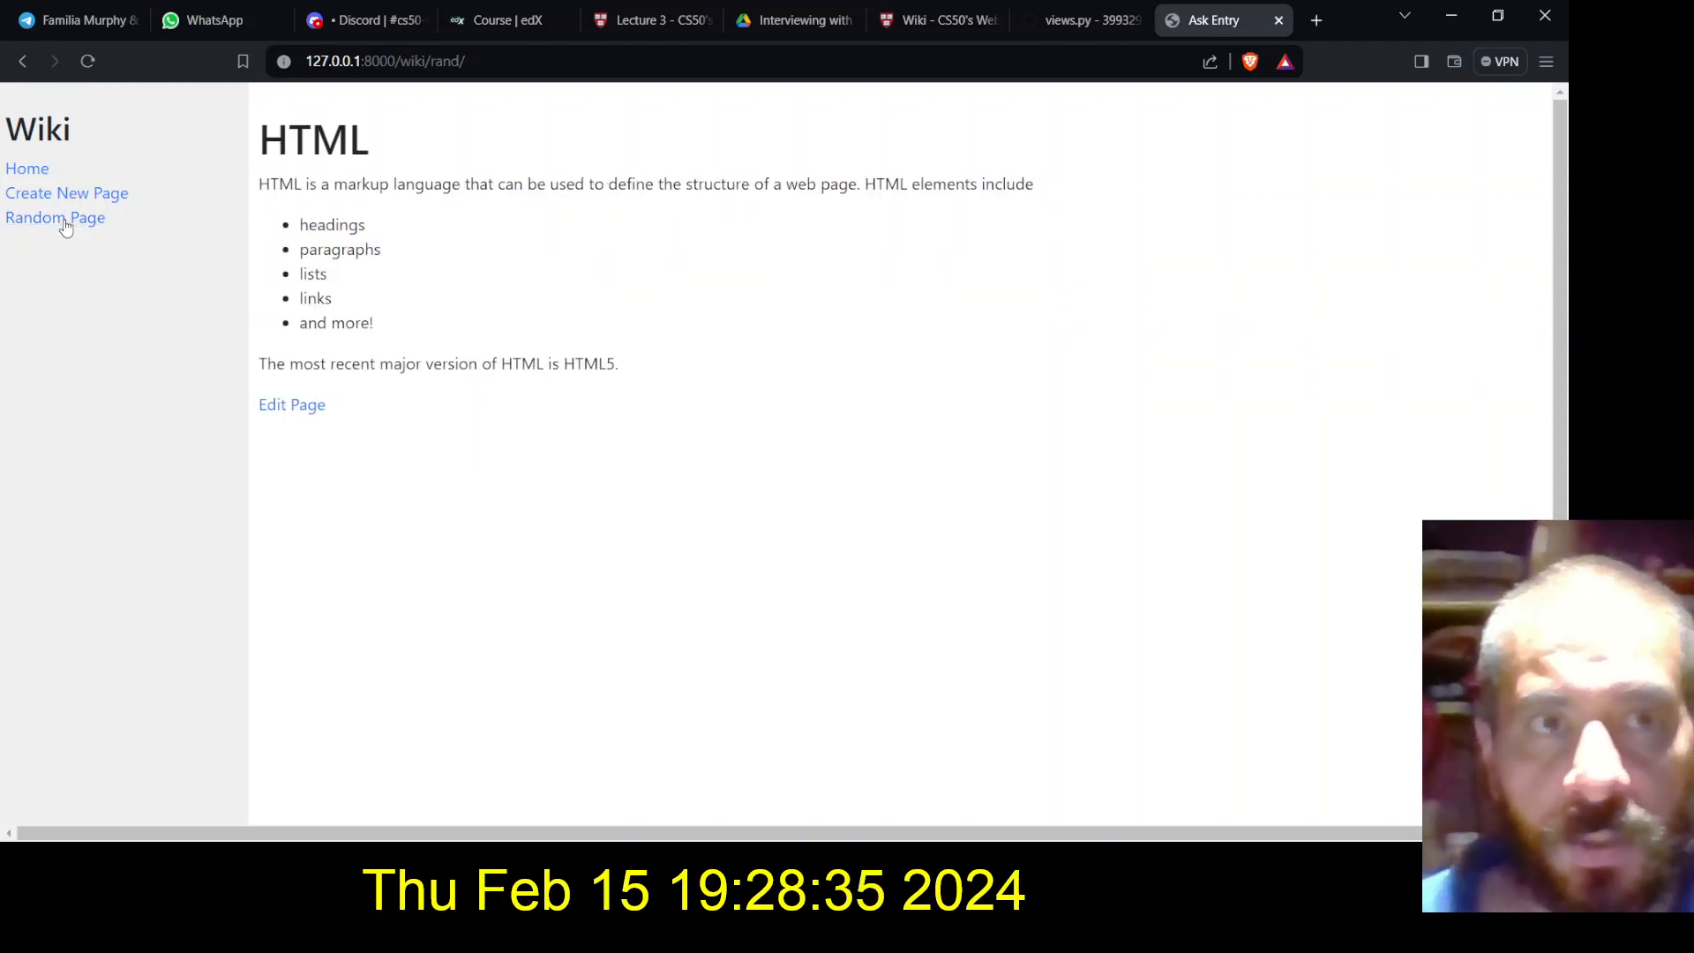
left_click(55, 217)
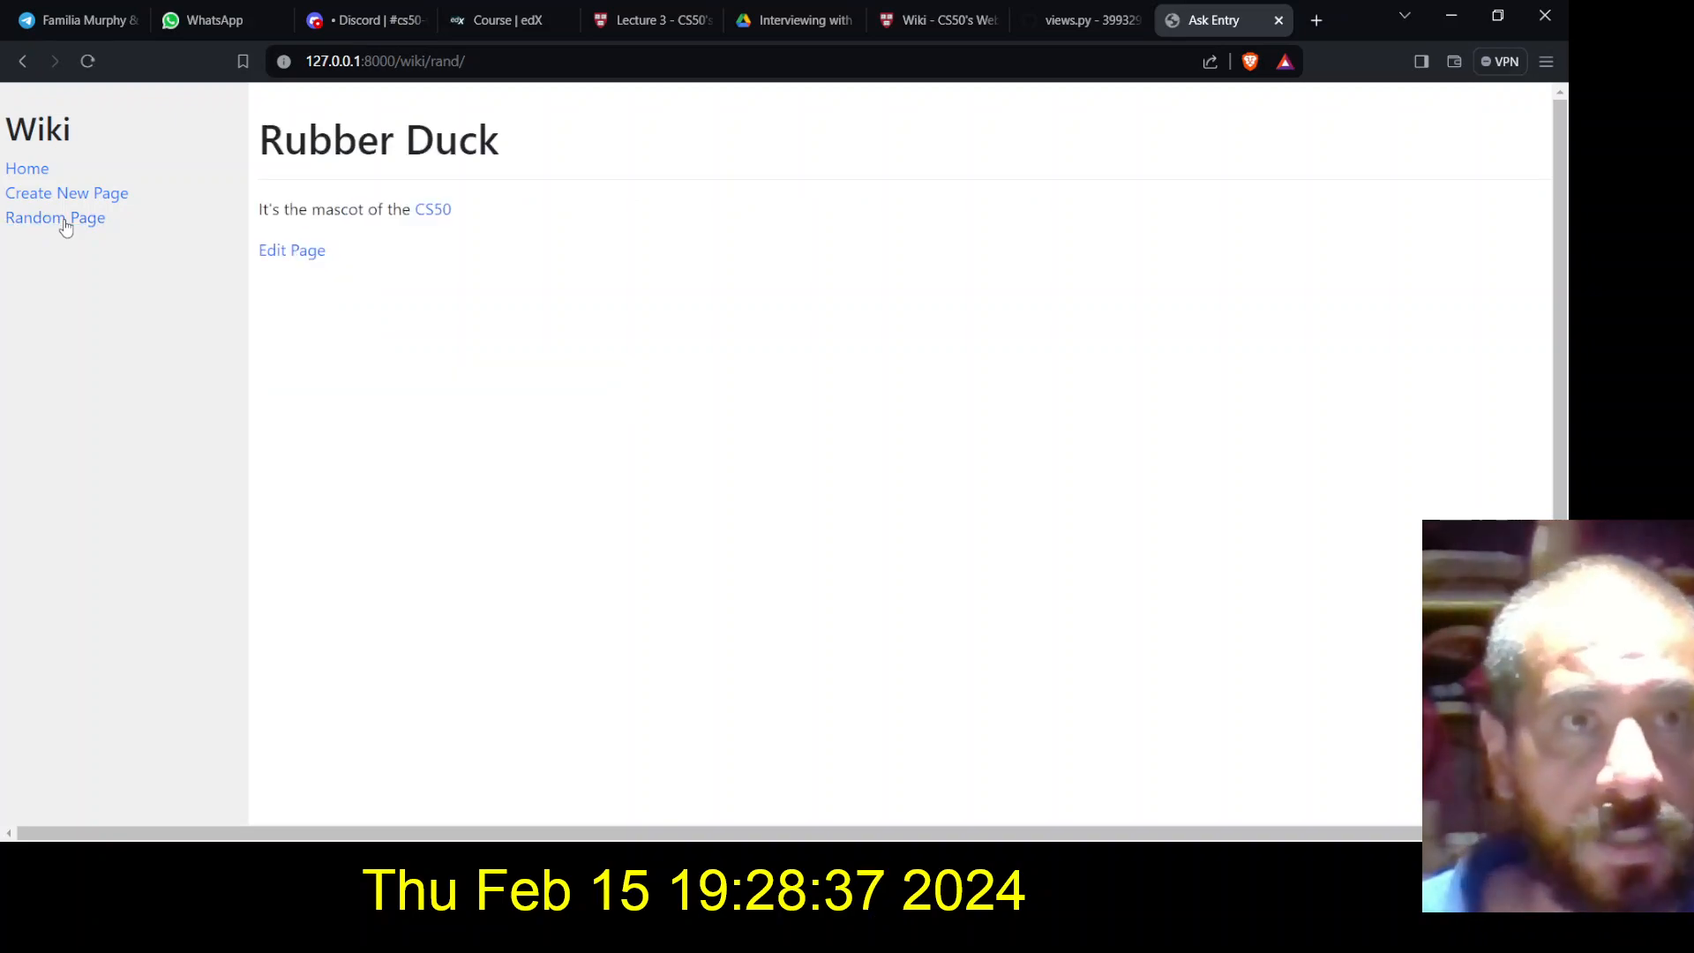
left_click(55, 217)
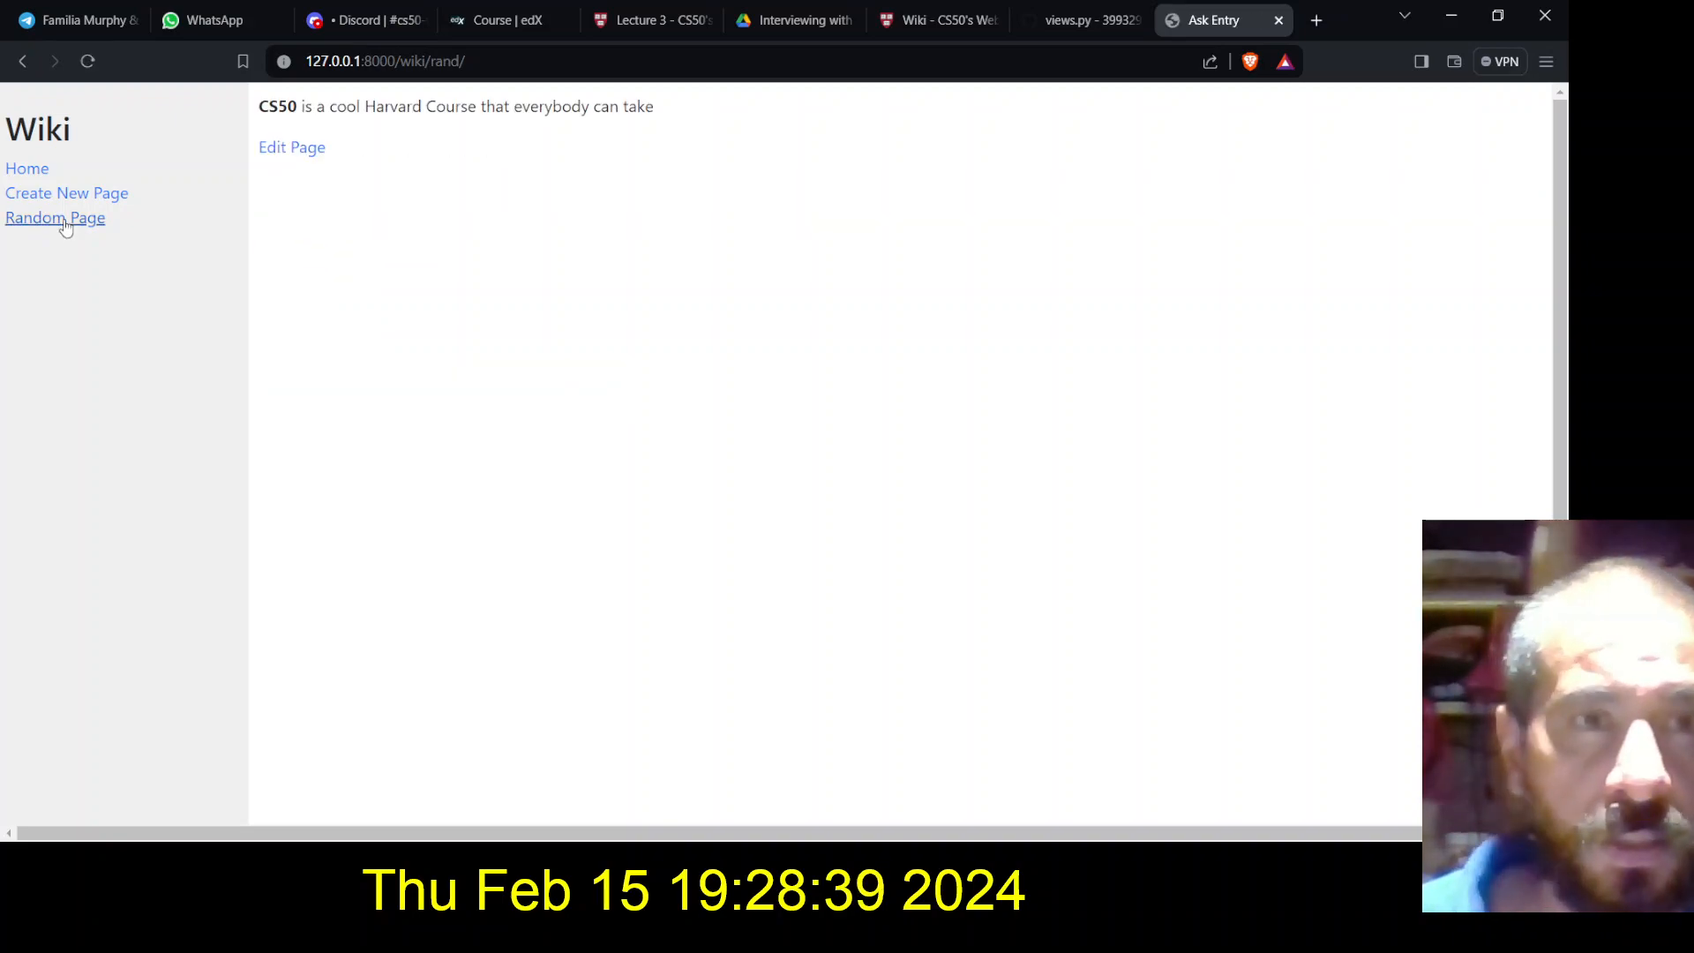
left_click(55, 217)
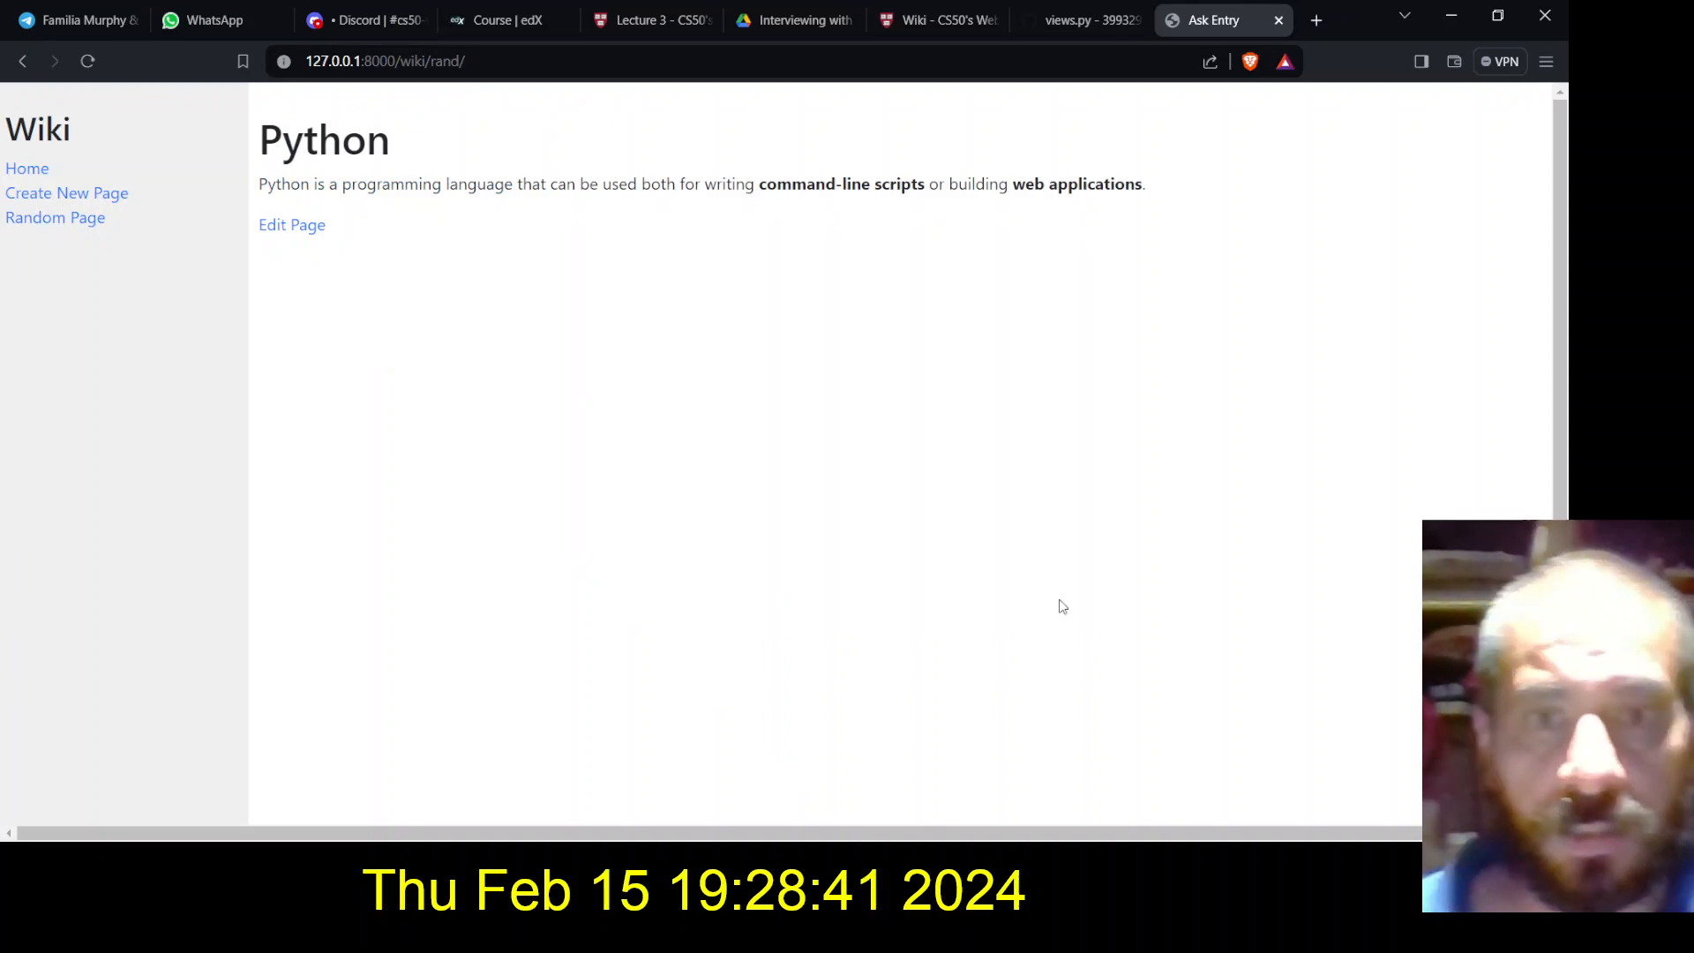